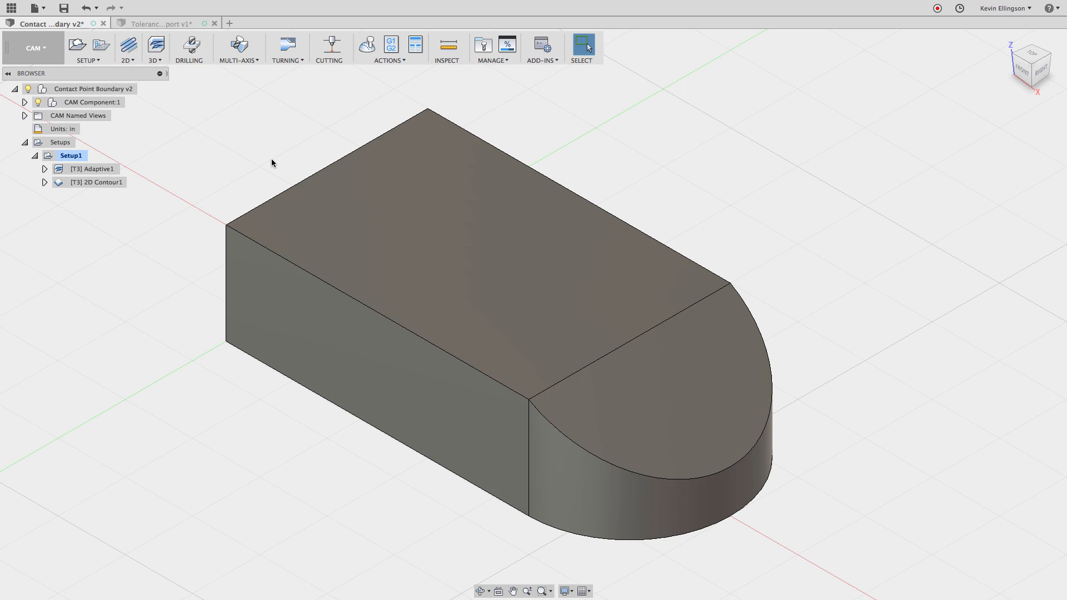
mouse_move(260, 165)
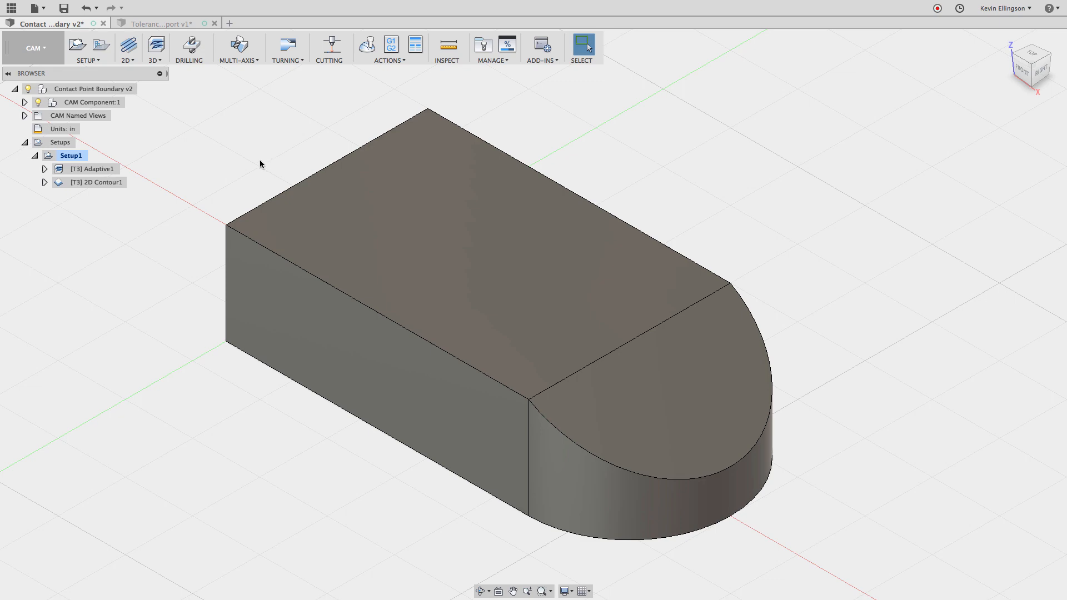
- Edit Setup1 and review its stock: relative size box 6 × 3 × 1.5 in
right_click(70, 155)
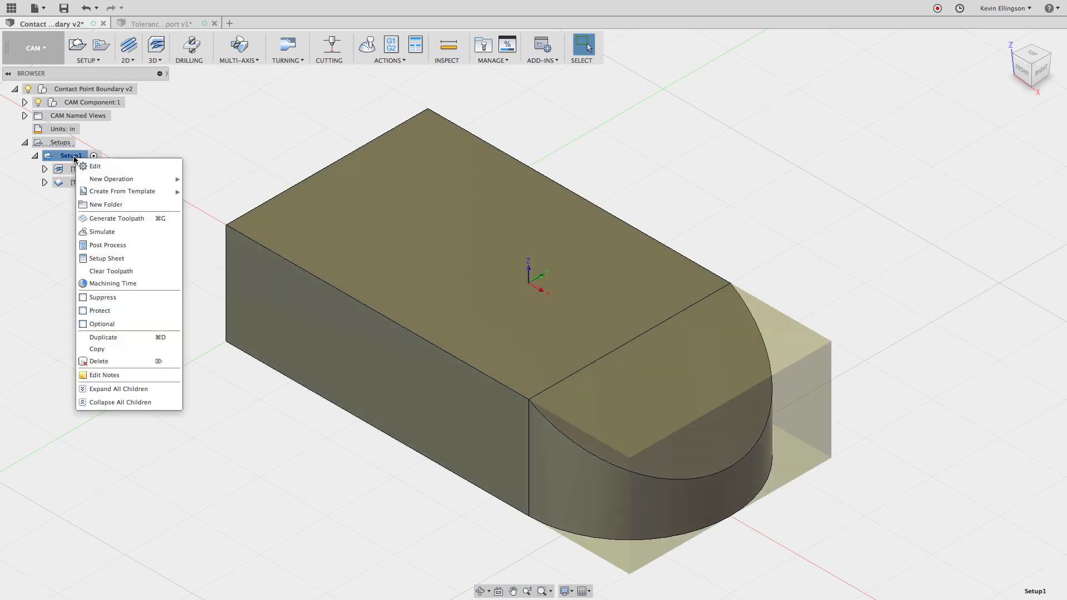
left_click(94, 166)
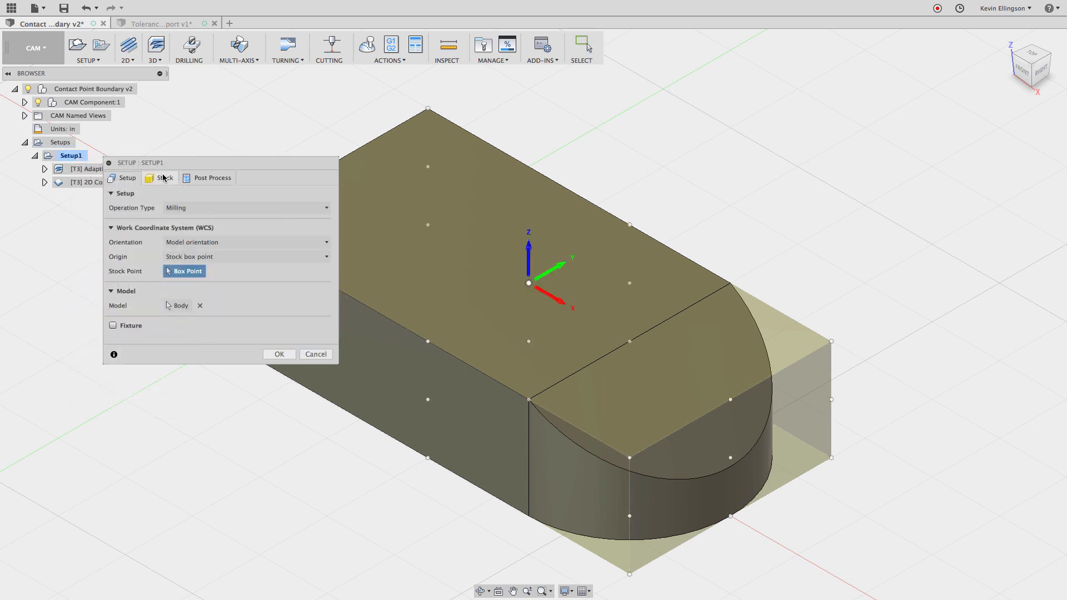
left_click(164, 178)
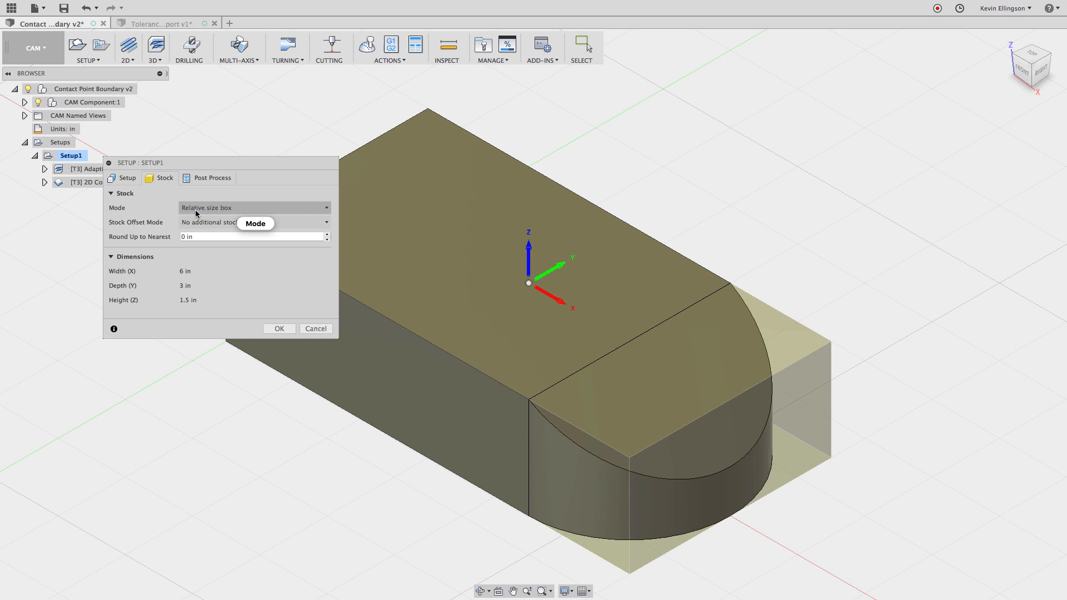
mouse_move(240, 223)
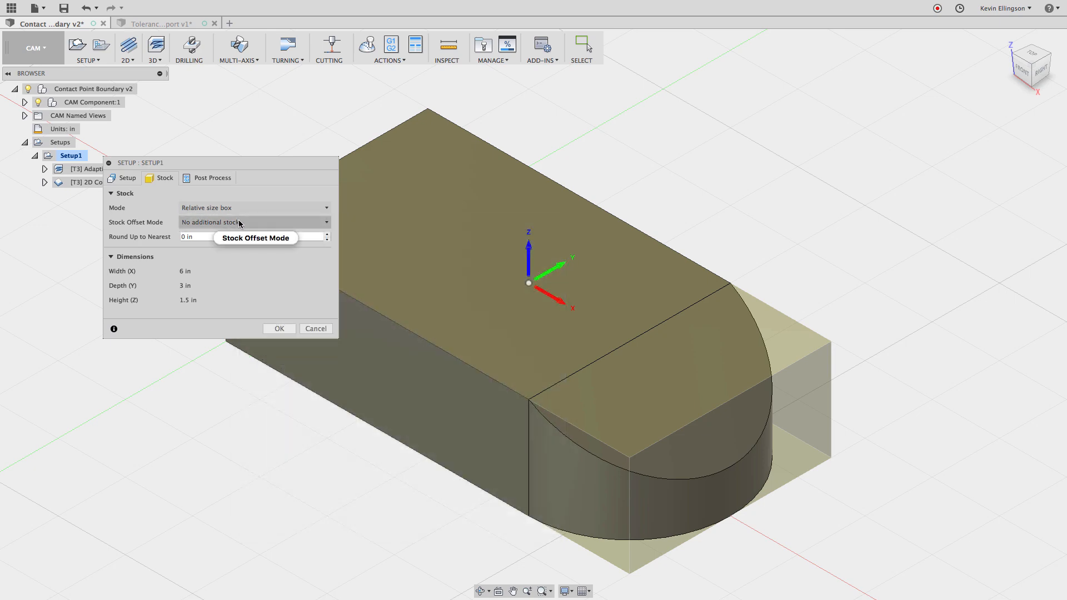
mouse_move(256, 279)
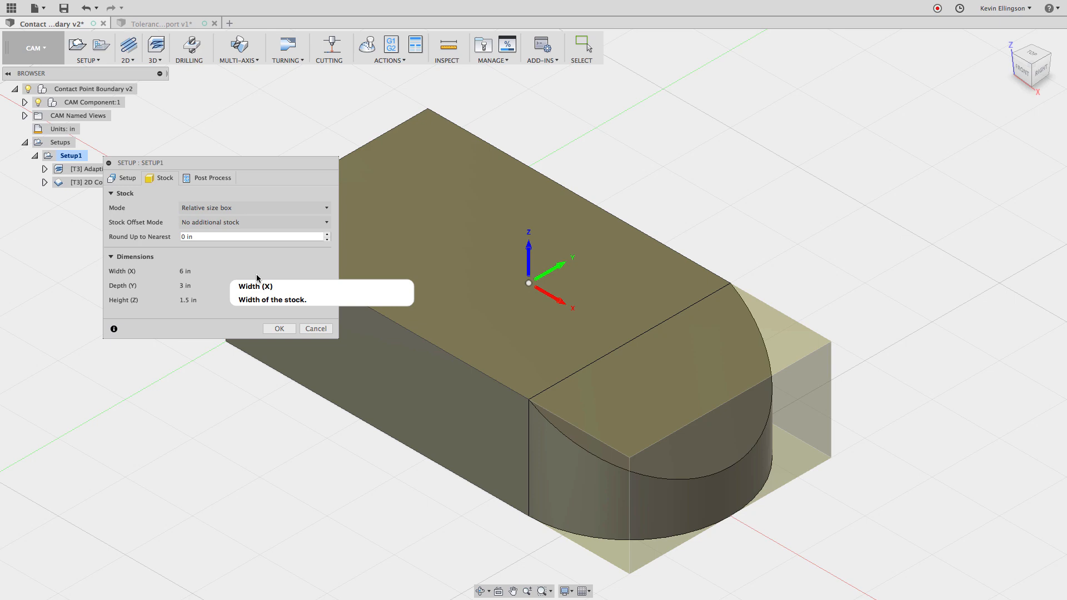
mouse_move(315, 329)
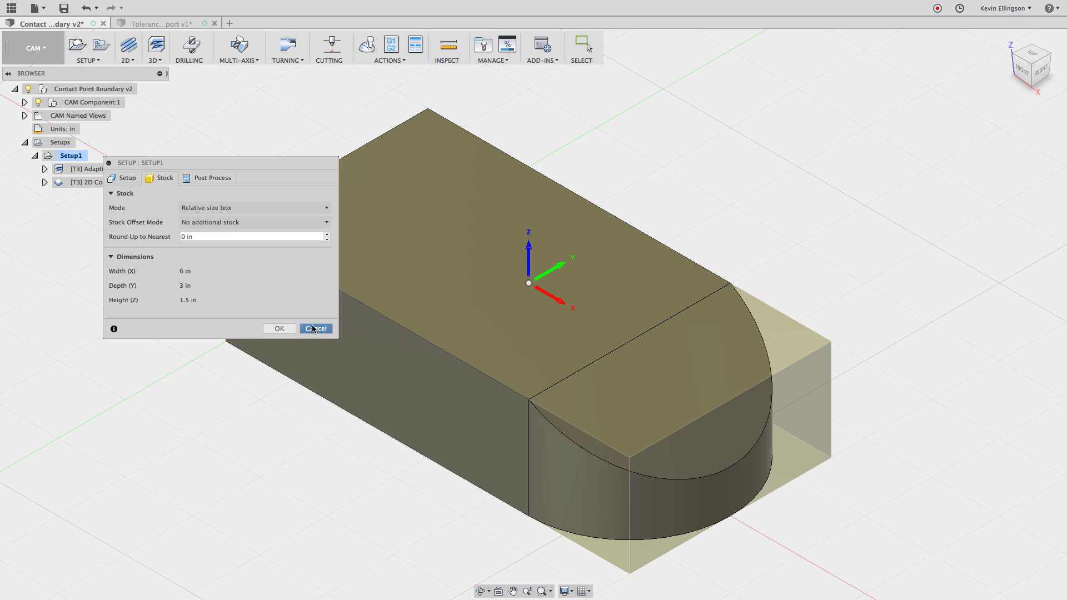
- Cancel the setup edit and select Adaptive1 and 2D Contour1 for simulation
left_click(314, 329)
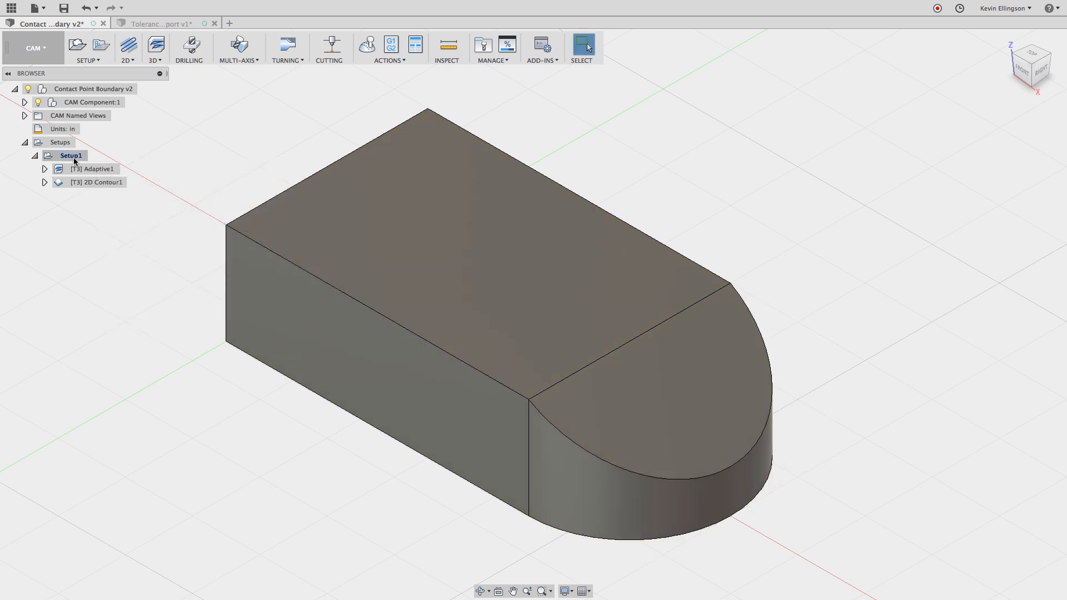
left_click(96, 167)
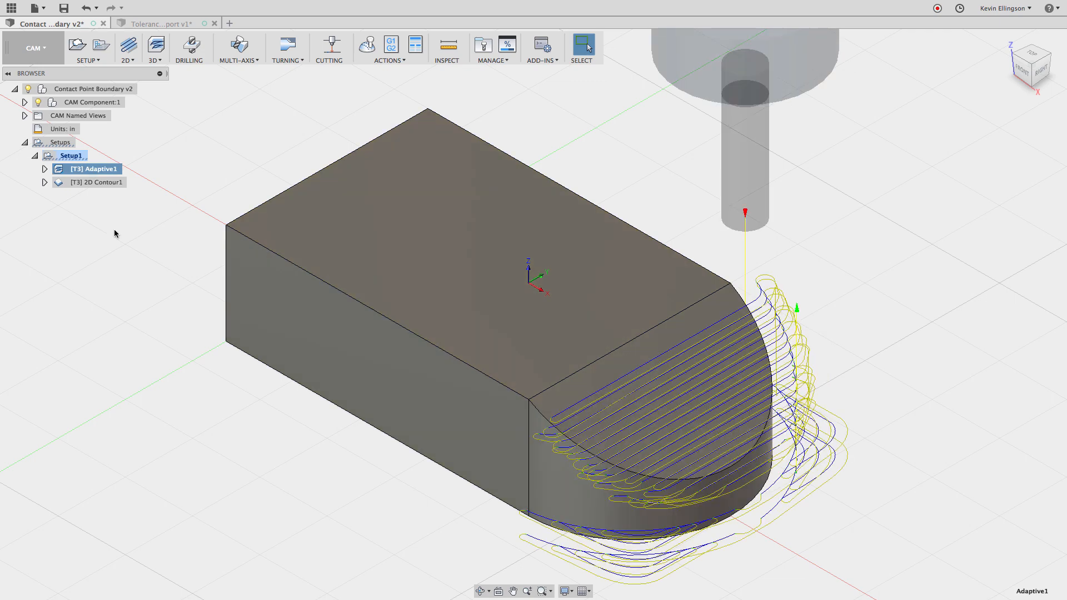
mouse_move(96, 183)
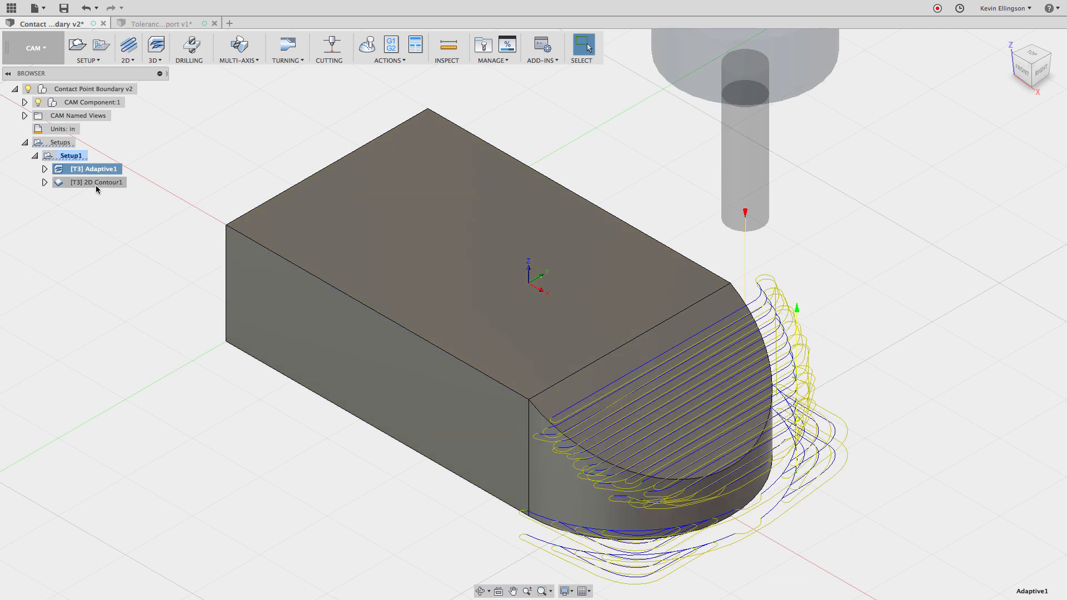
left_click(96, 181)
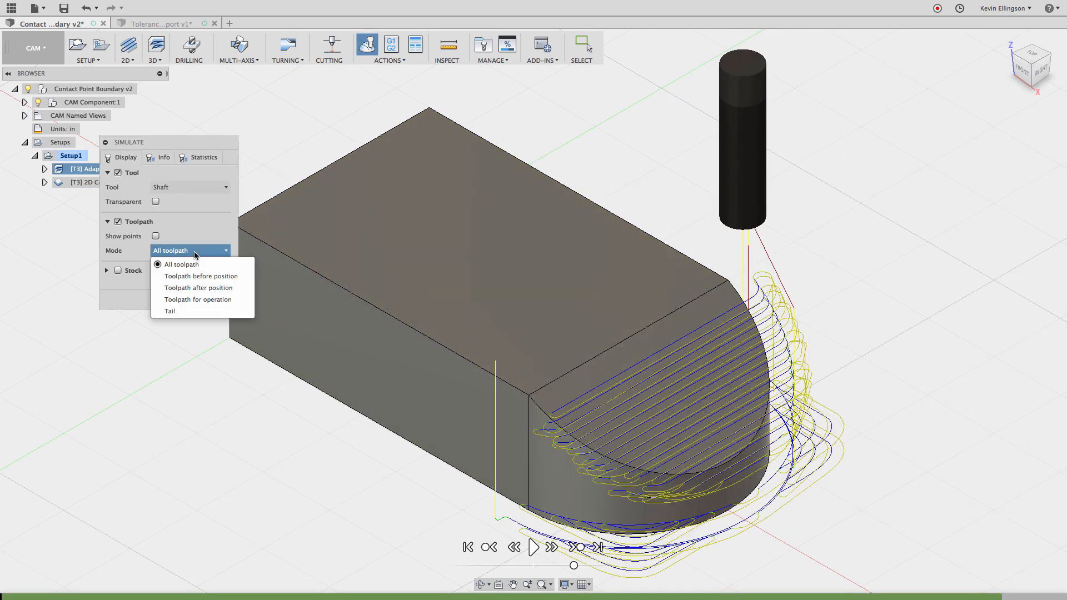
- Simulate with Tail mode and stock shown through to the end, then close the simulation
left_click(169, 311)
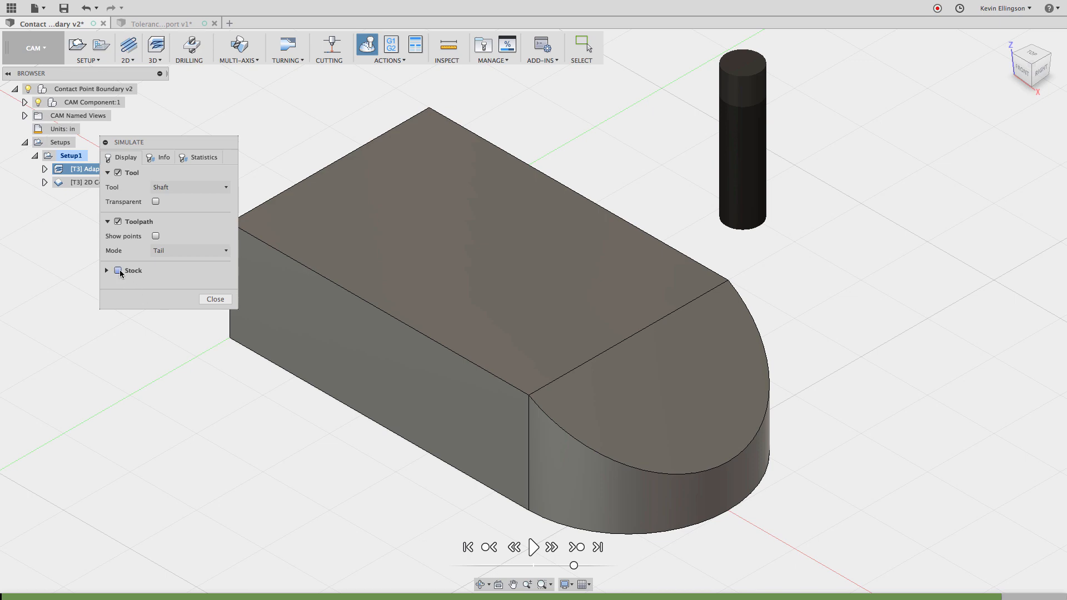
left_click(118, 270)
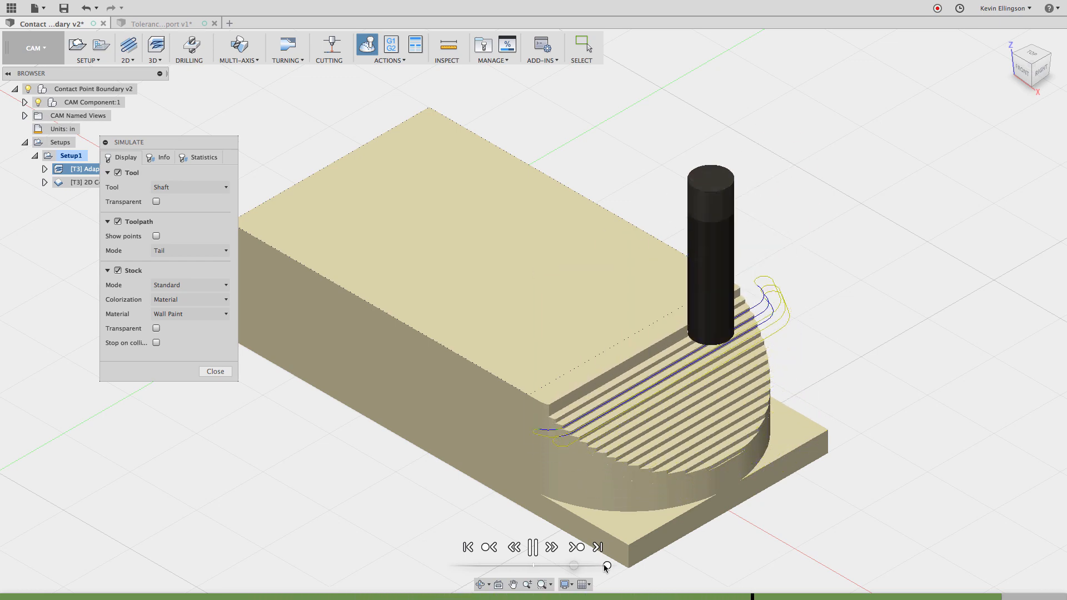
left_click(534, 547)
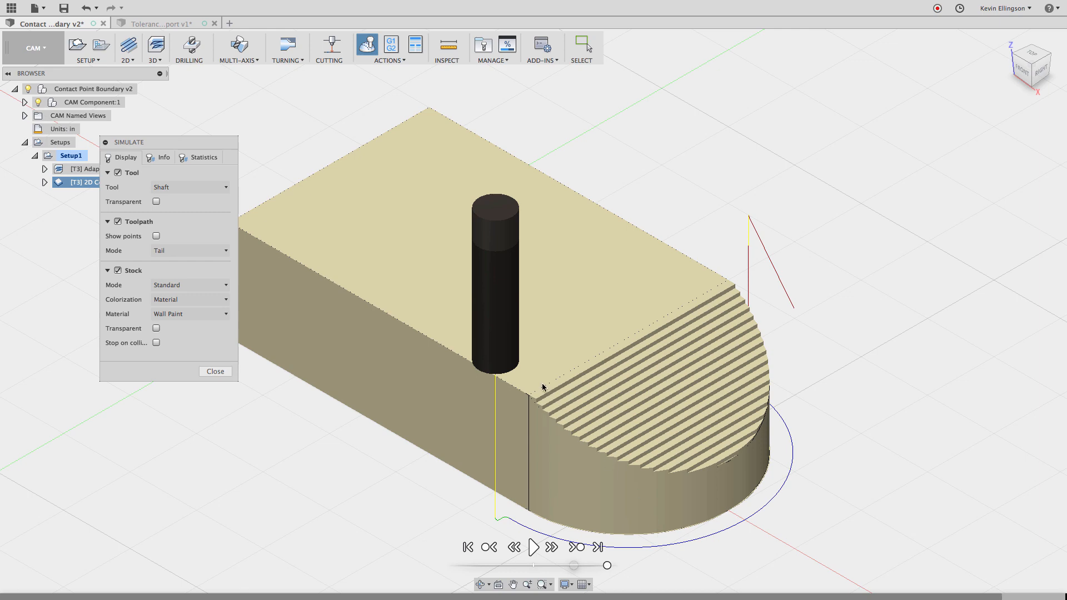
mouse_move(665, 445)
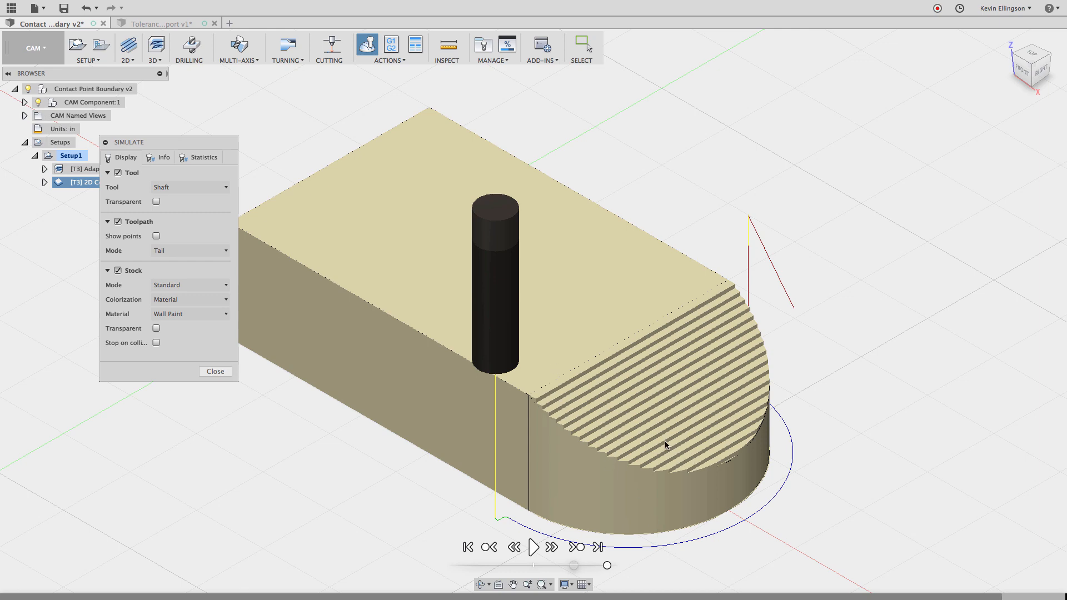
mouse_move(242, 403)
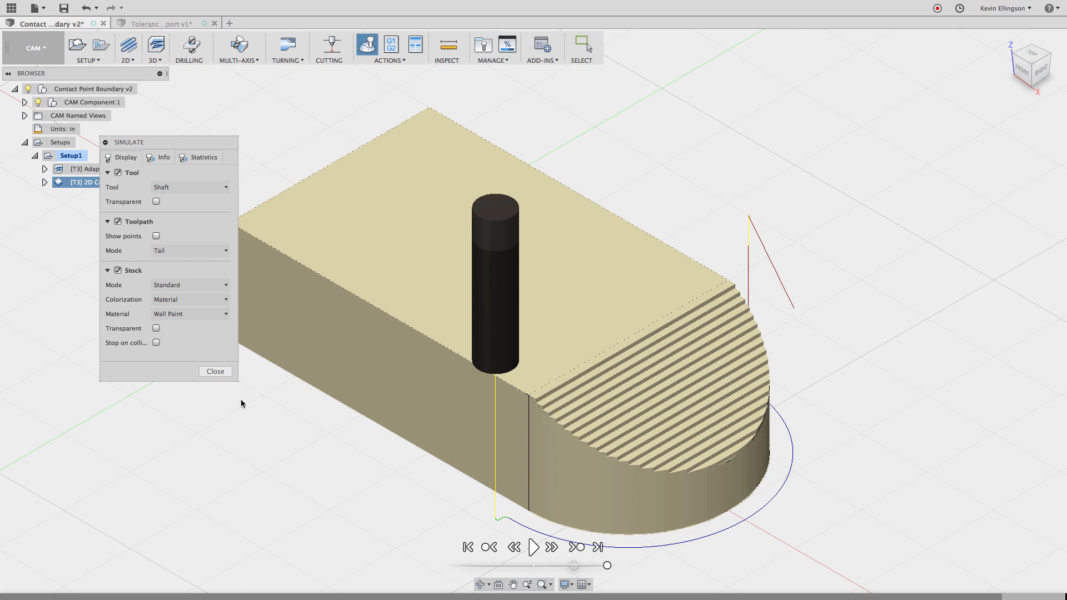
left_click(214, 371)
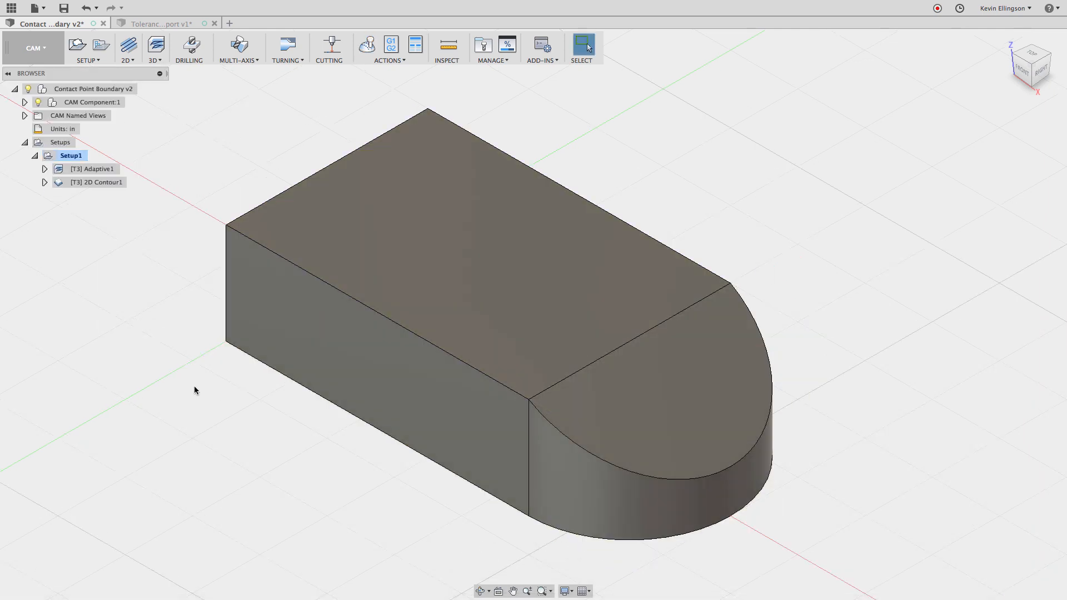
- Start a 3D Parallel operation using the #11 Ø1/2" ball end mill from the document library
left_click(155, 48)
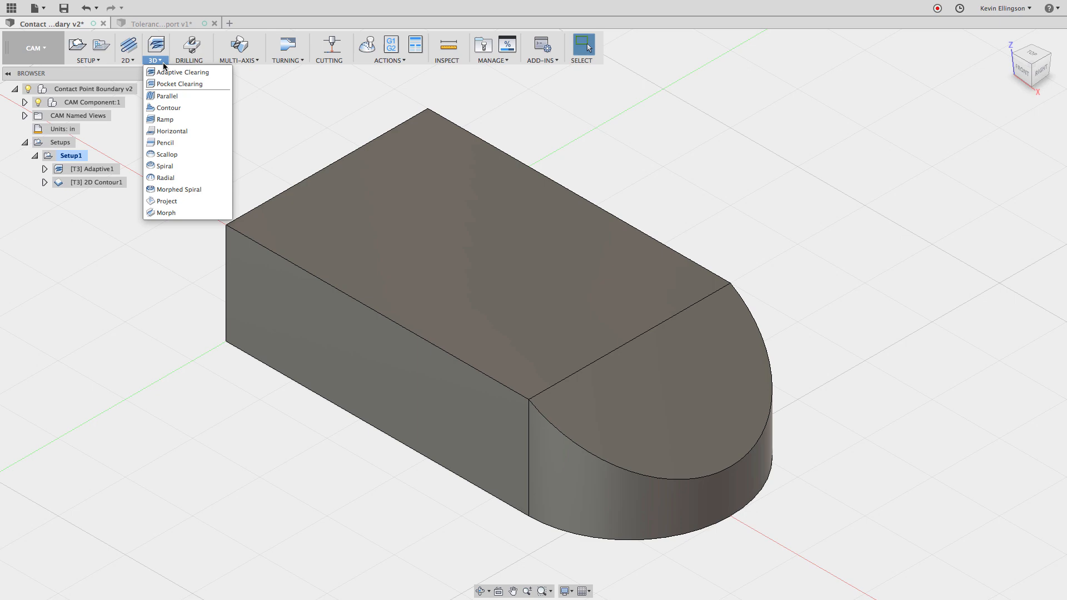
left_click(167, 95)
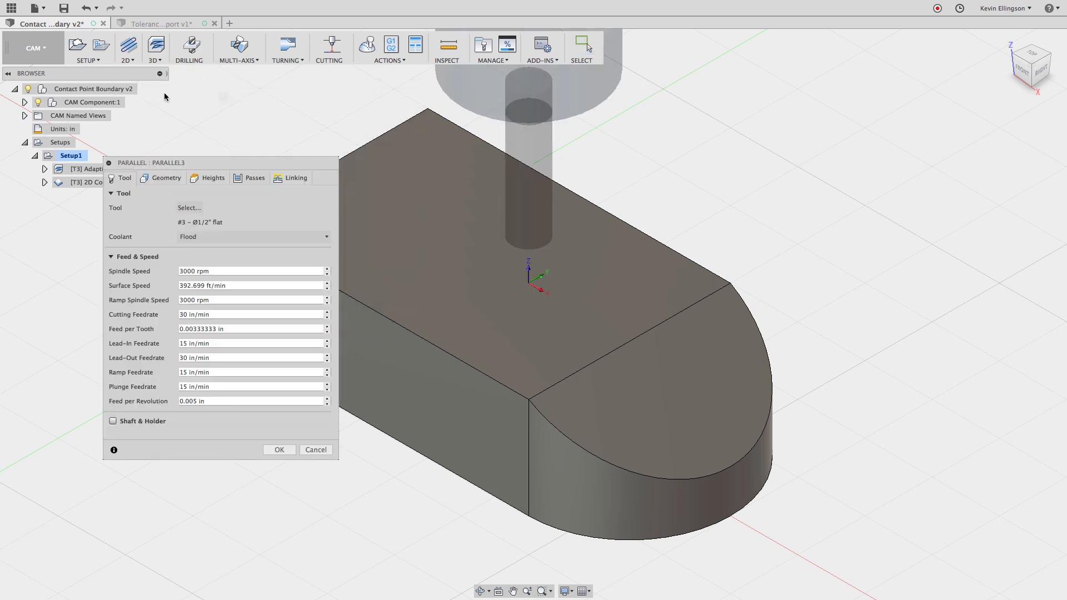
left_click(189, 208)
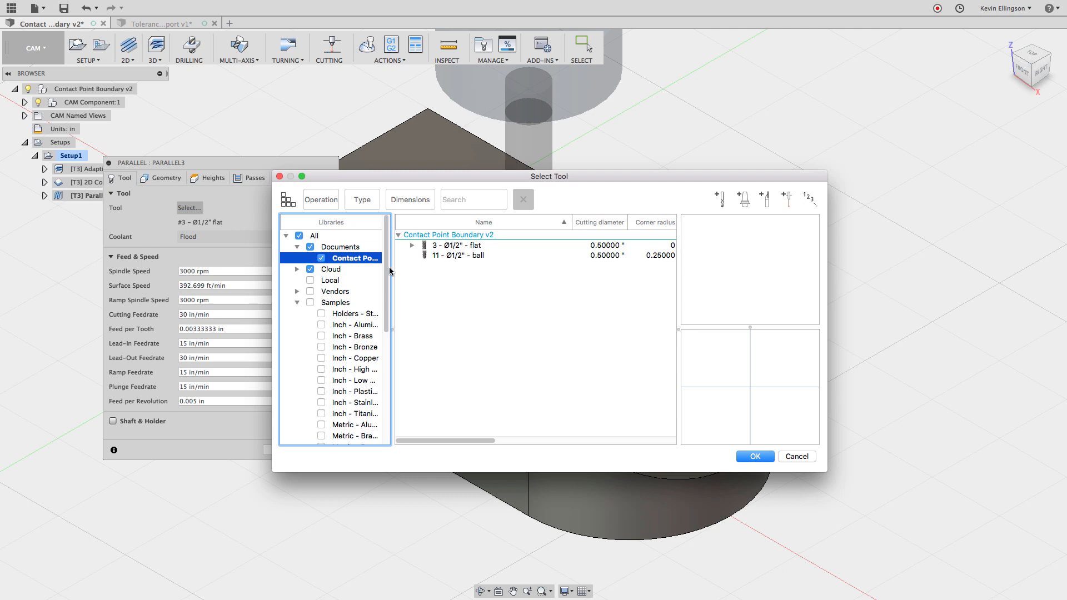
scroll("down", 3)
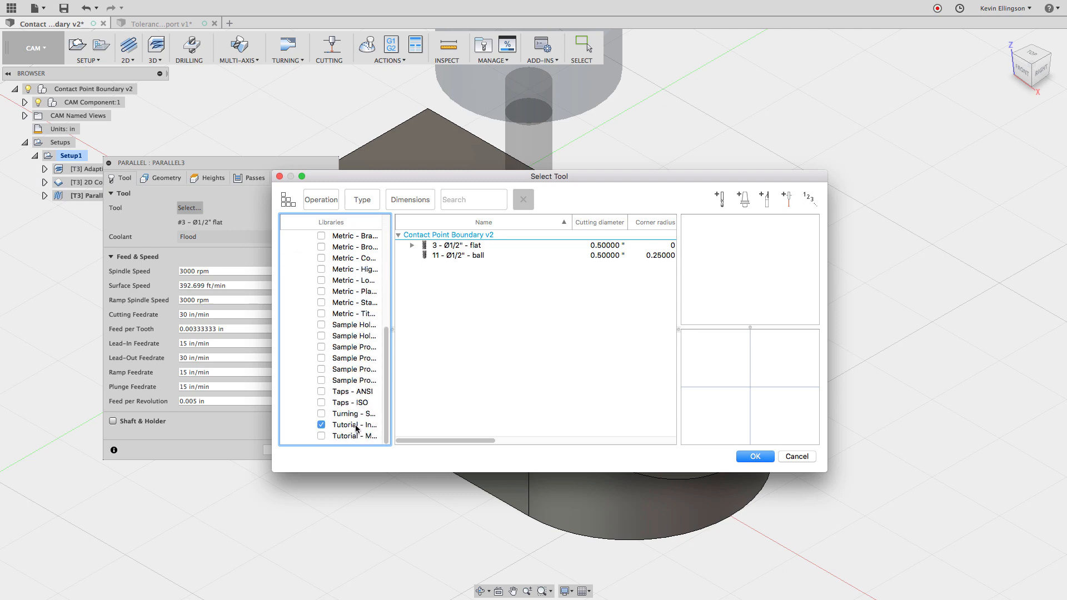
left_click(353, 425)
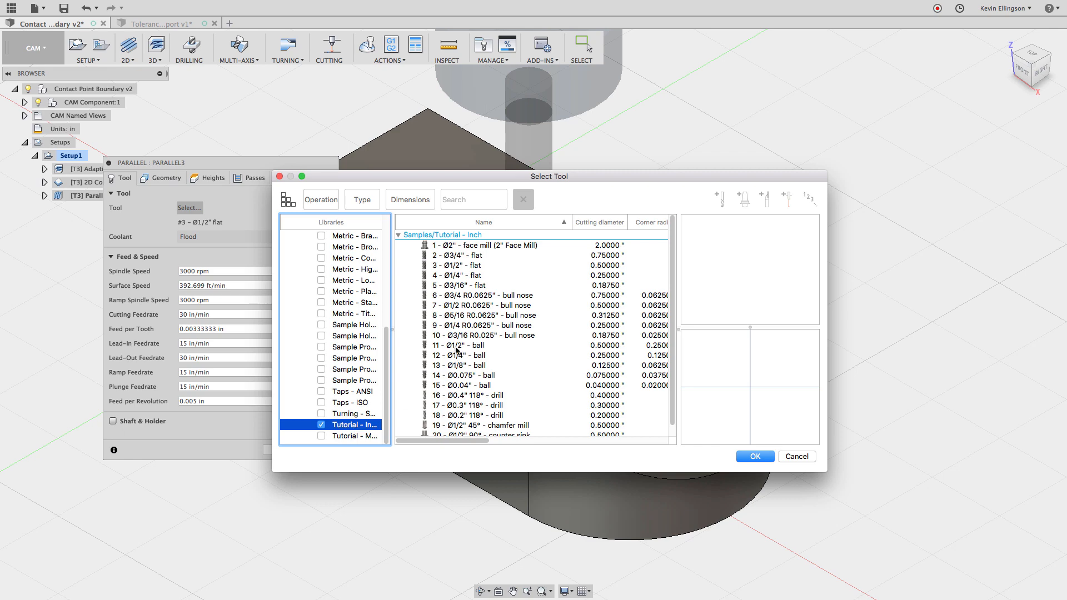
scroll("up", 3)
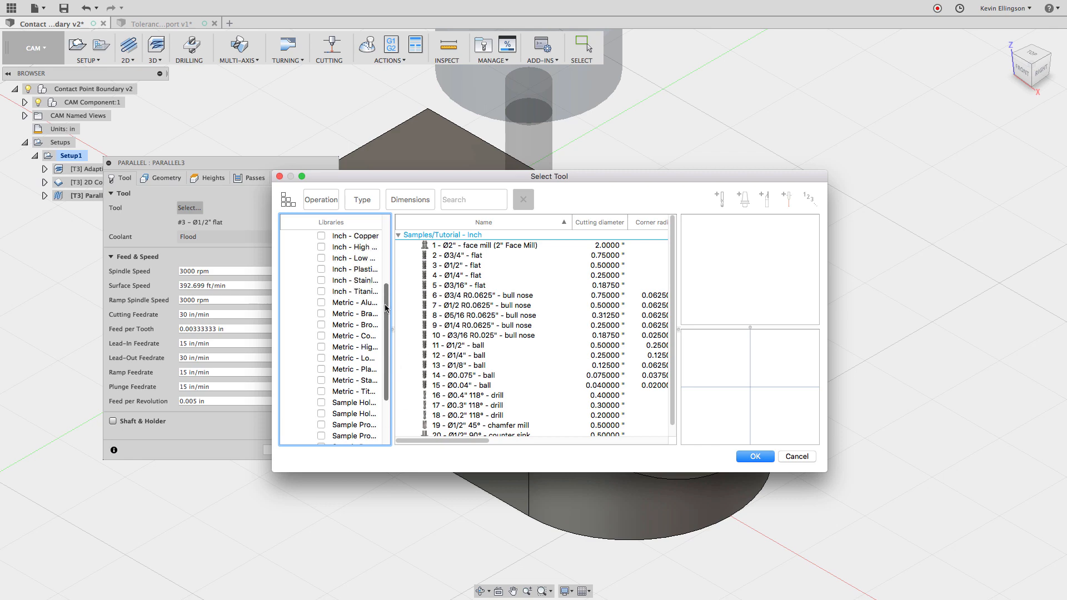
left_click(353, 258)
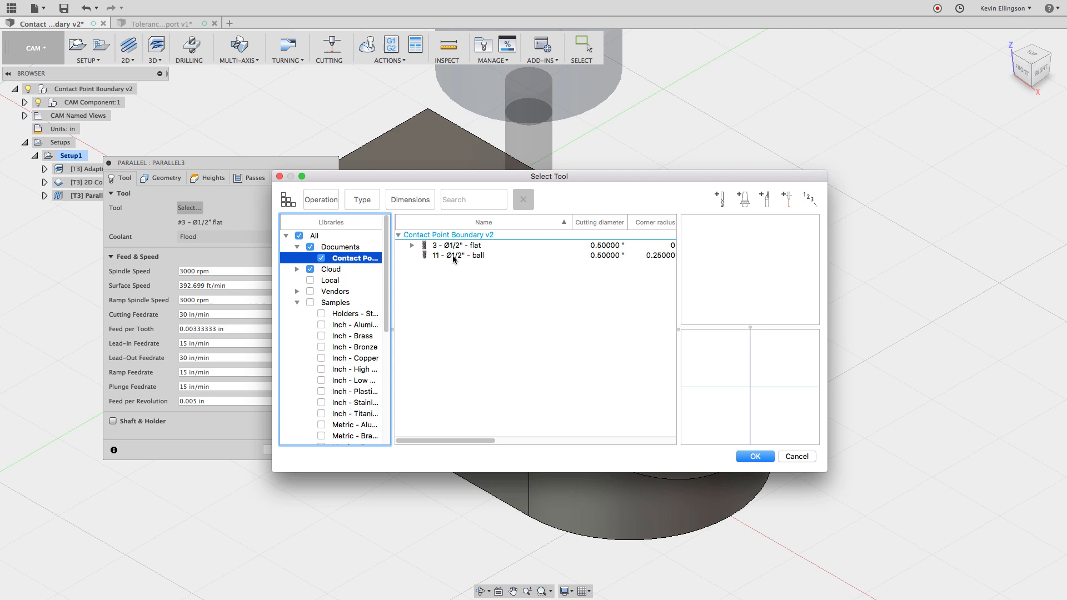
left_click(753, 455)
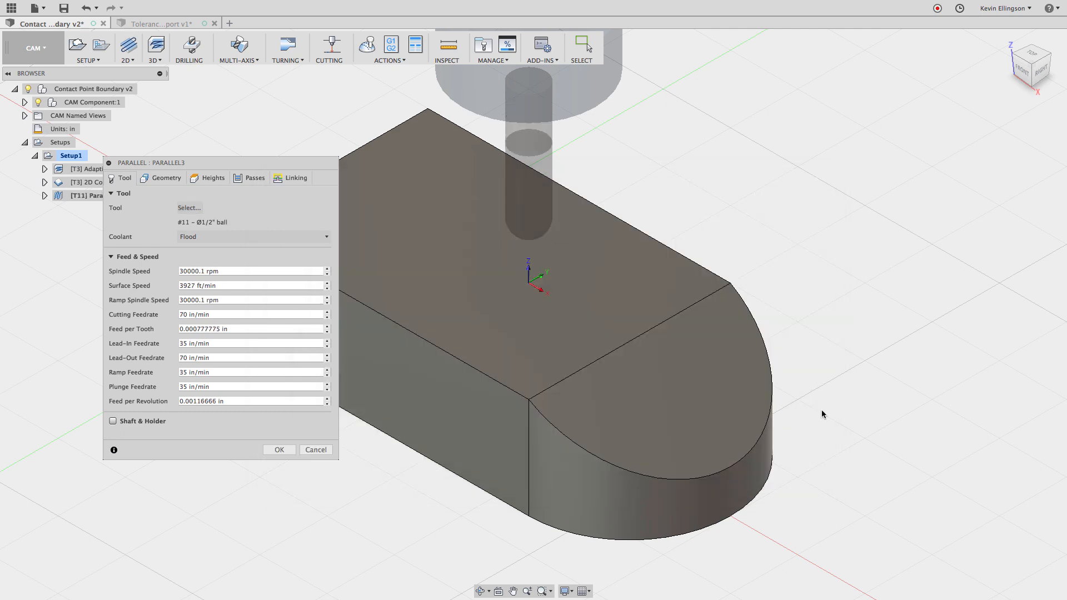
- Set the Parallel operation's Machining Boundary to Selection in Geometry
left_click(166, 178)
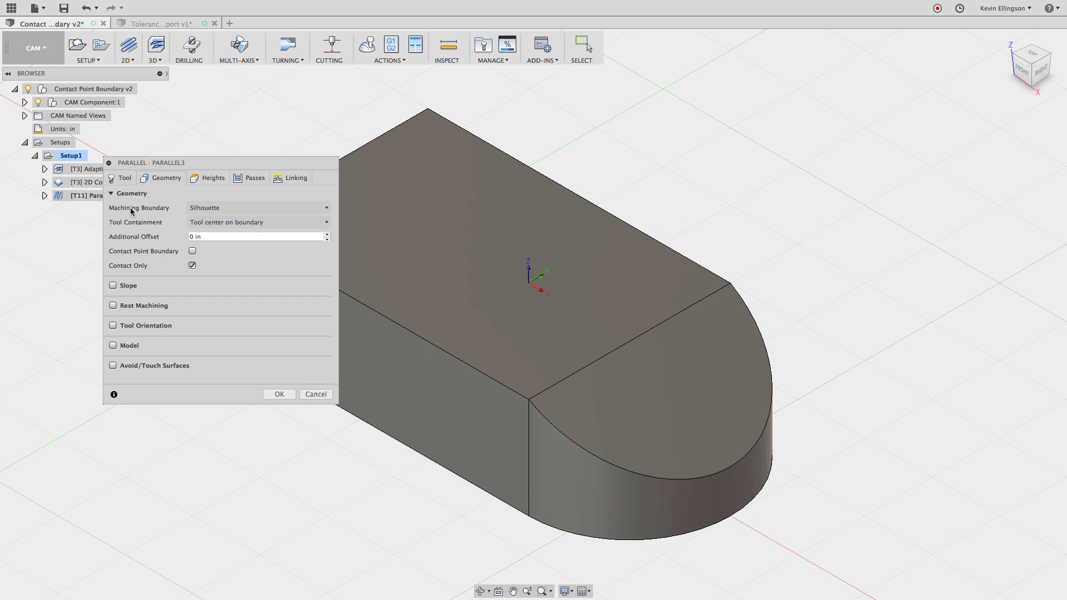
left_click(257, 208)
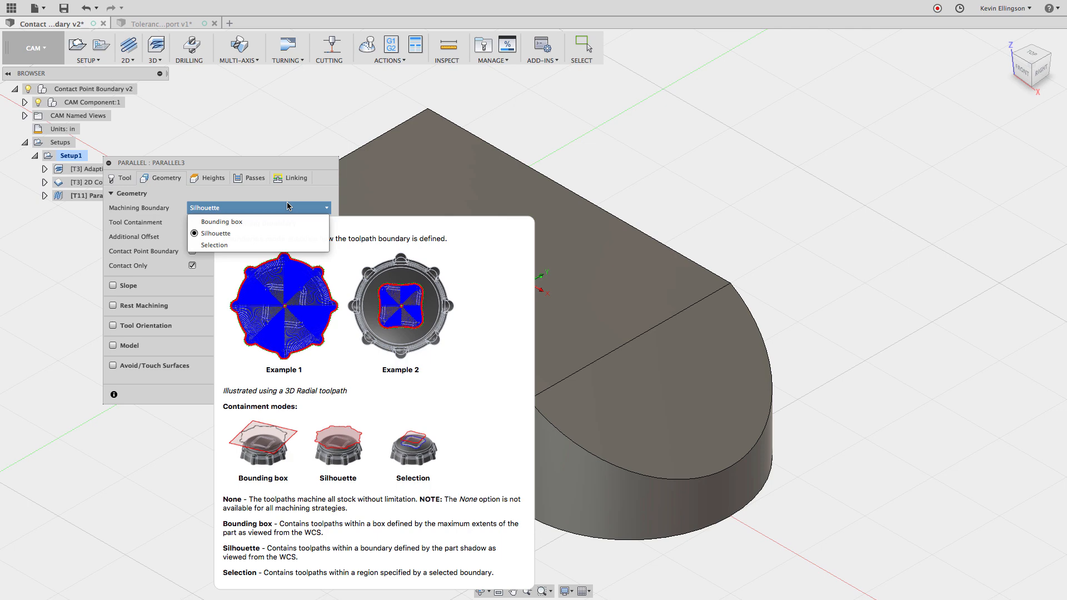
left_click(213, 244)
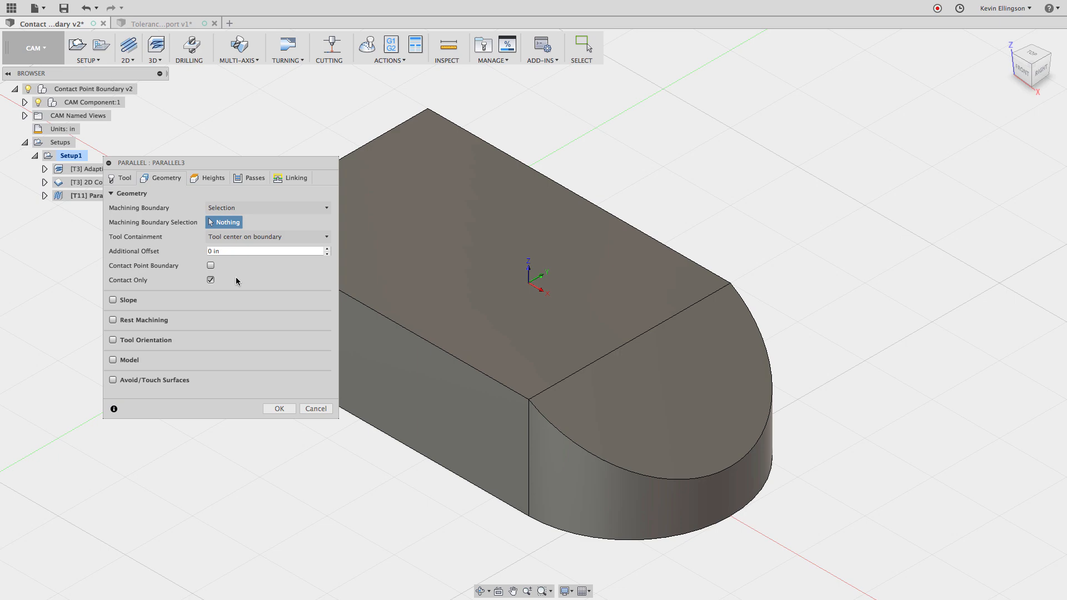
mouse_move(161, 224)
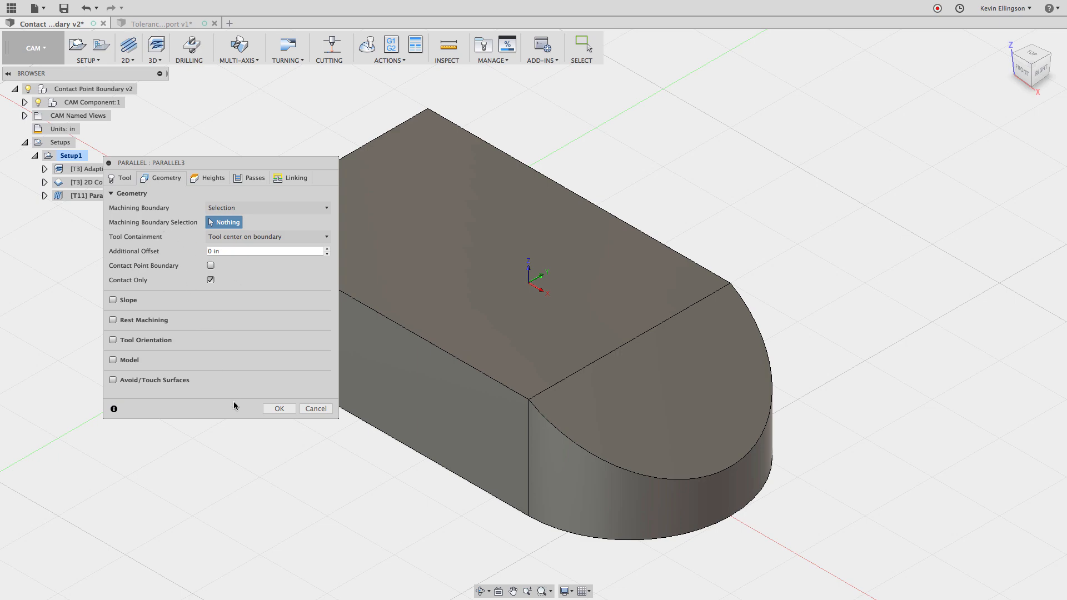
mouse_move(650, 482)
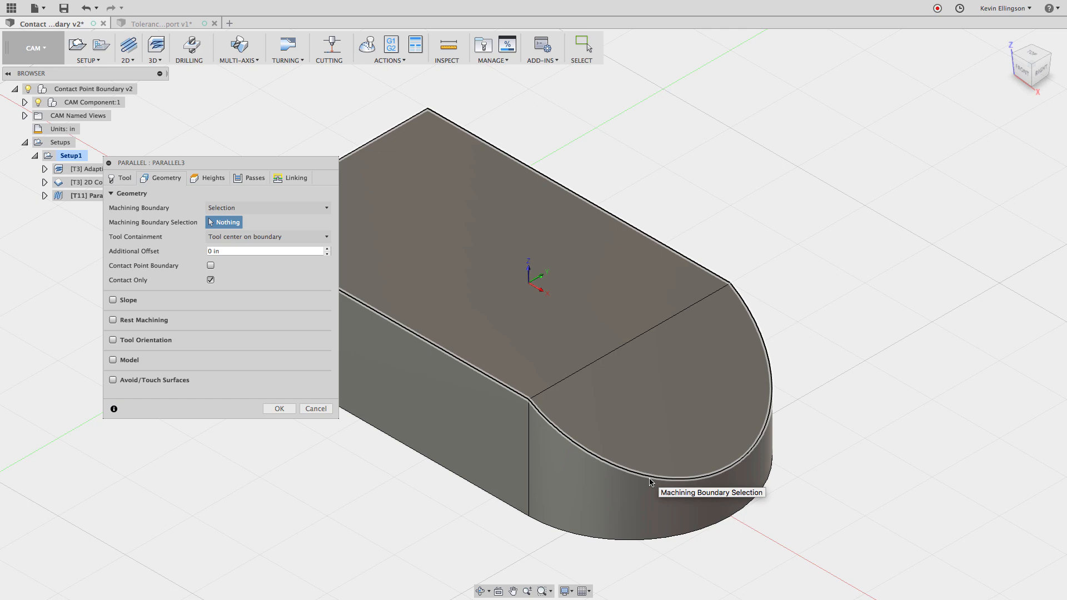
- Chain the rounded end's arc and straight edge as the machining boundary
left_click(647, 483)
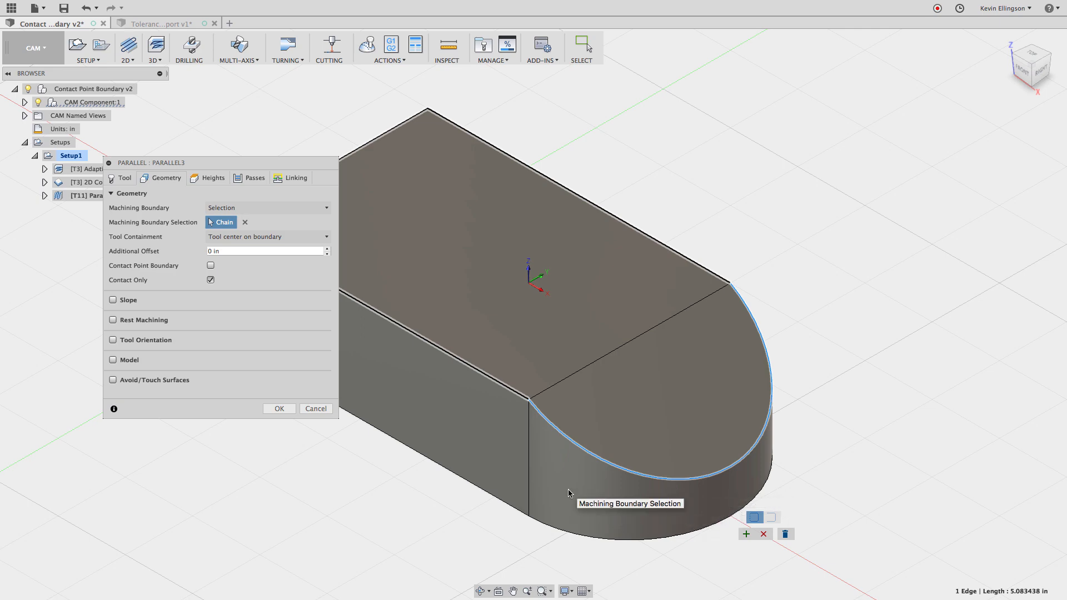
mouse_move(580, 376)
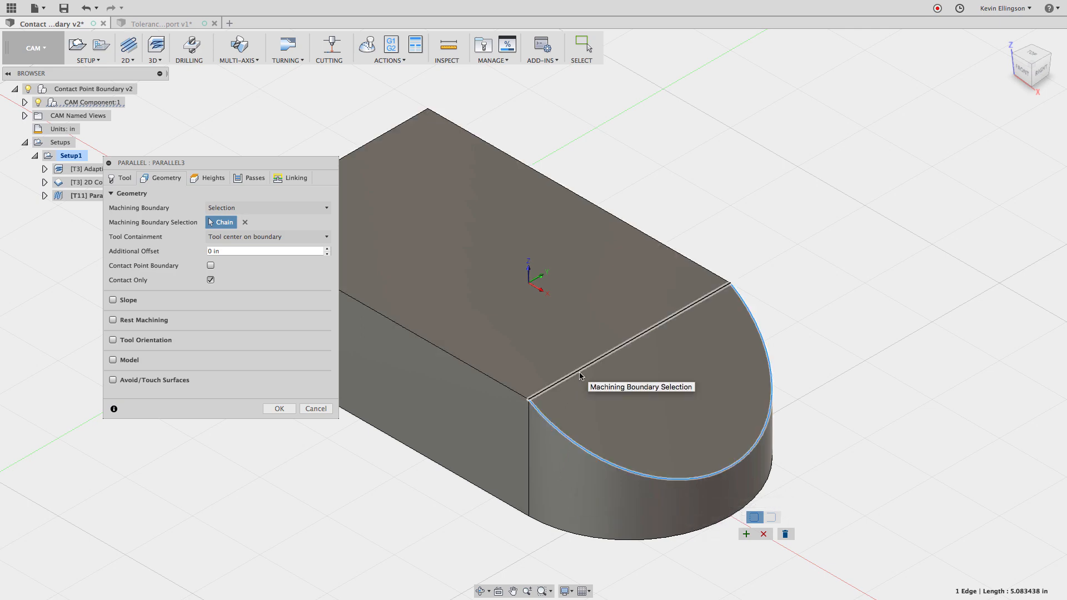
mouse_move(589, 371)
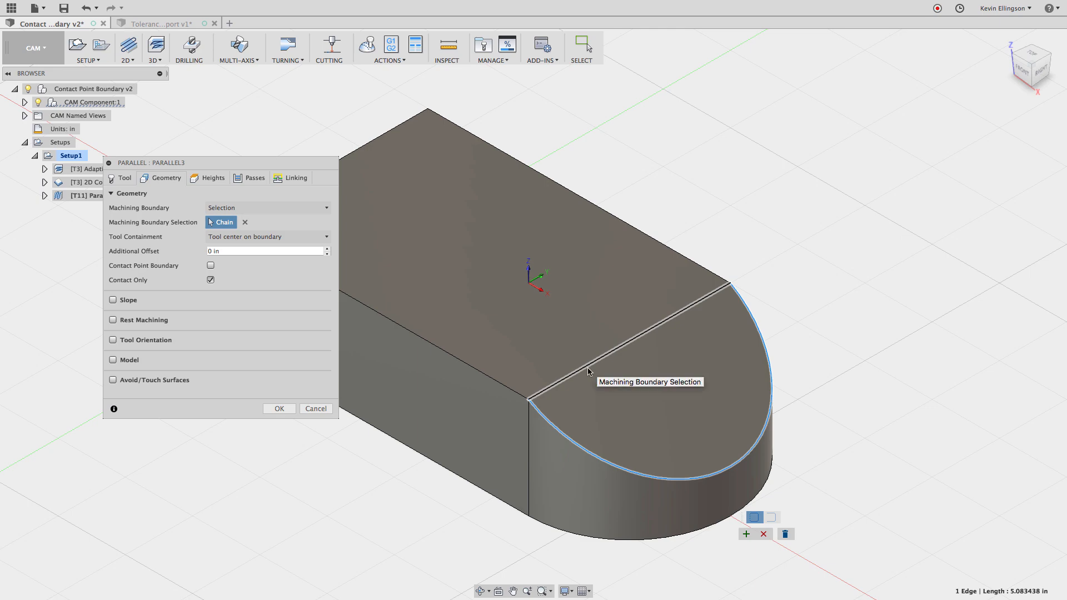
mouse_move(595, 368)
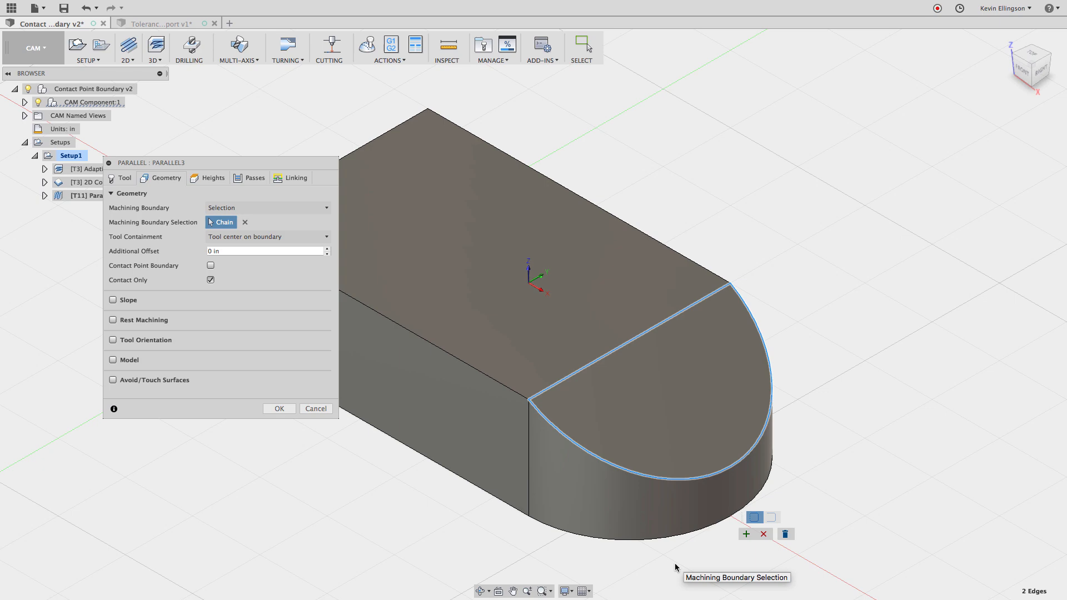
mouse_move(746, 535)
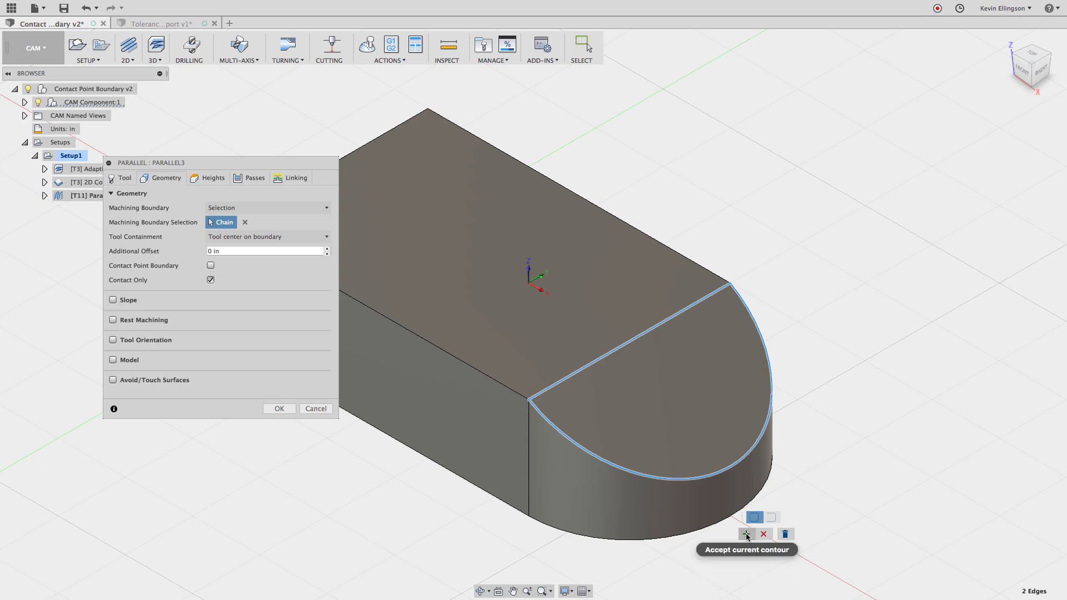
left_click(746, 535)
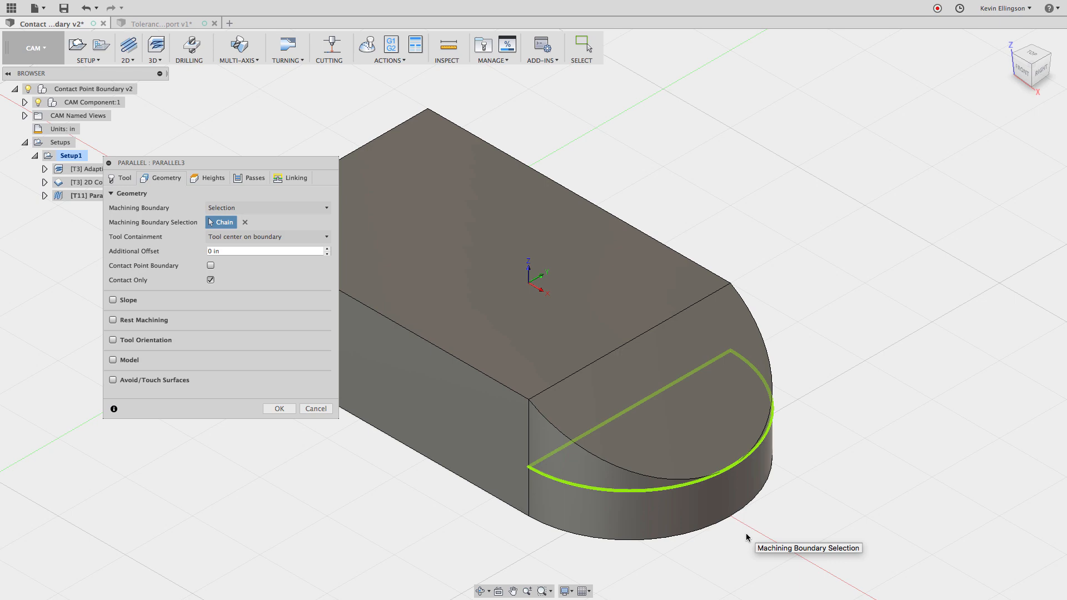
mouse_move(693, 295)
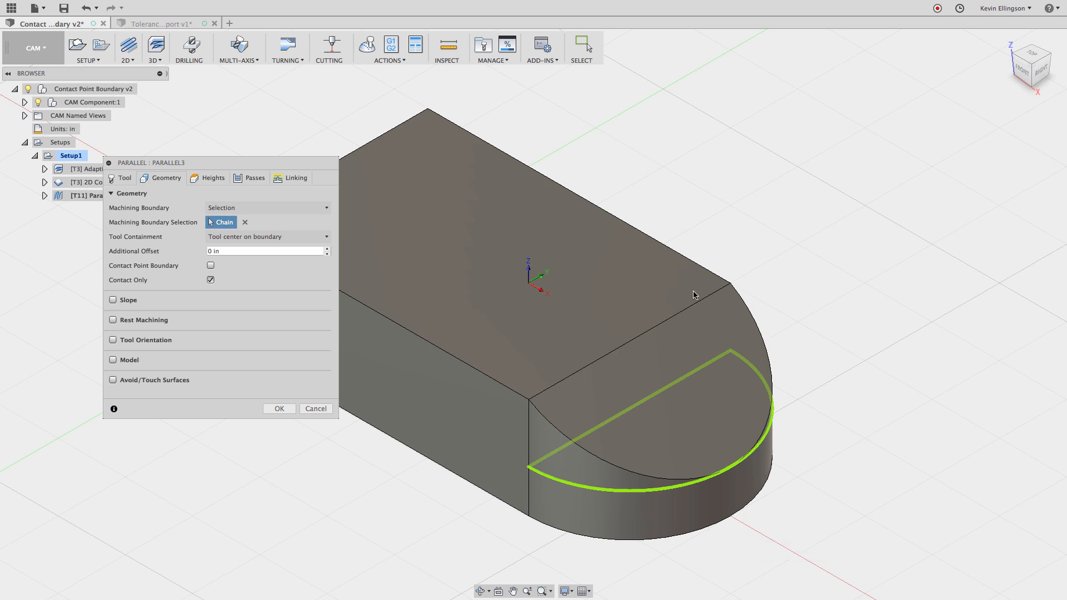
mouse_move(123, 235)
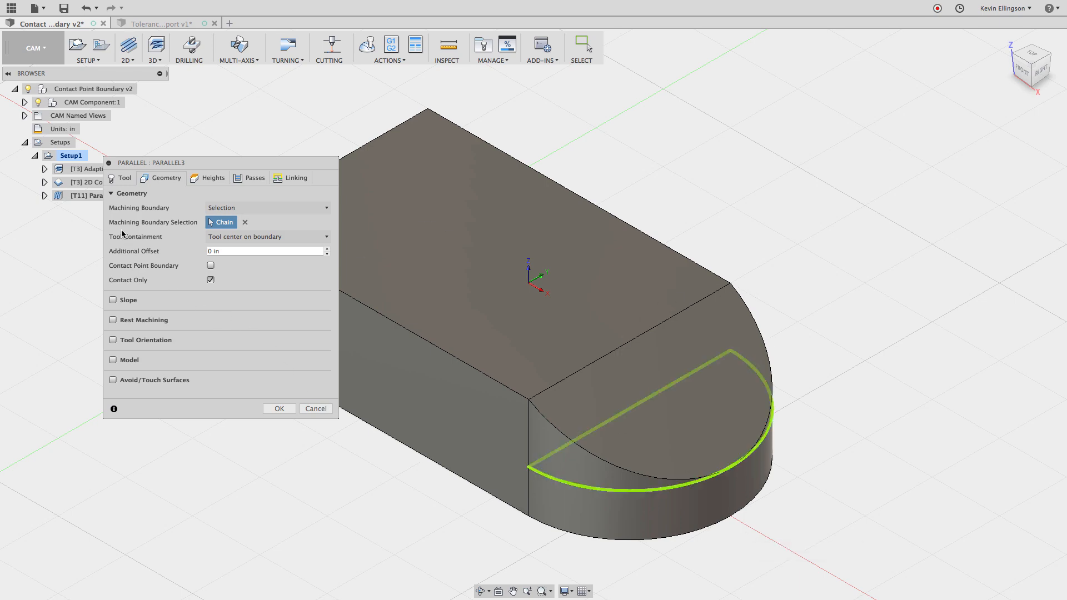
mouse_move(267, 235)
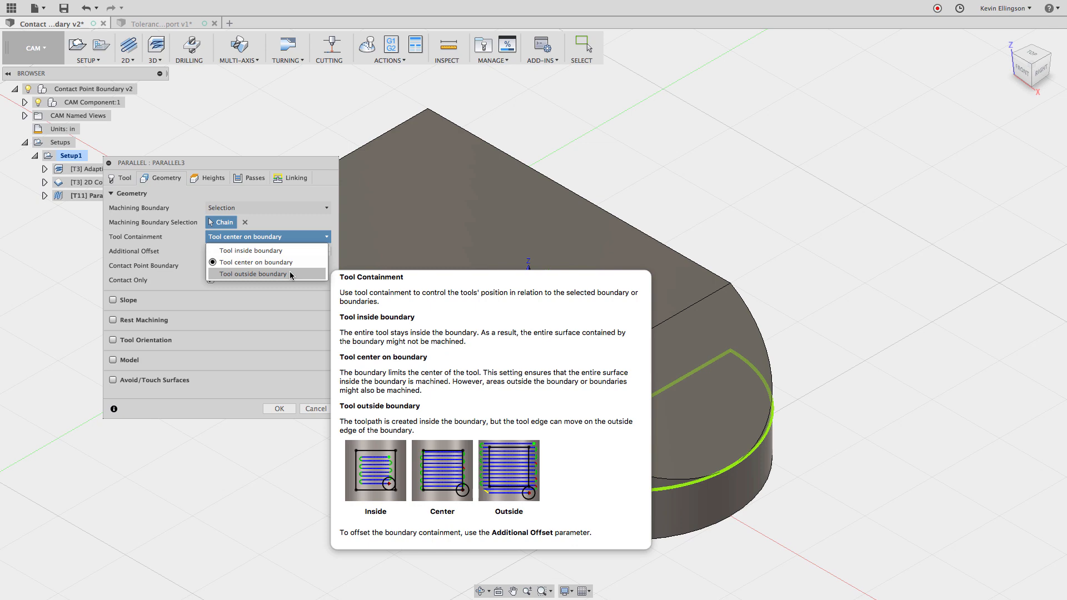
mouse_move(291, 268)
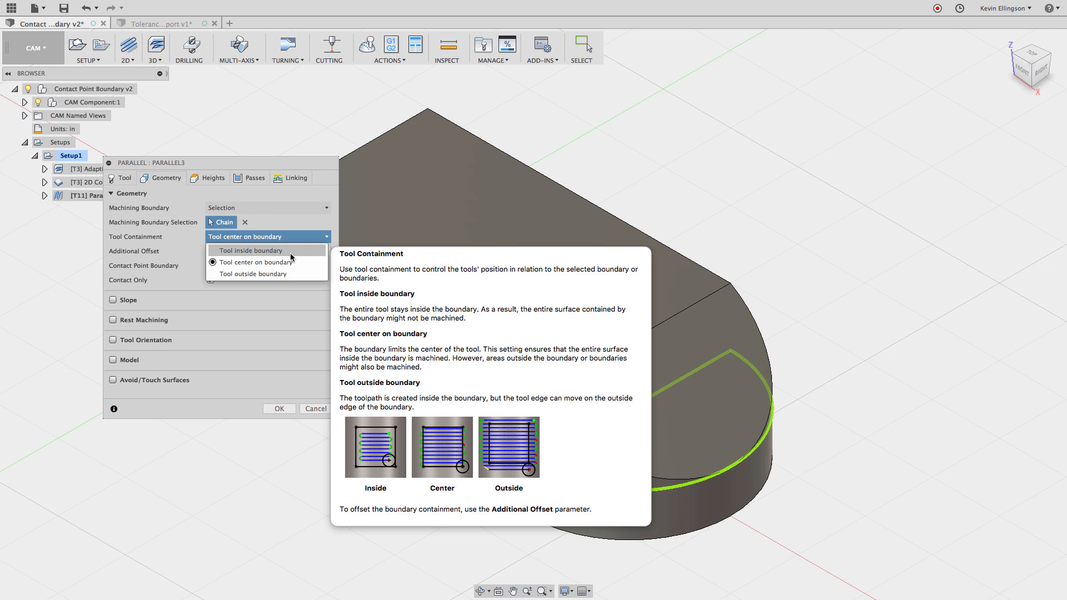
left_click(255, 262)
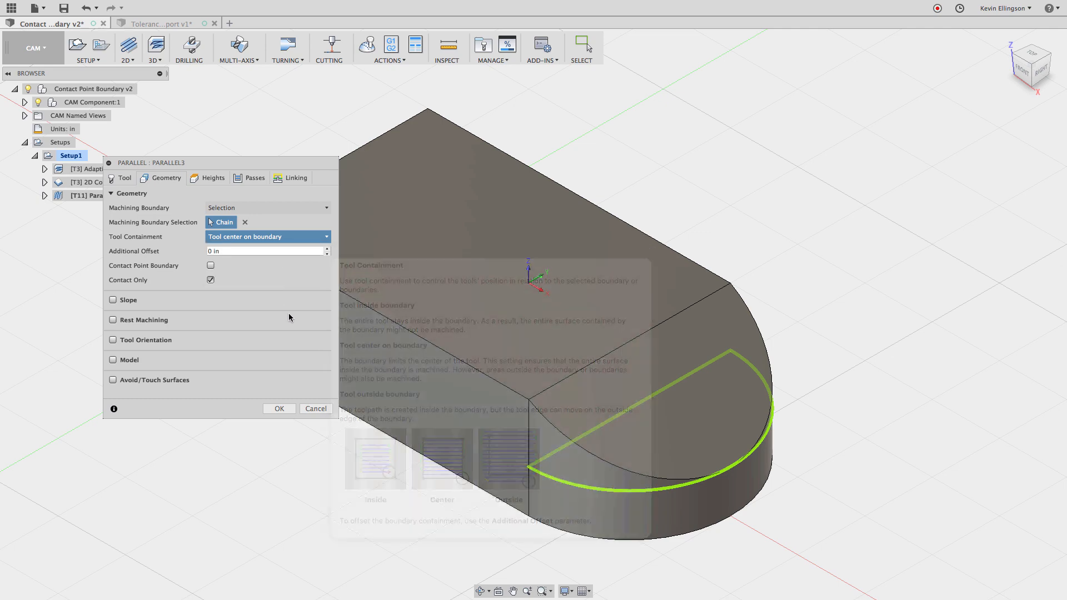
mouse_move(269, 323)
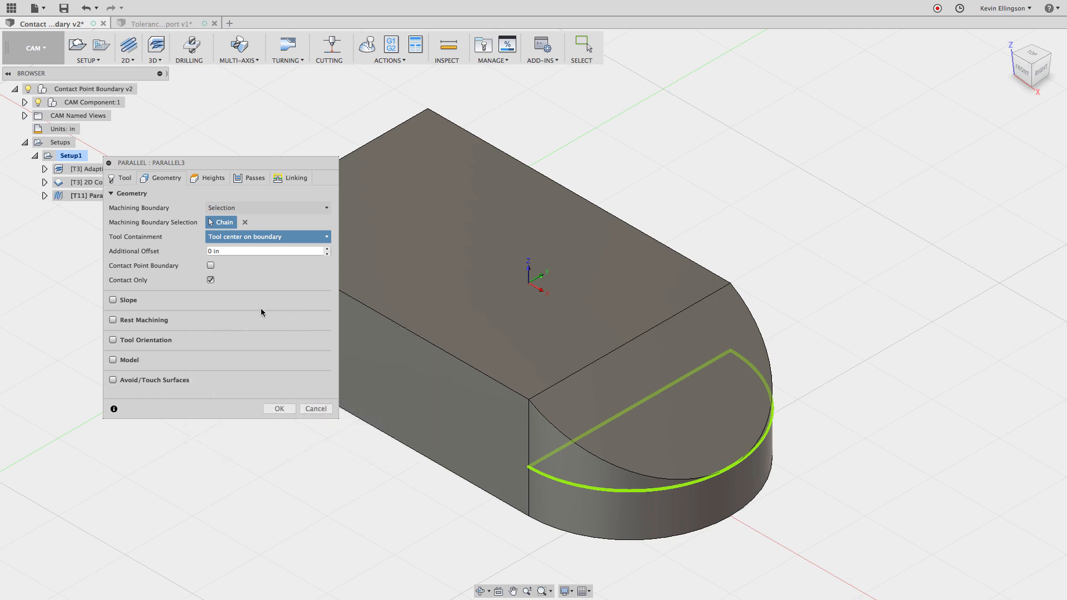
- Review heights: clearance 0.4 in above retract, retract 0.2 in above stock top
left_click(211, 178)
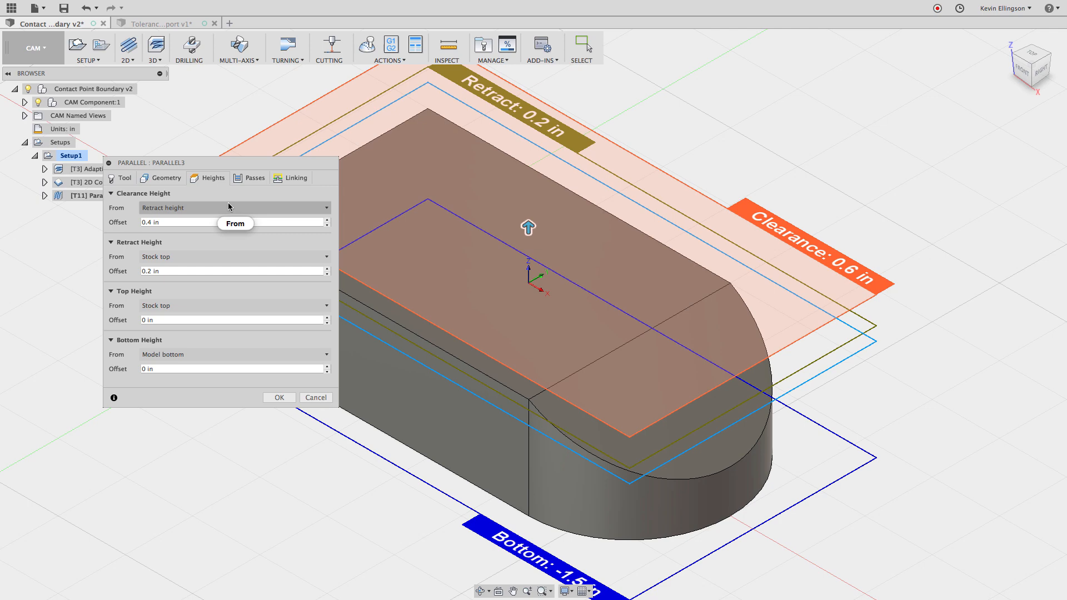
mouse_move(255, 197)
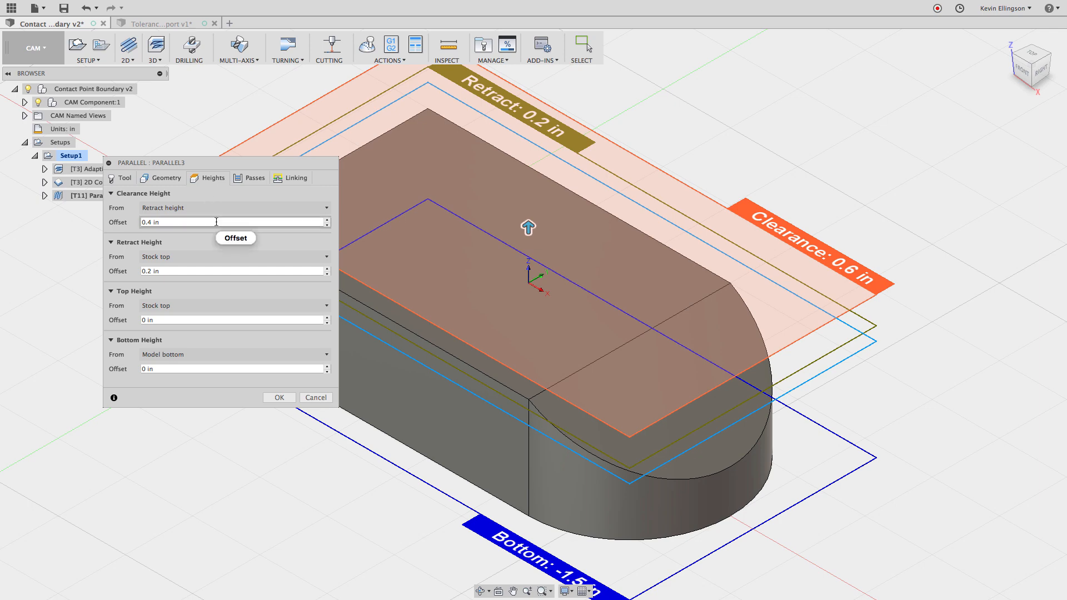
mouse_move(231, 295)
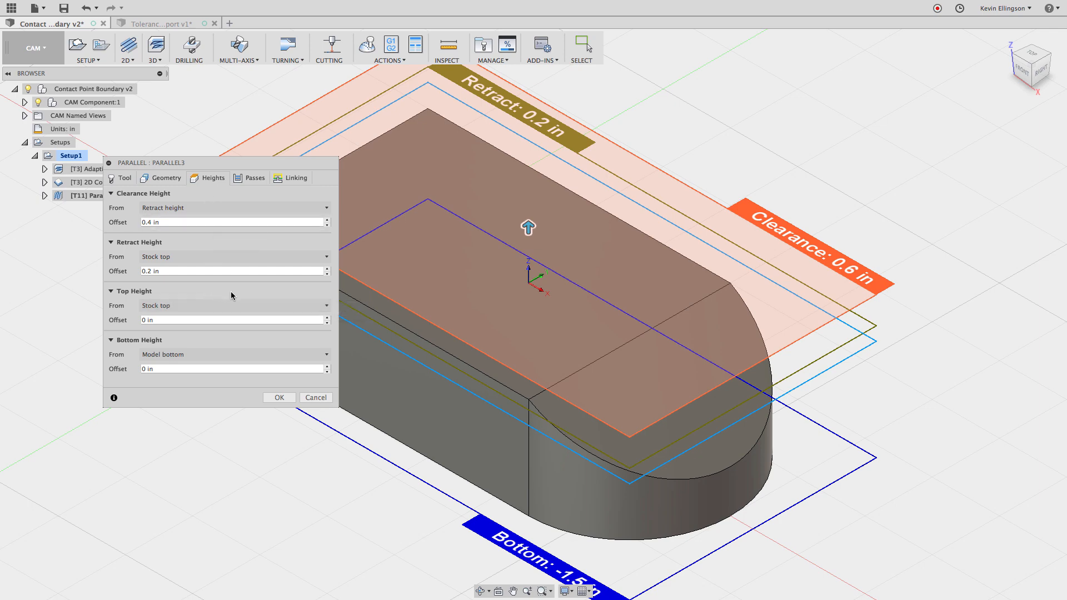
mouse_move(231, 318)
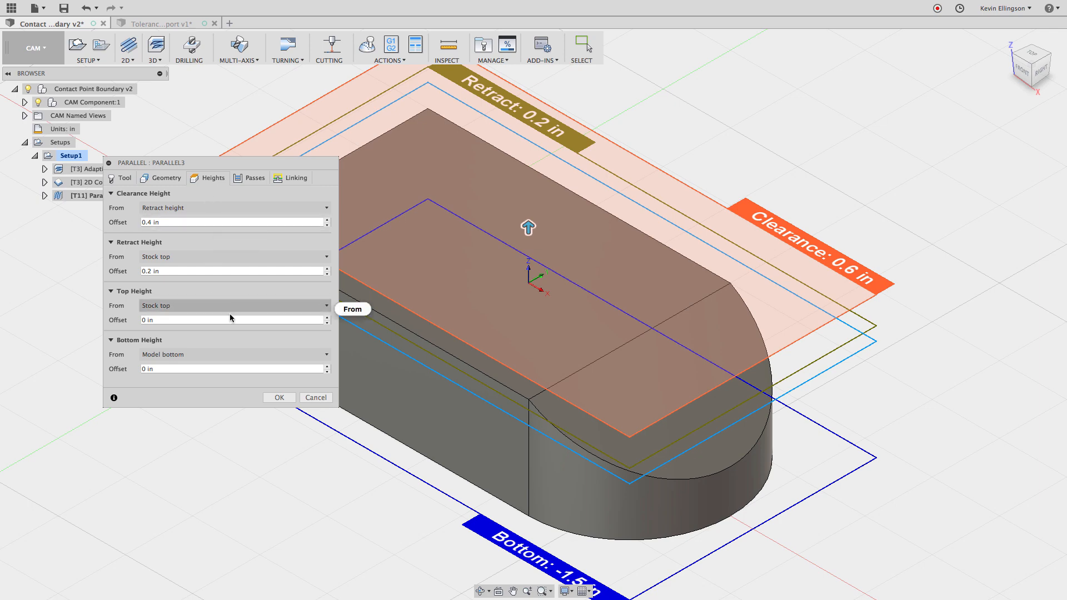
mouse_move(227, 339)
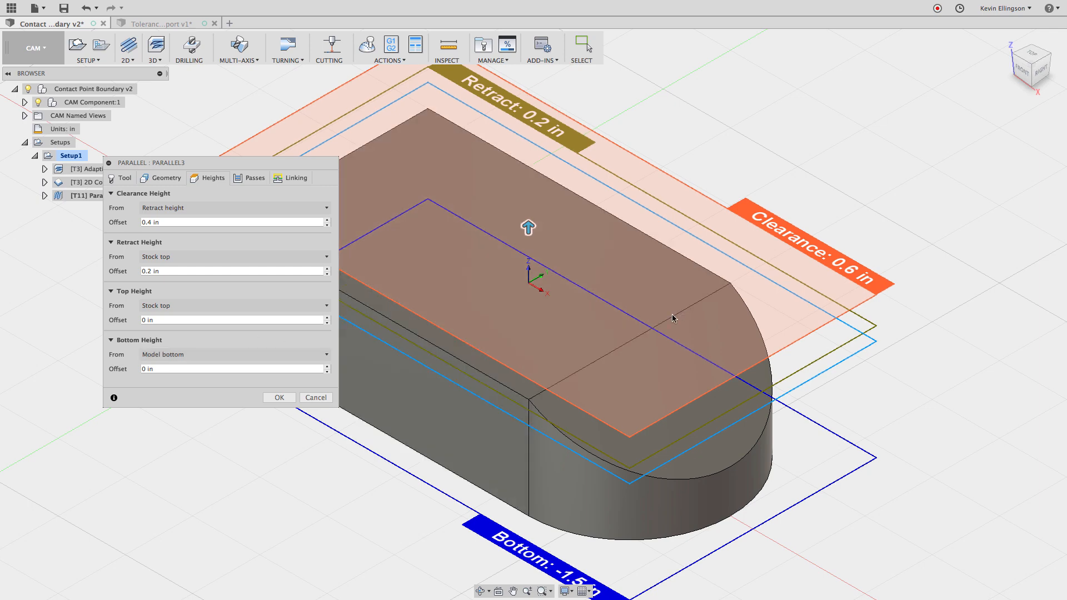
mouse_move(234, 208)
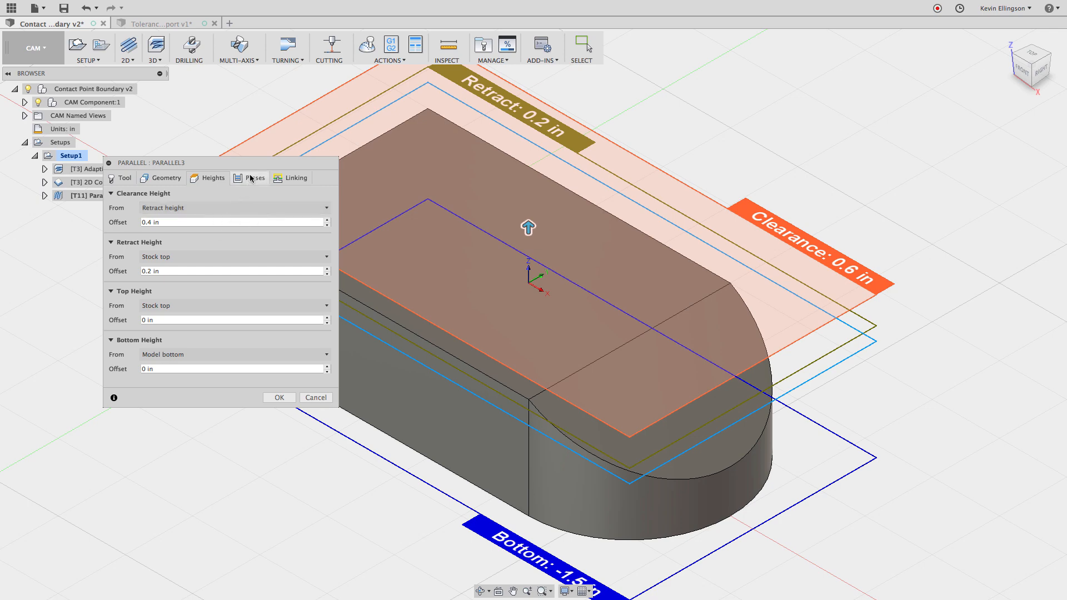
- Change the Passes stepover from 0.25 in to .02
left_click(255, 178)
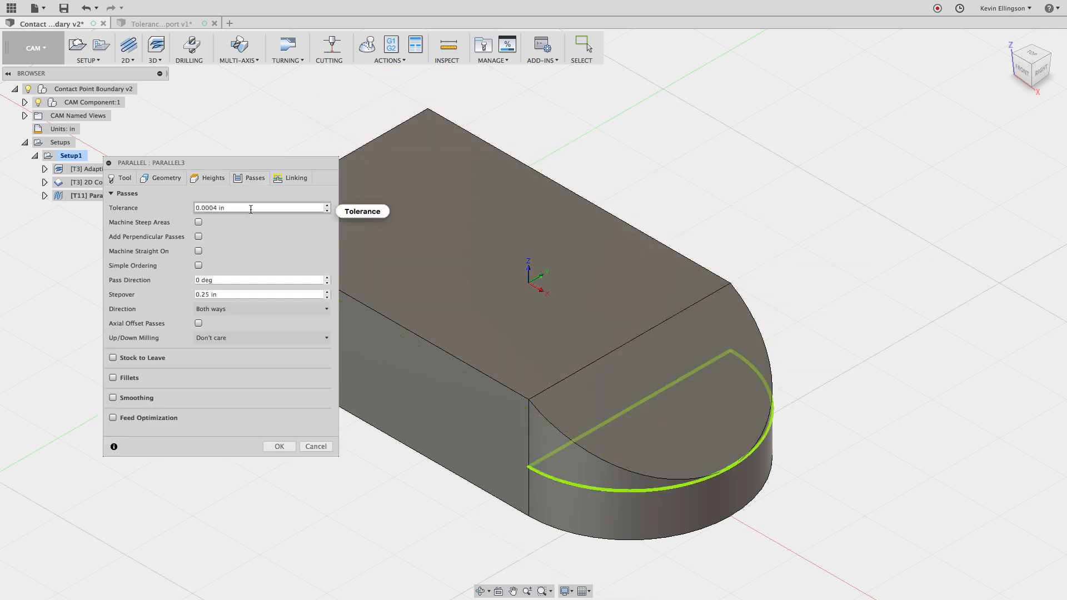
mouse_move(150, 282)
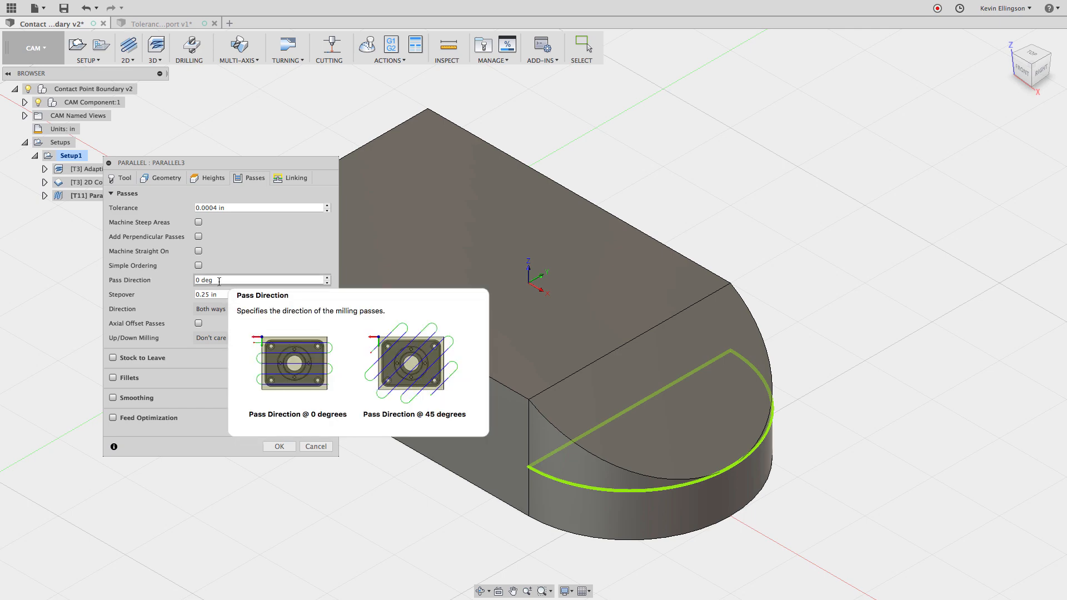
mouse_move(240, 280)
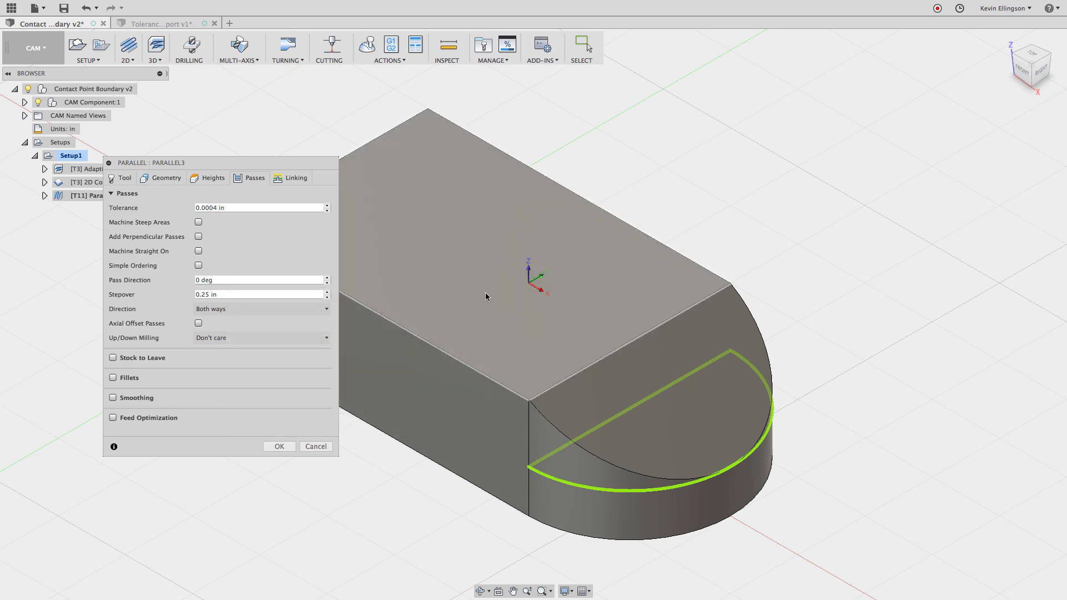
mouse_move(517, 287)
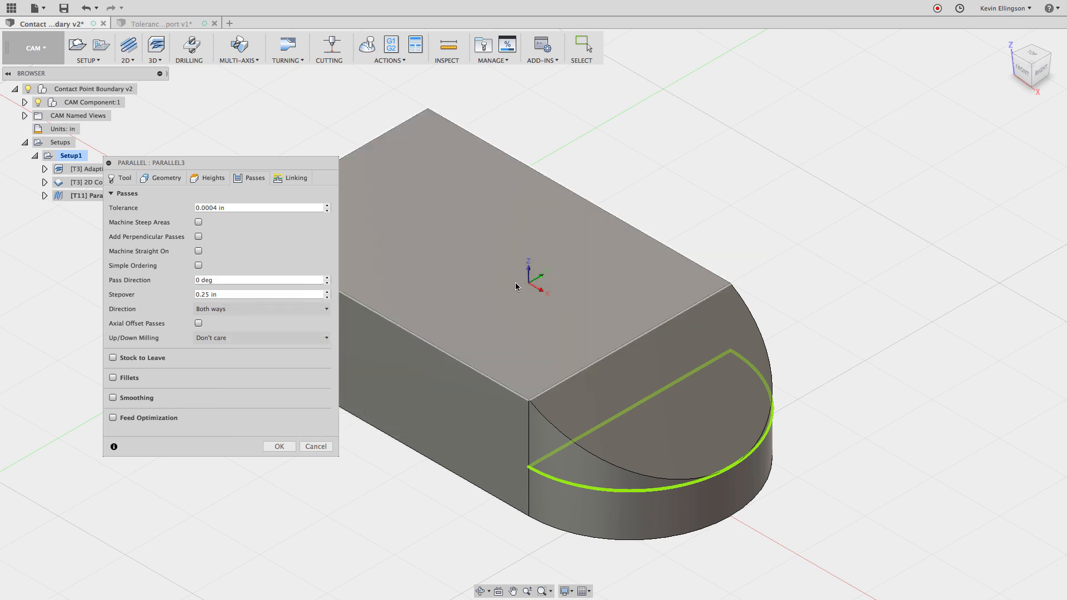
mouse_move(501, 273)
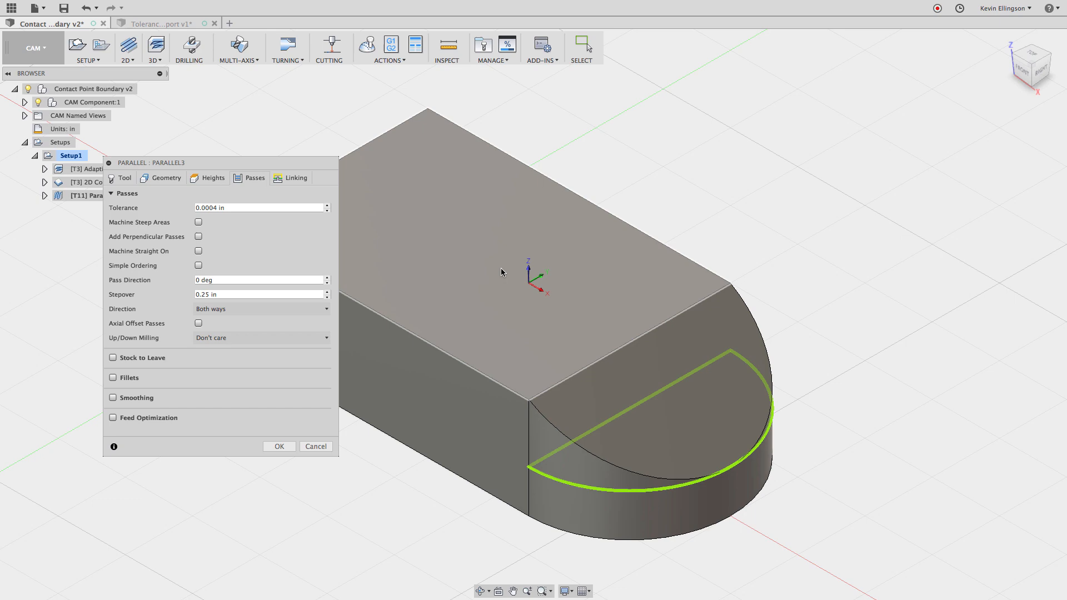
mouse_move(530, 290)
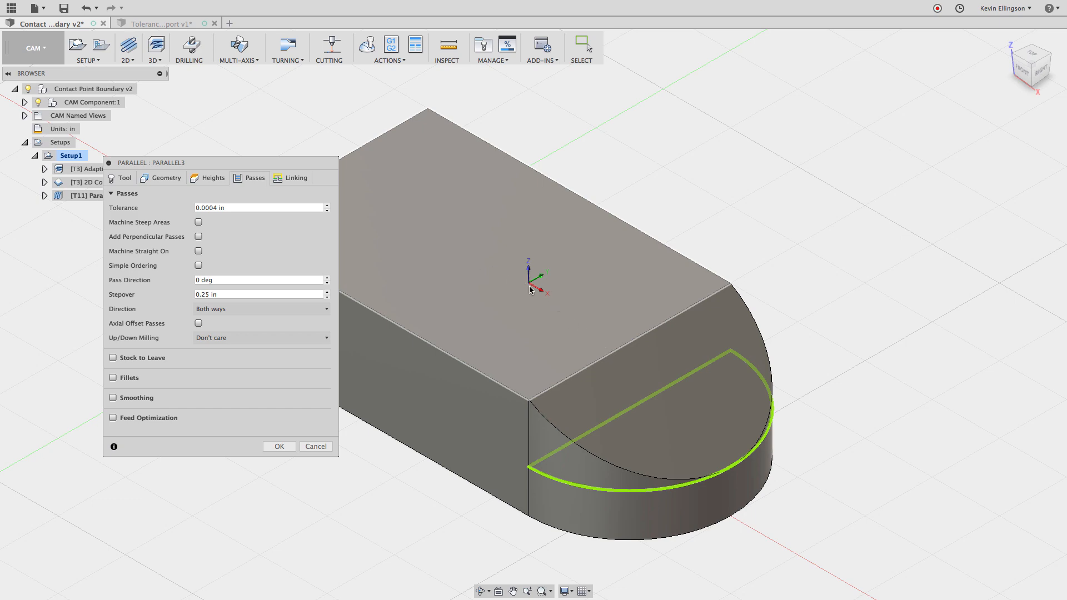
mouse_move(538, 292)
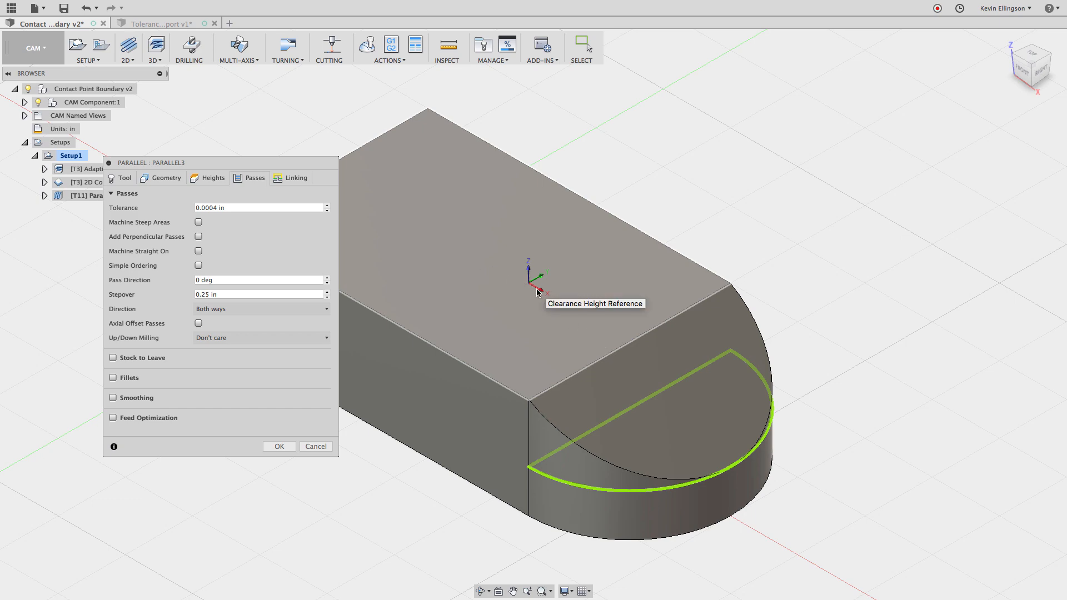
mouse_move(532, 314)
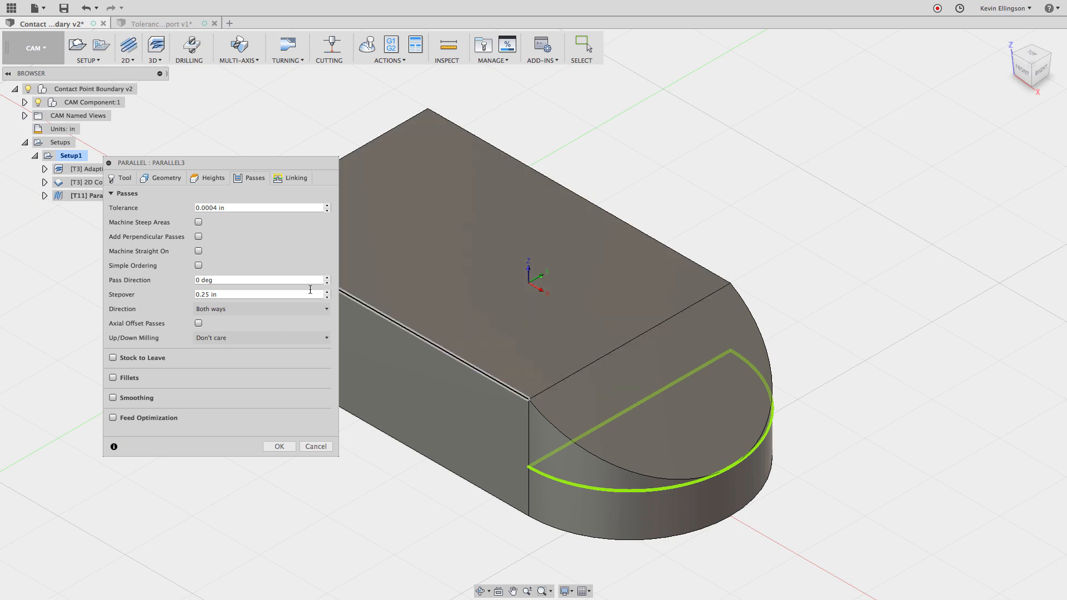
mouse_move(502, 304)
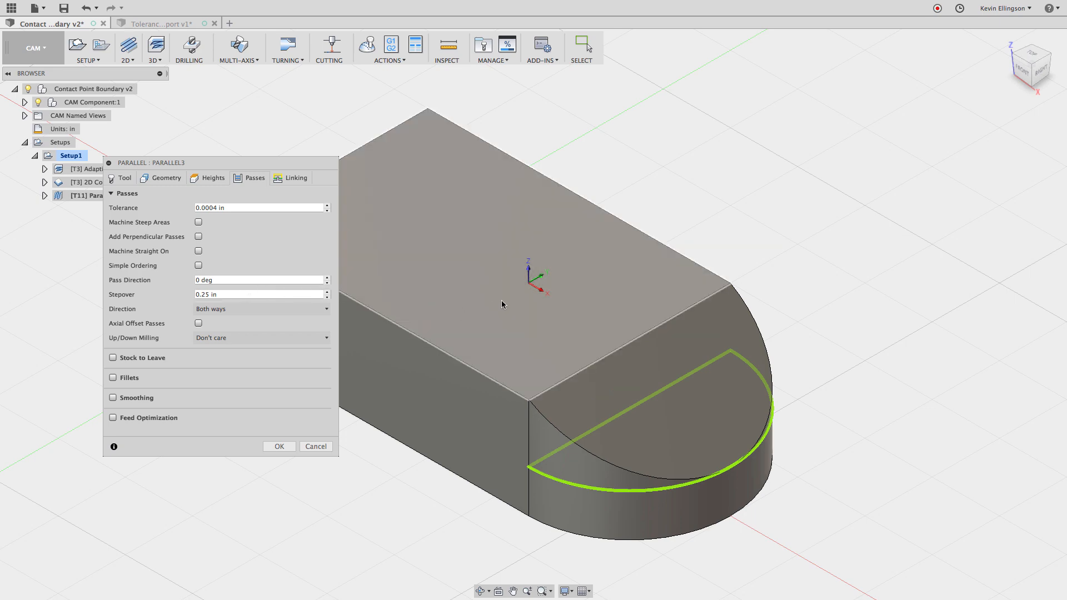
left_click(259, 293)
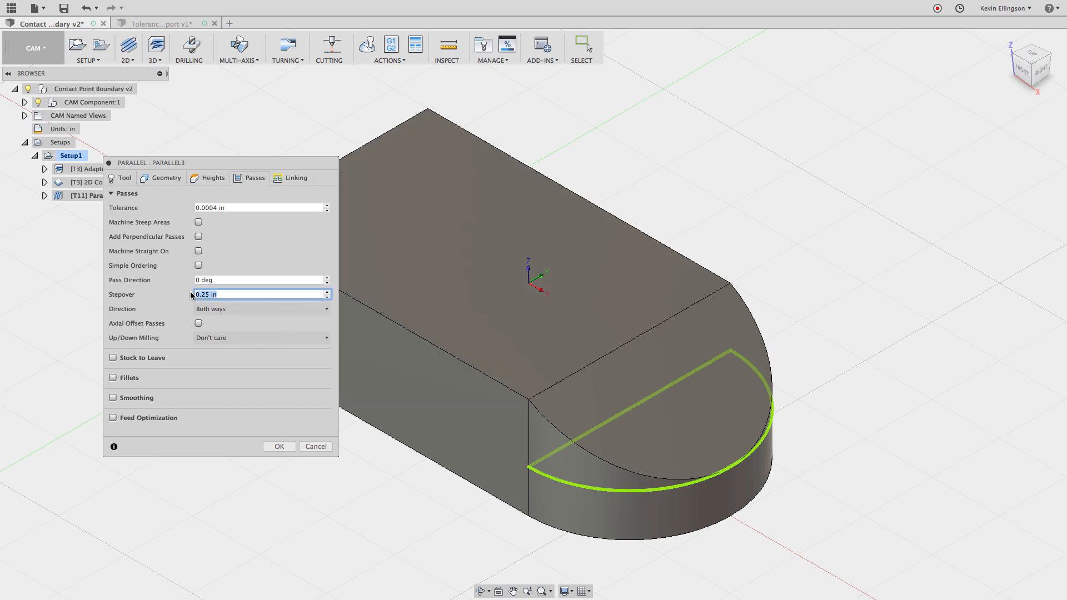
type(".02")
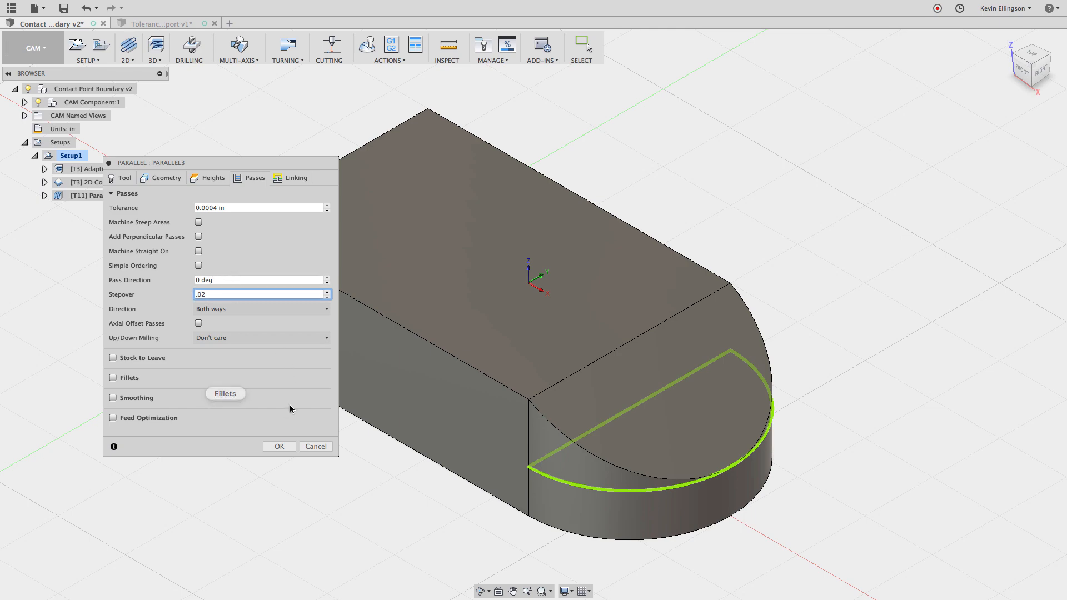
- Generate the Parallel3 toolpath with dense passes over the rounded end
left_click(278, 446)
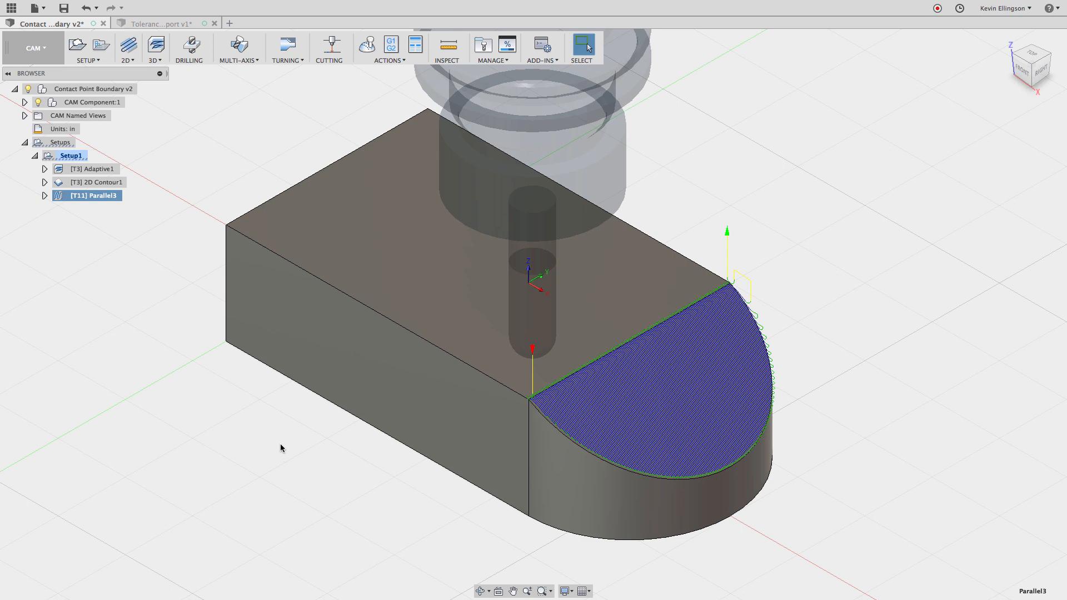
mouse_move(240, 429)
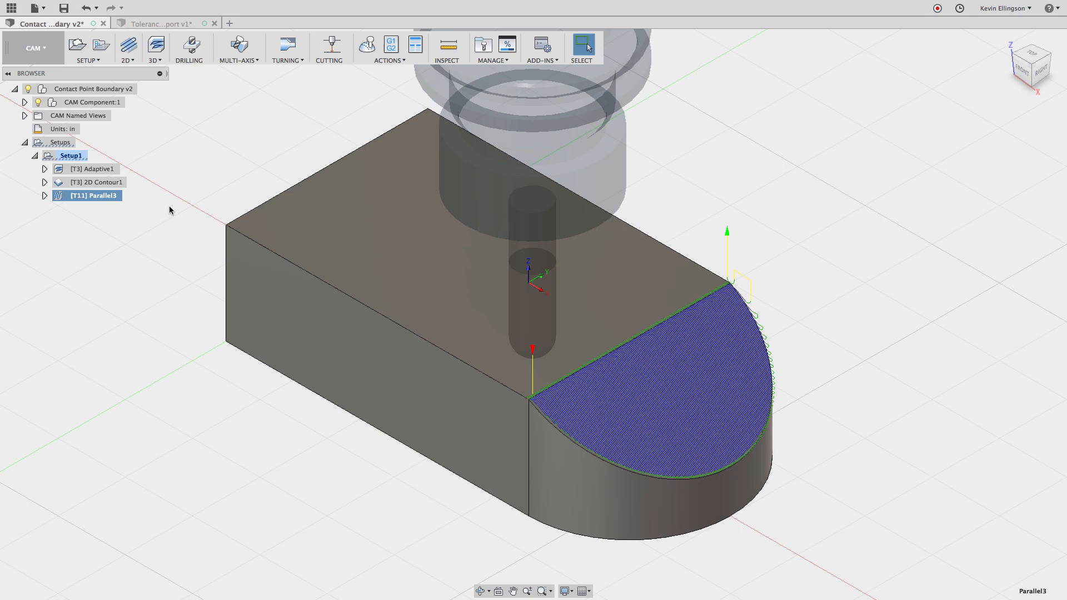
mouse_move(365, 47)
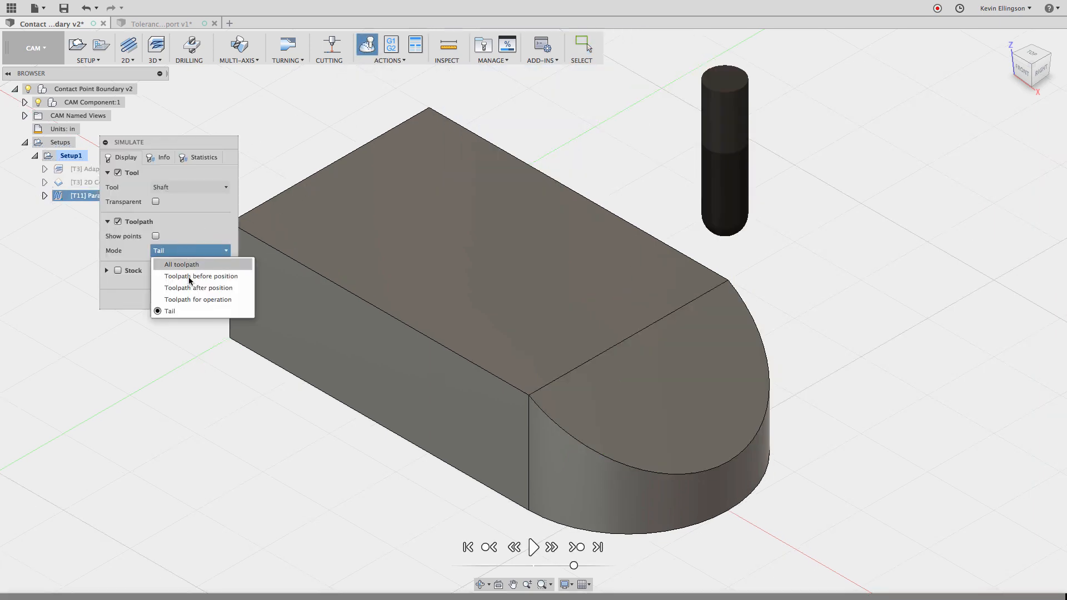
- Inspect the full toolpath zoomed from the Front view, then close the simulation
left_click(181, 264)
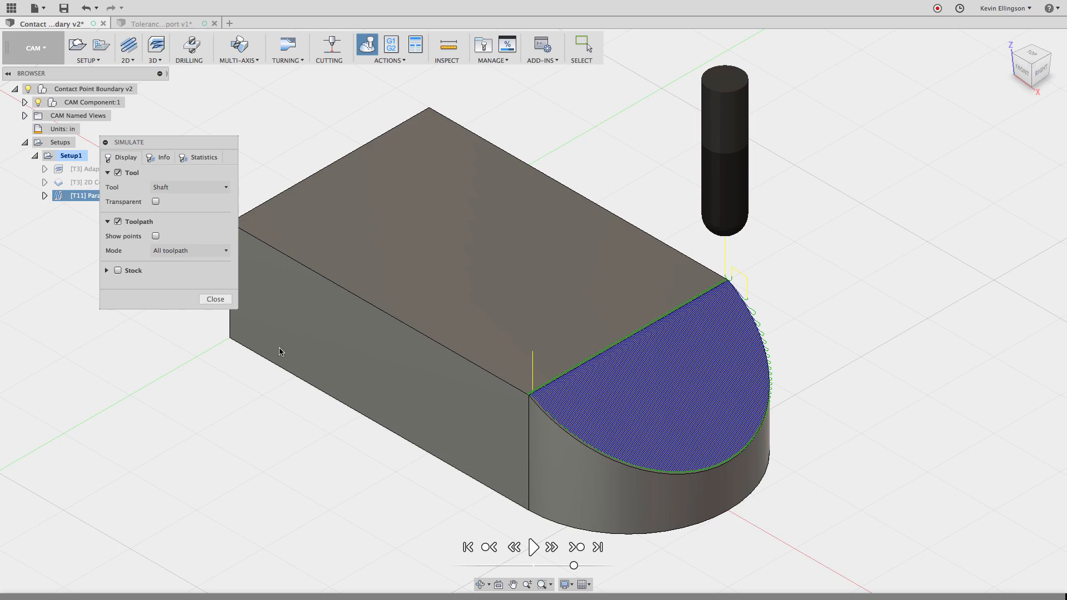
scroll("up", 3)
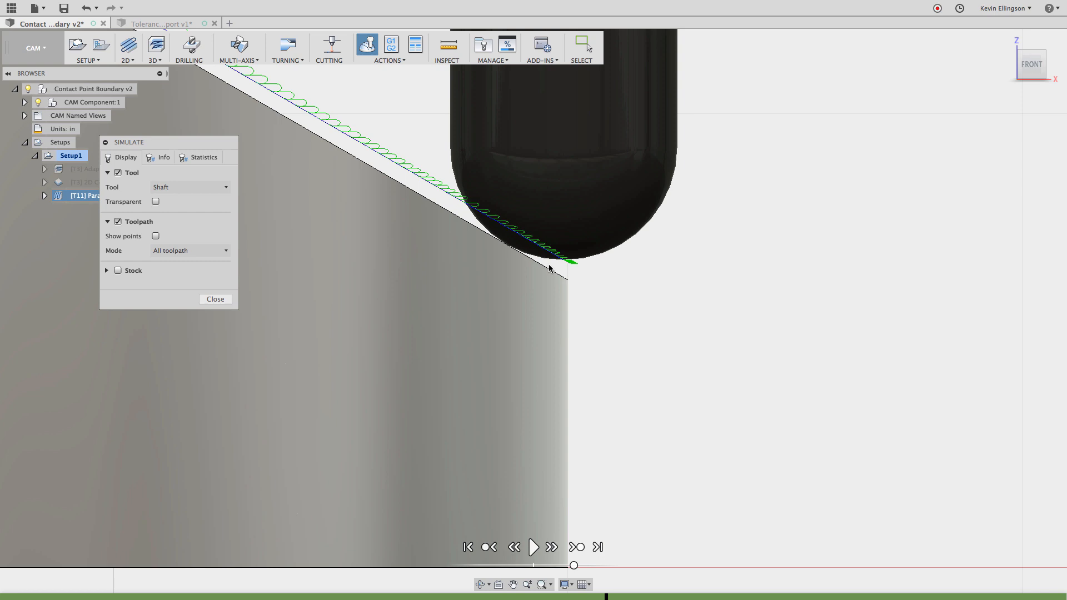
mouse_move(559, 269)
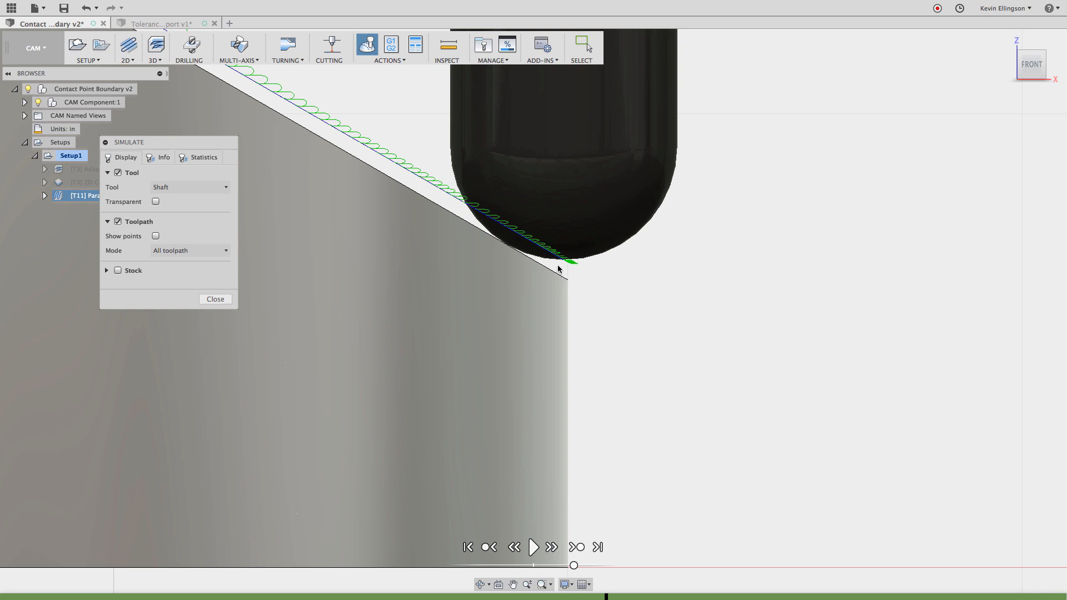
mouse_move(556, 264)
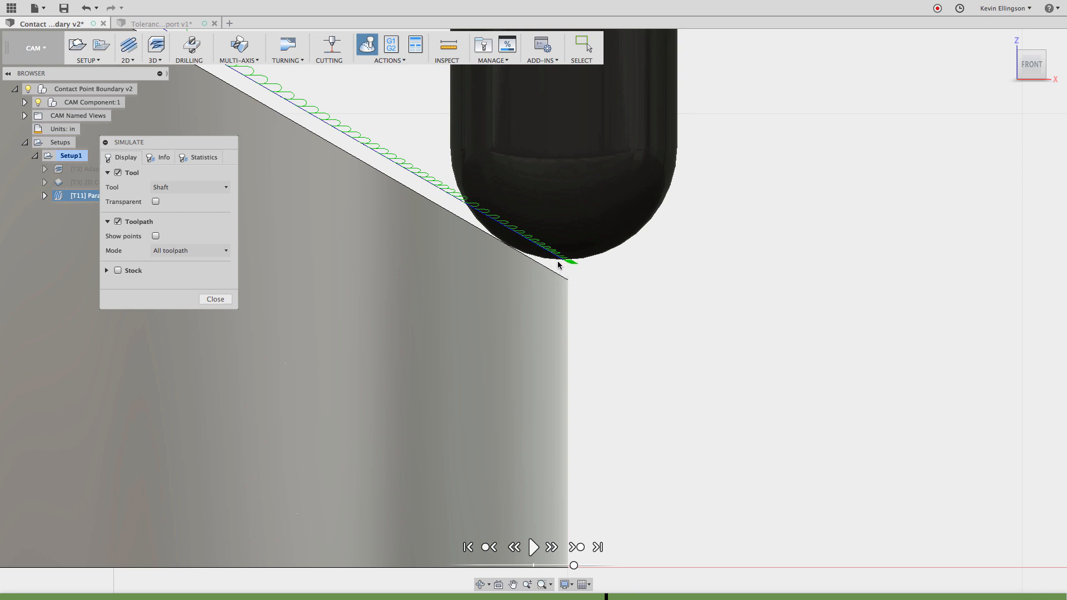
mouse_move(638, 278)
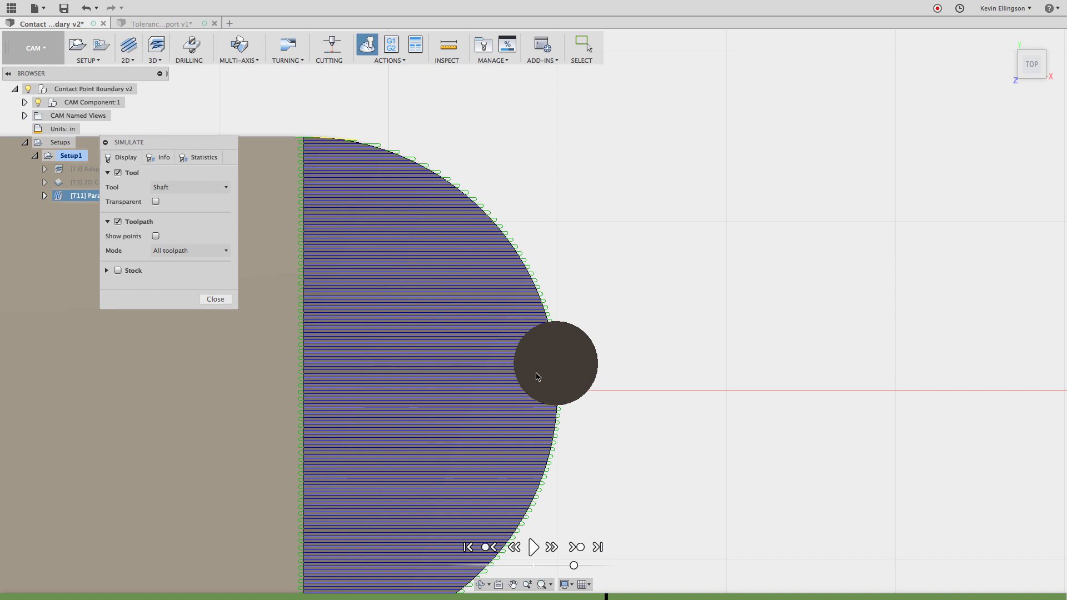
mouse_move(556, 359)
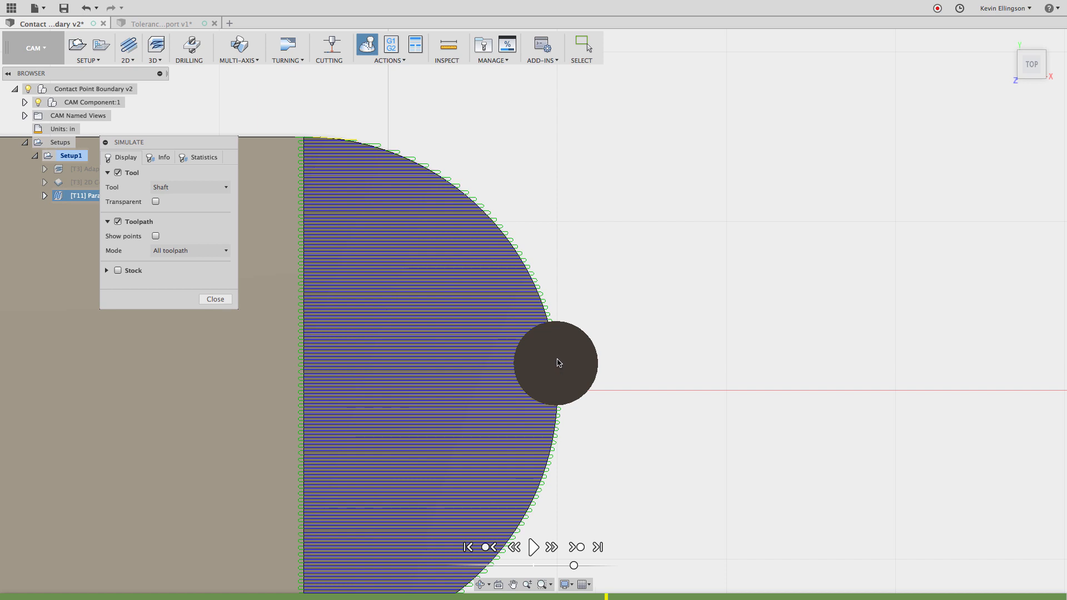
mouse_move(556, 359)
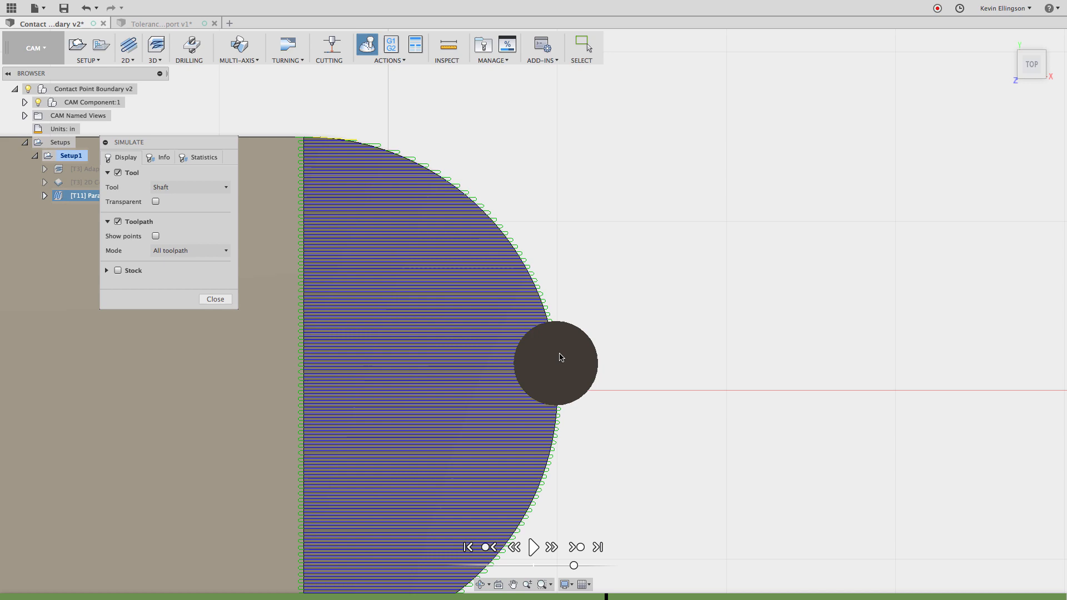
mouse_move(580, 356)
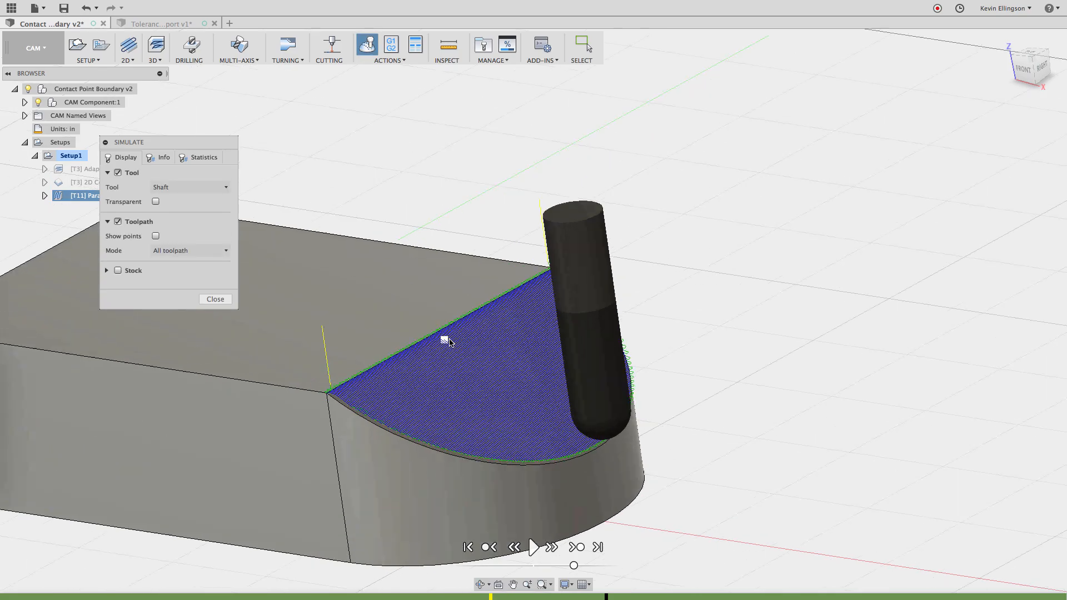
scroll("up", 3)
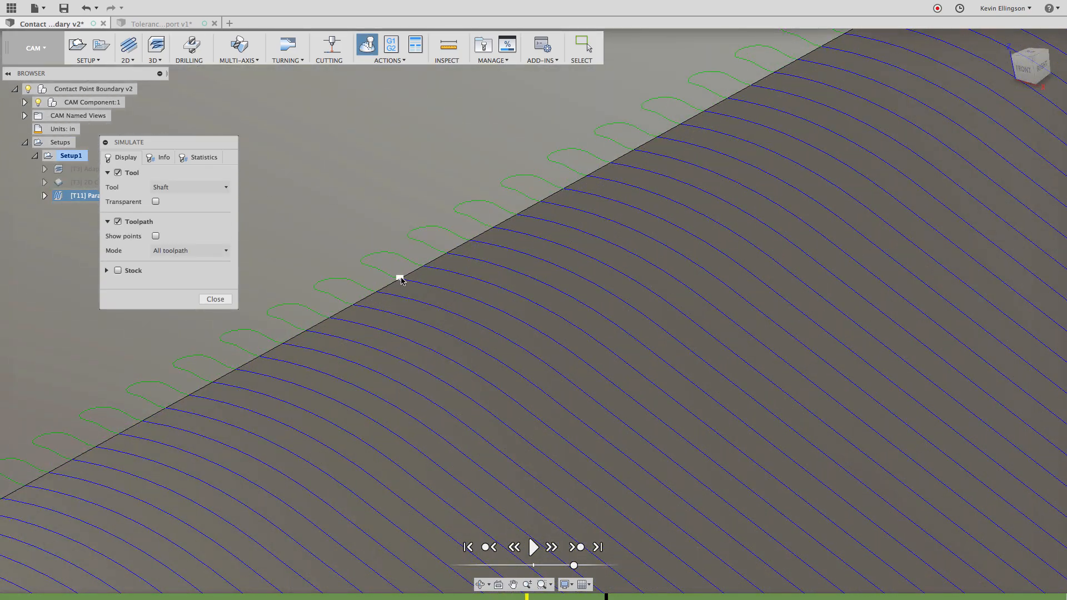
left_click(533, 546)
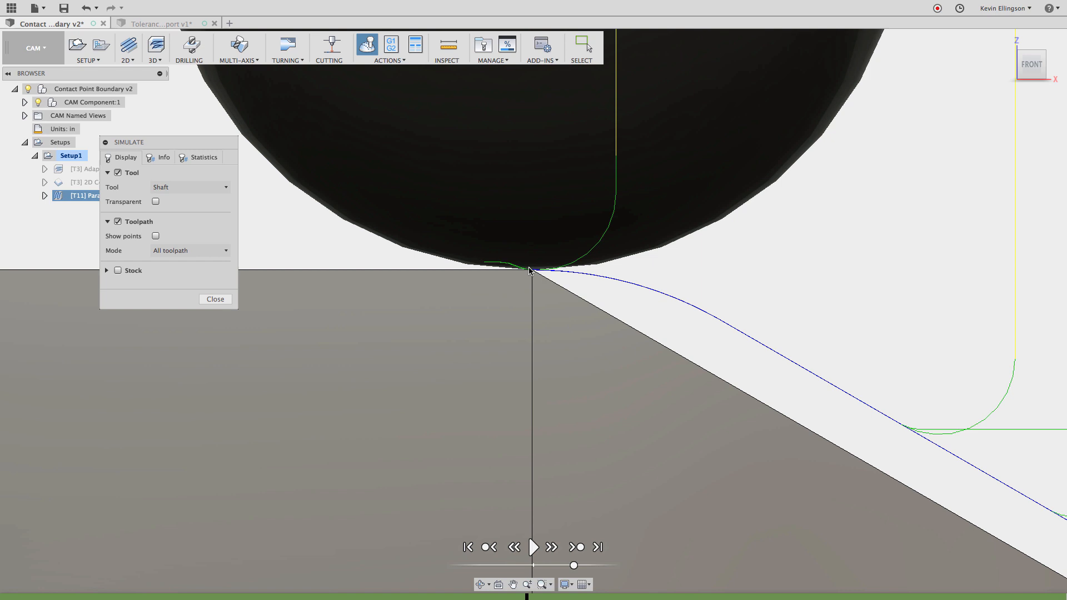
mouse_move(488, 272)
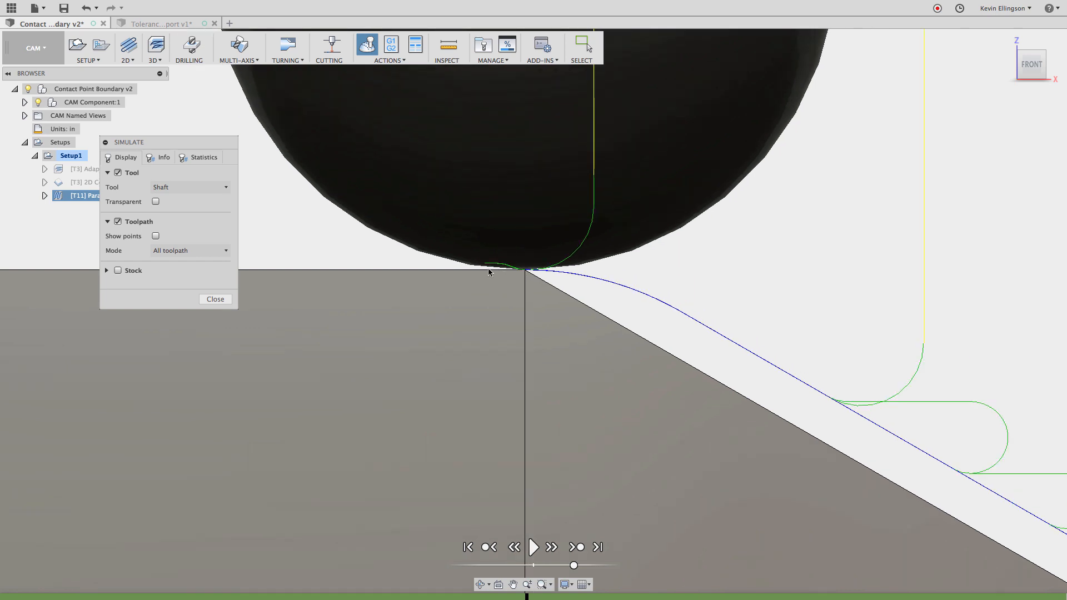
mouse_move(531, 275)
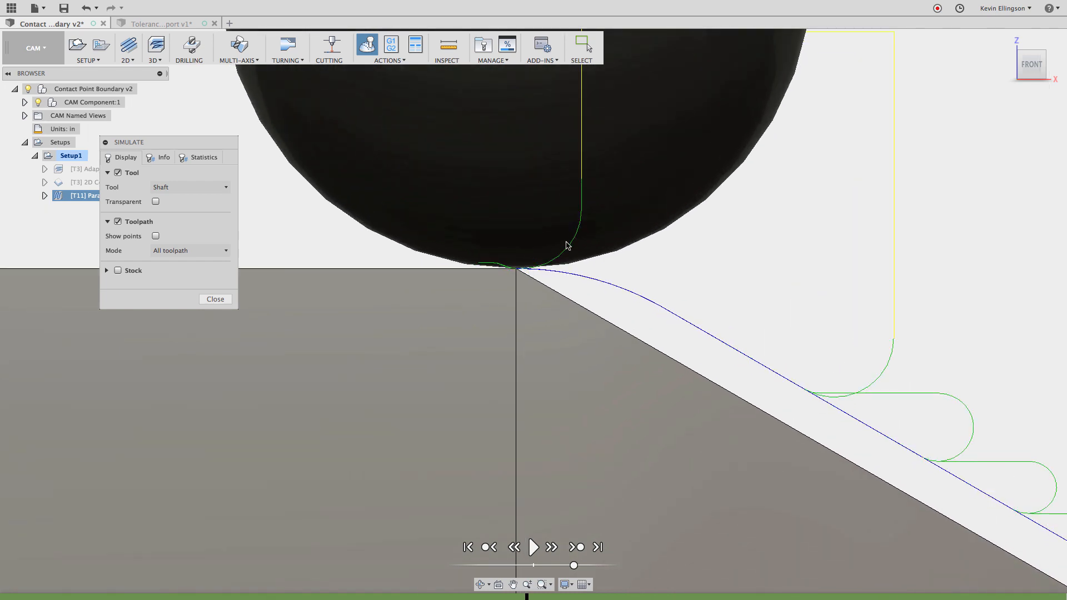
mouse_move(558, 288)
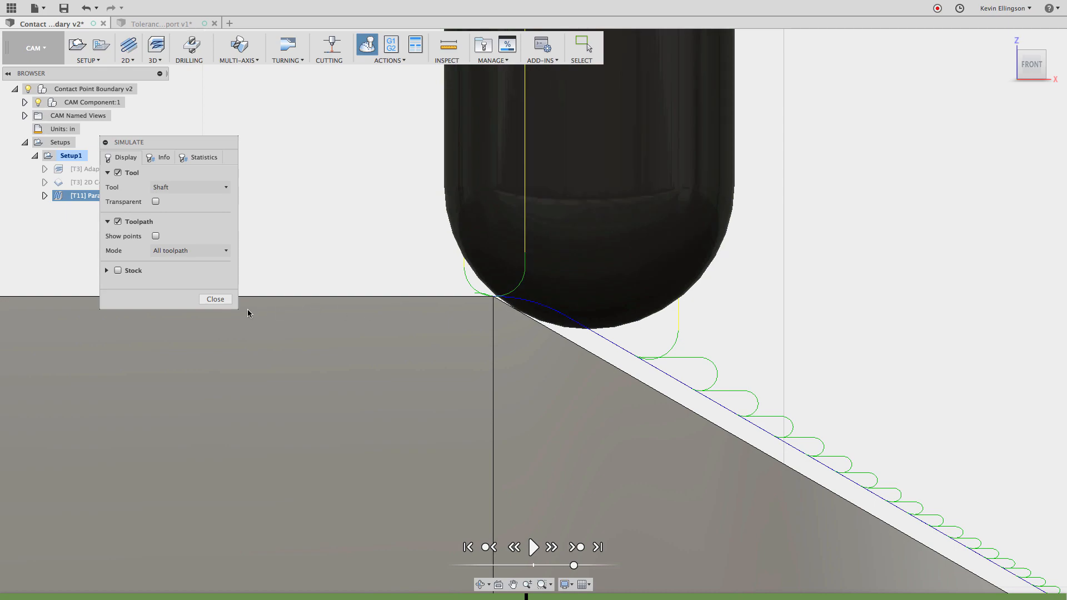
left_click(214, 299)
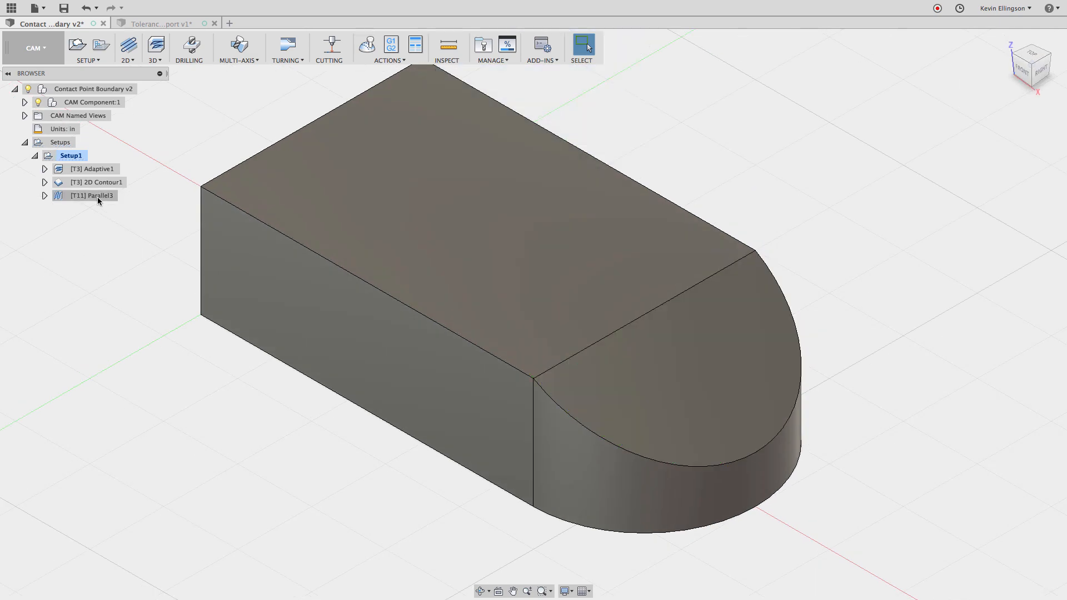
- Reopen Parallel3, enable Contact Point Boundary on the Geometry tab and regenerate its toolpath
right_click(93, 196)
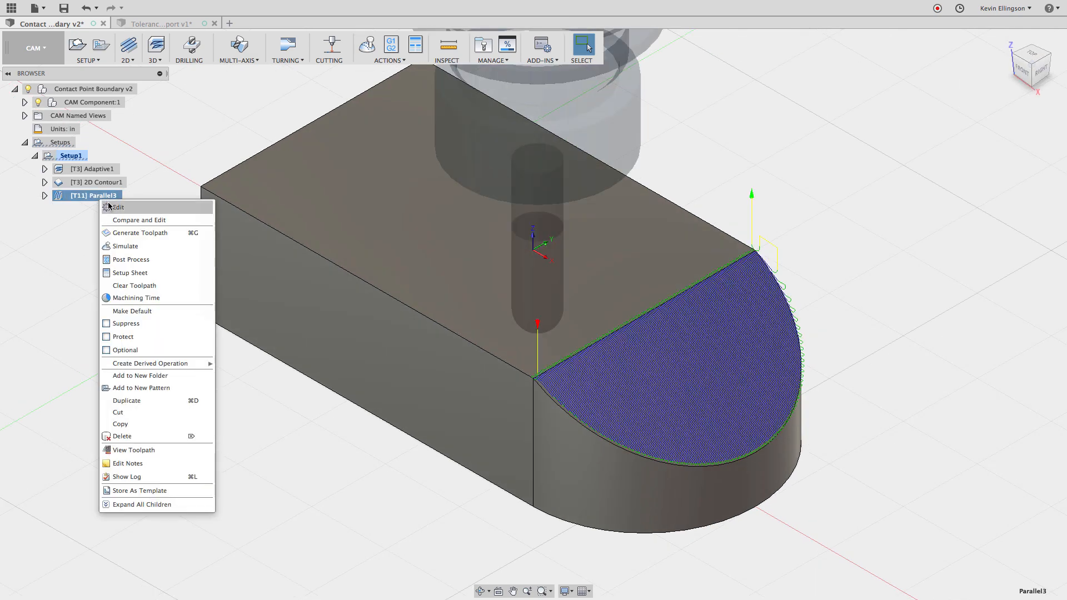
left_click(118, 207)
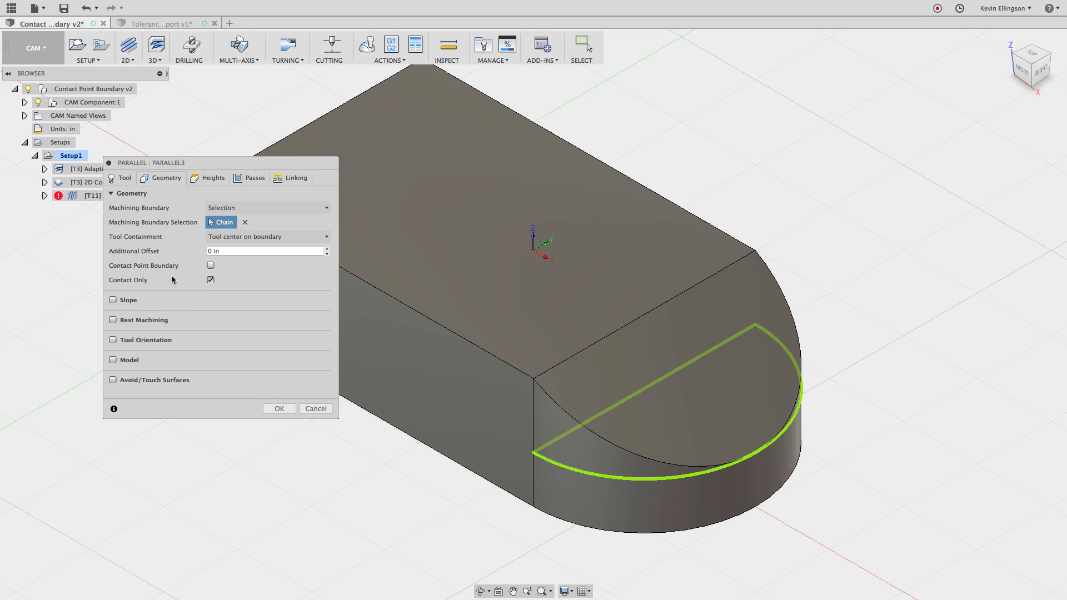
mouse_move(181, 271)
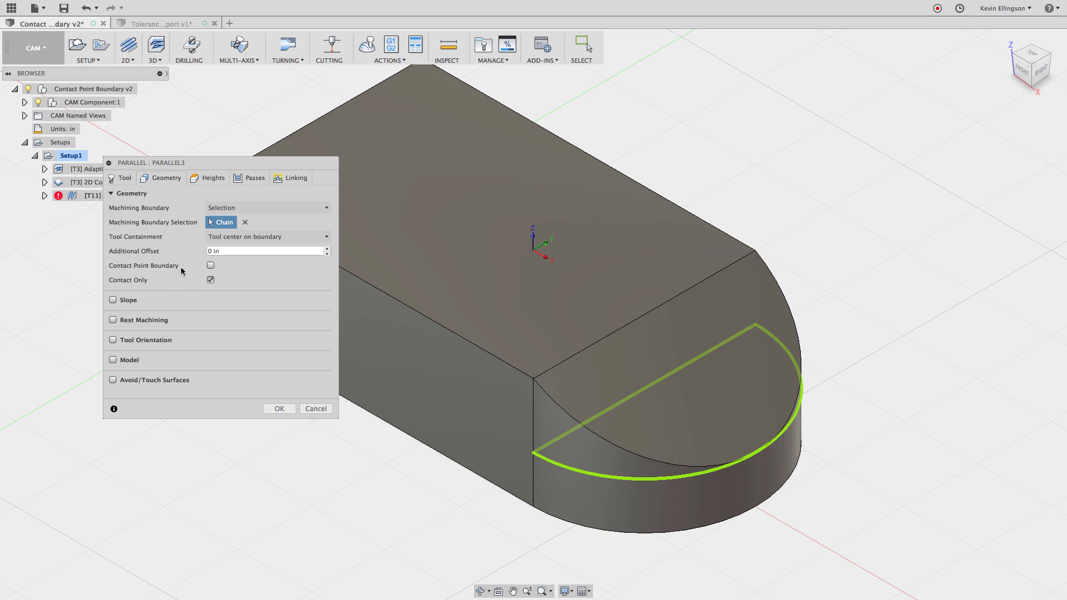
left_click(210, 265)
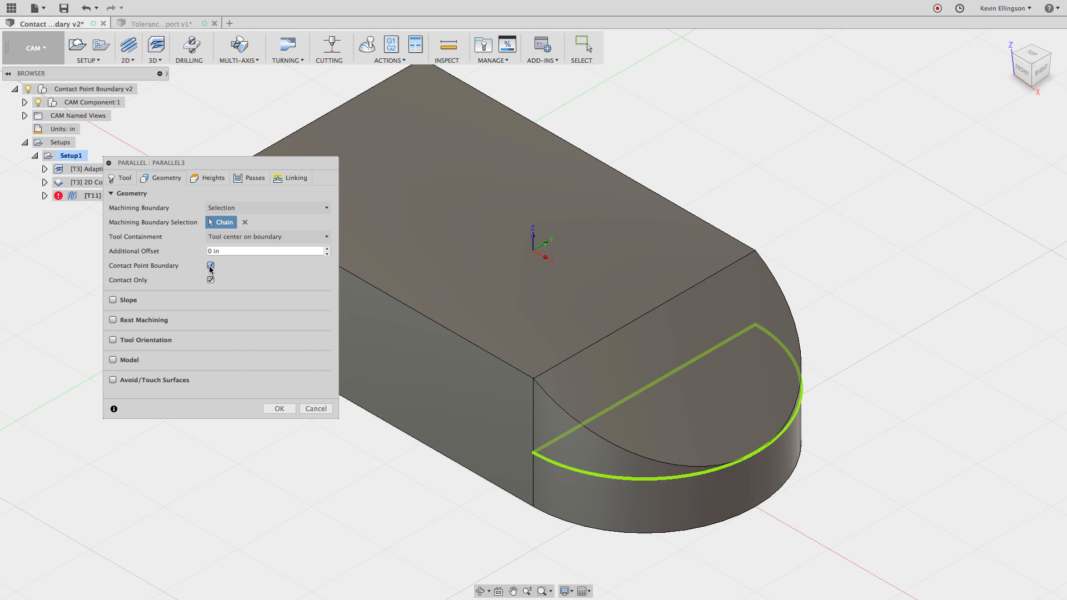
mouse_move(210, 265)
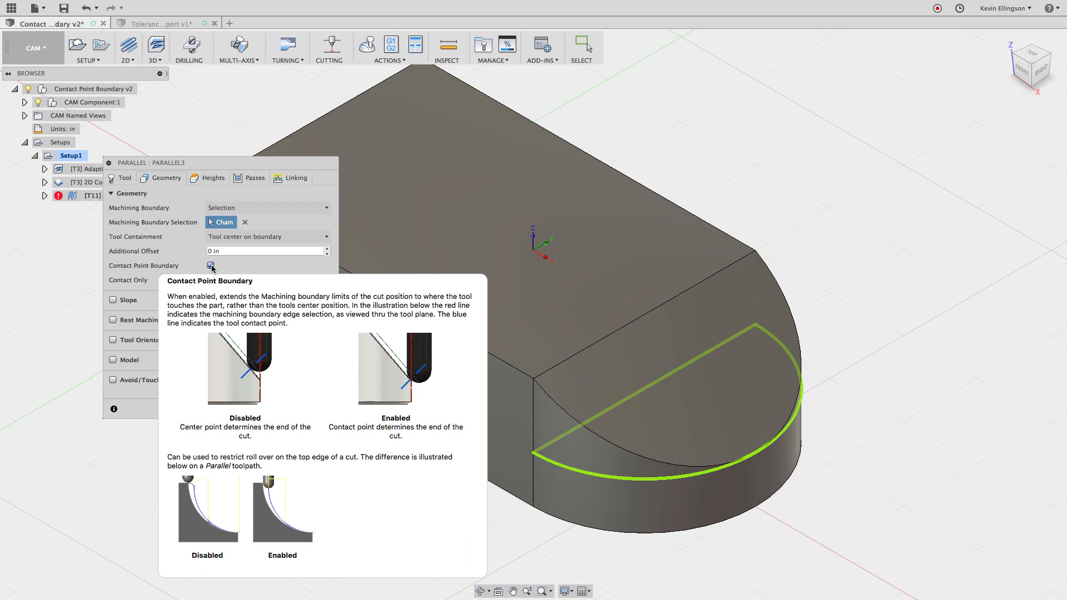
left_click(211, 265)
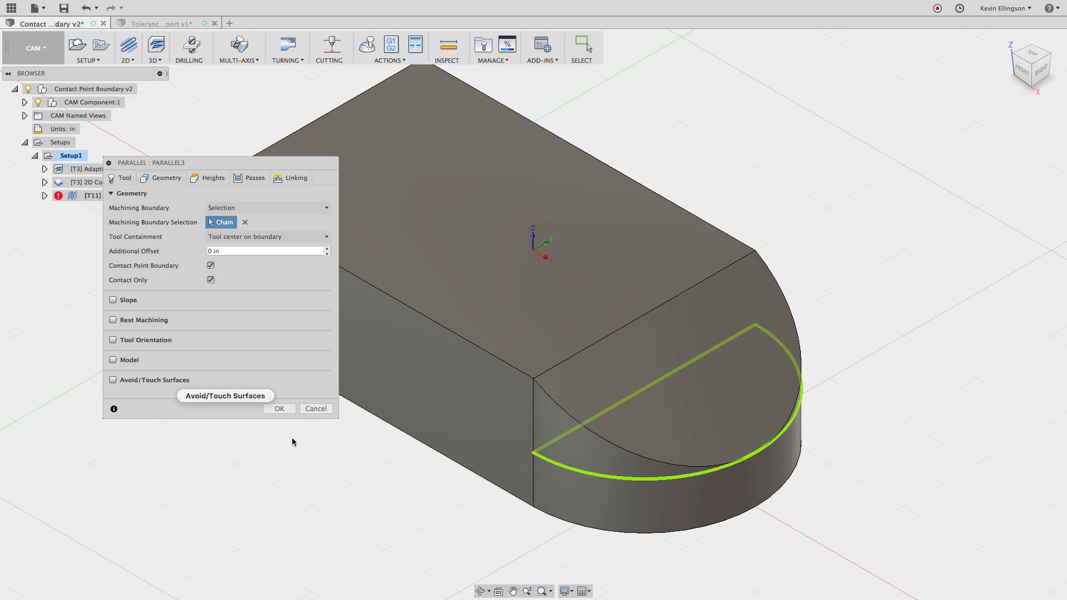
left_click(278, 408)
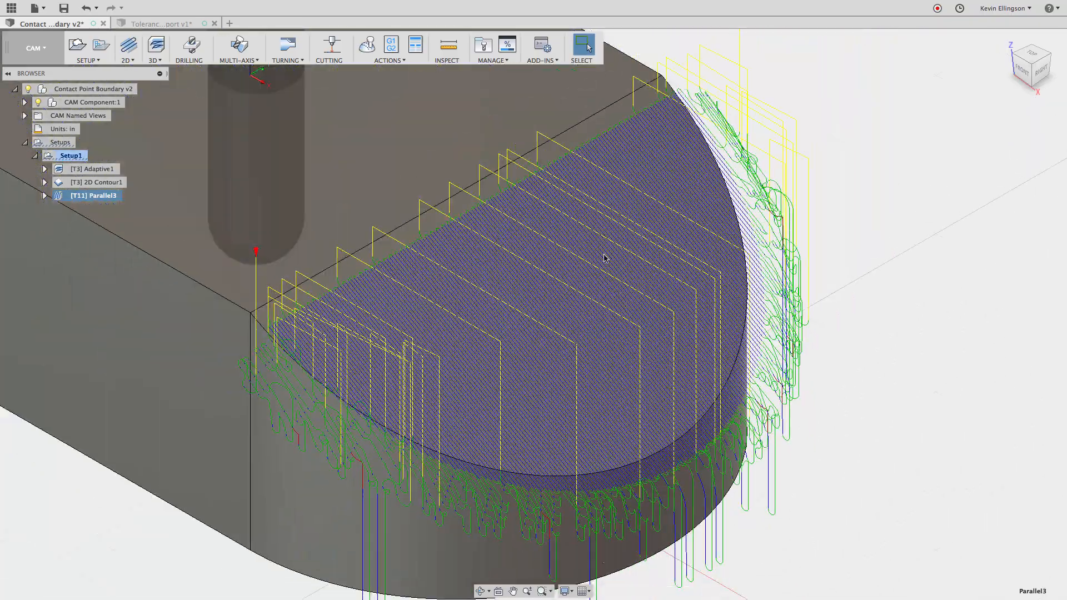
- Simulate the regenerated Parallel3 toolpath, close the simulation and bring up Parallel3's actions
left_click(366, 44)
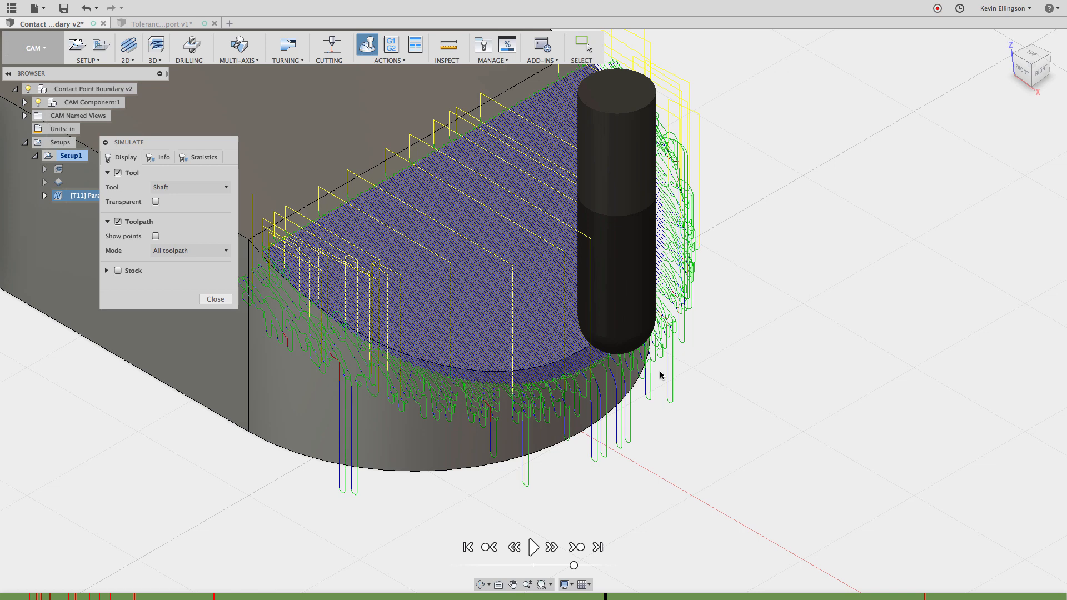
mouse_move(648, 376)
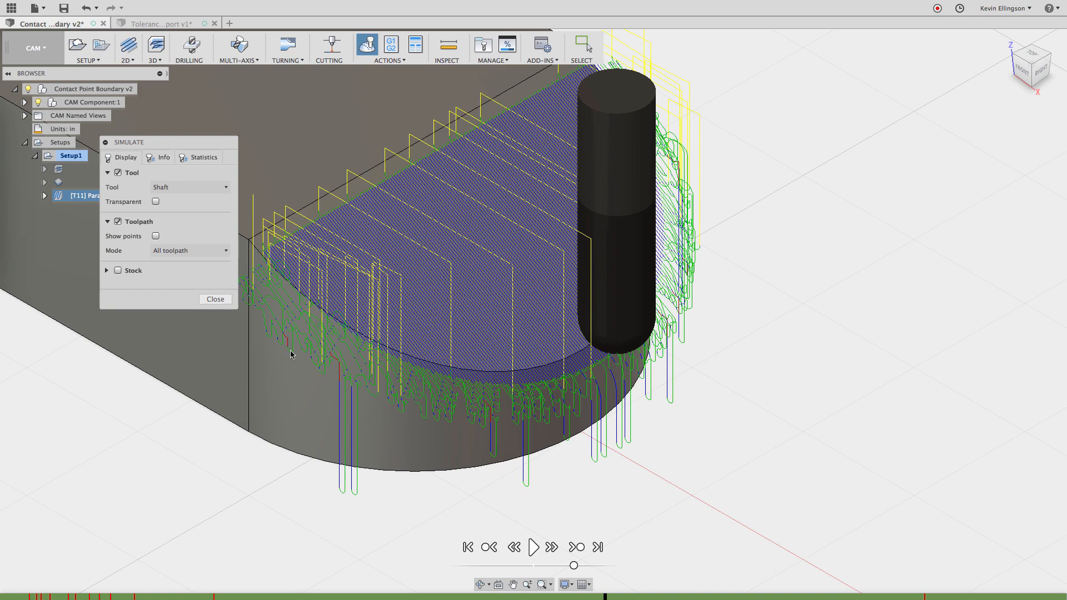
left_click(214, 298)
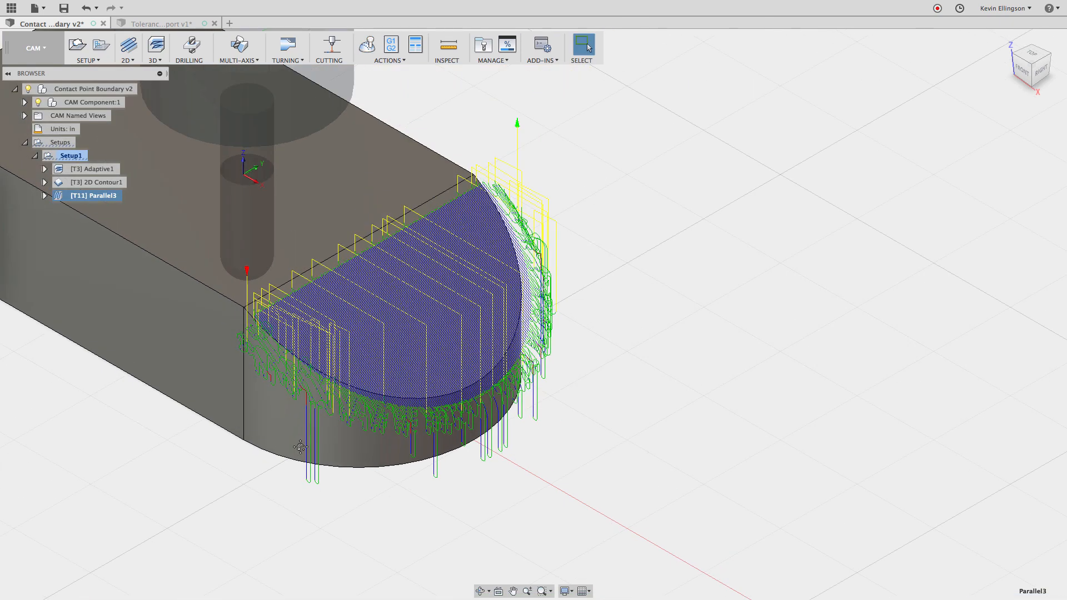
right_click(92, 196)
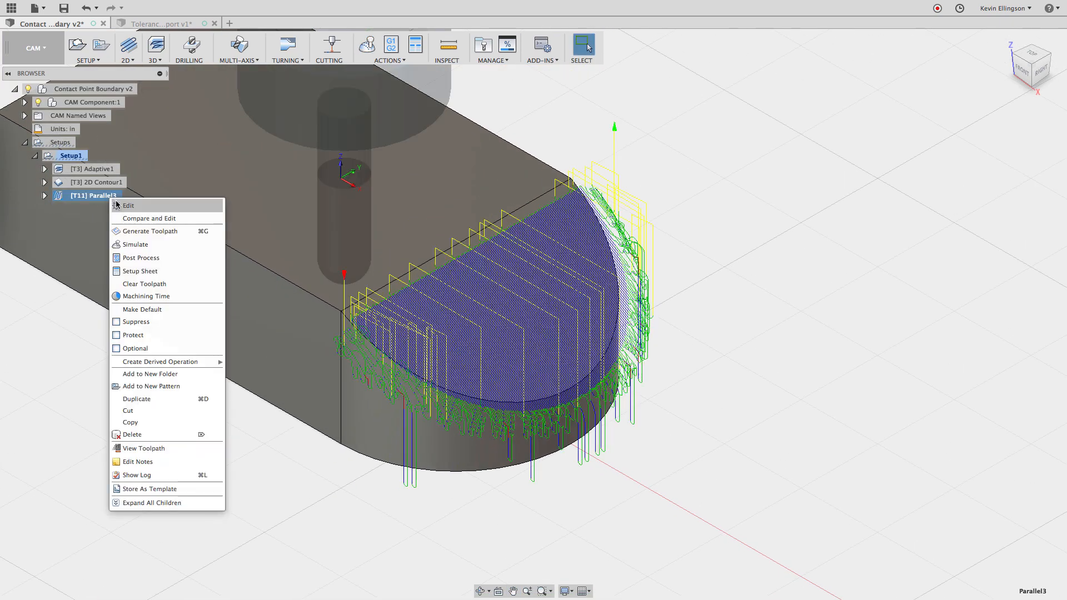
- Edit Parallel3 to view its Passes settings with the 0.0004 in tolerance
left_click(128, 204)
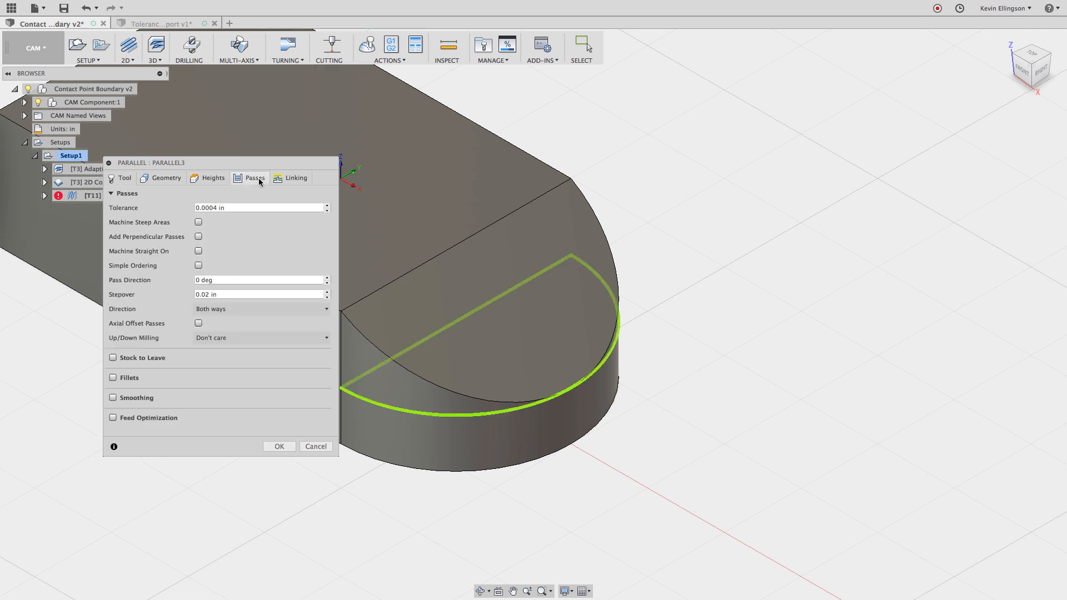
mouse_move(126, 211)
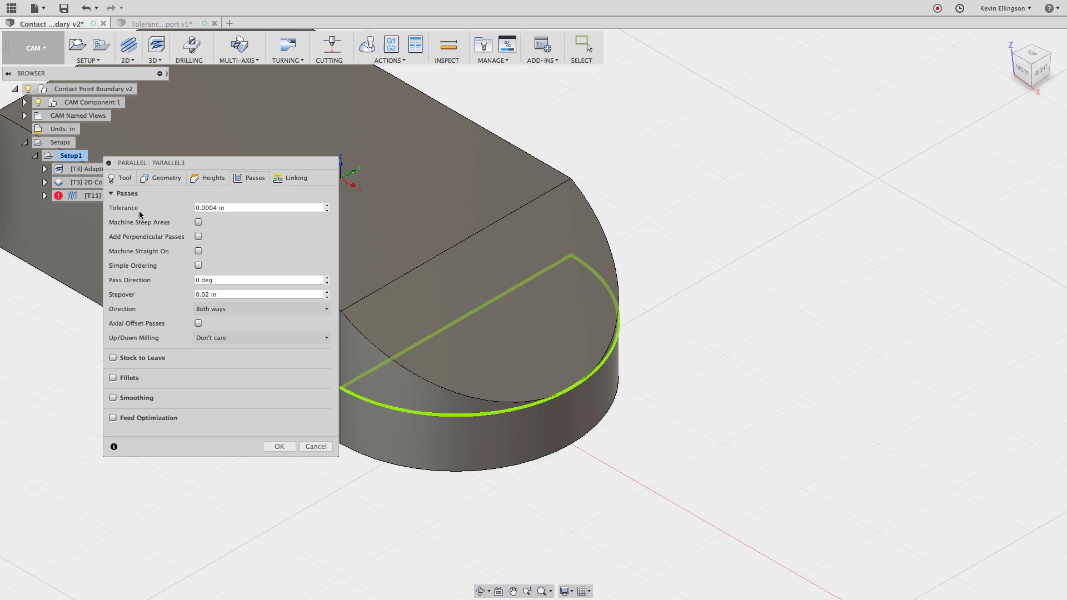
mouse_move(163, 212)
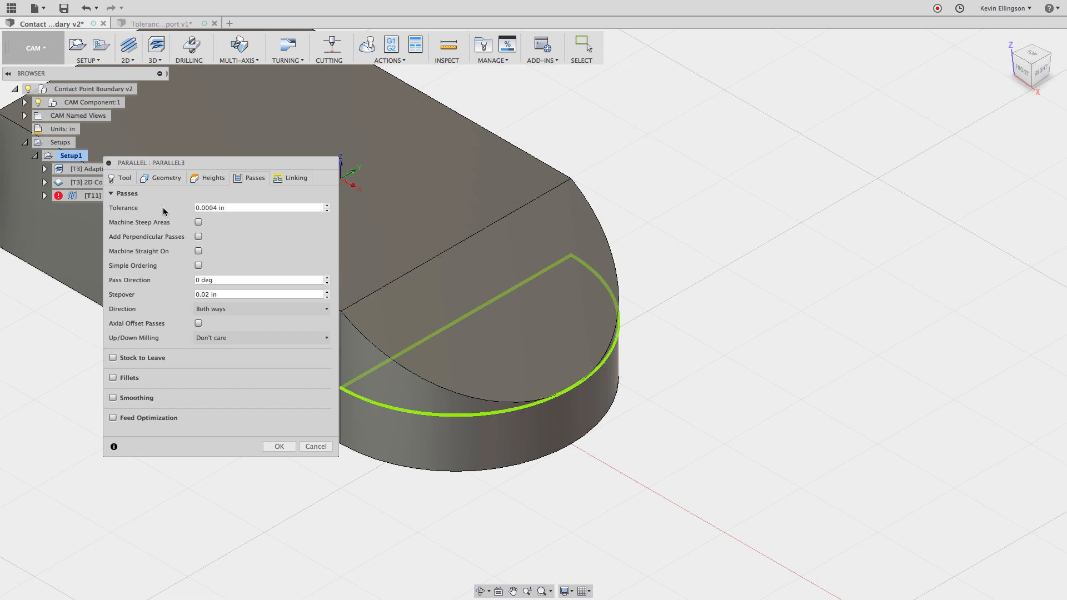
mouse_move(177, 210)
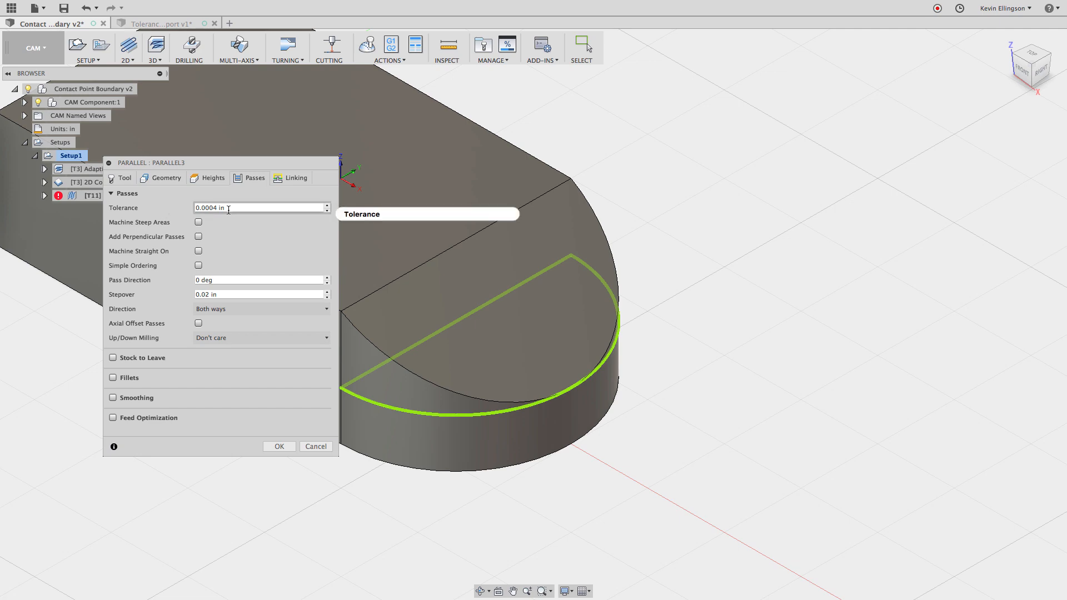
mouse_move(172, 214)
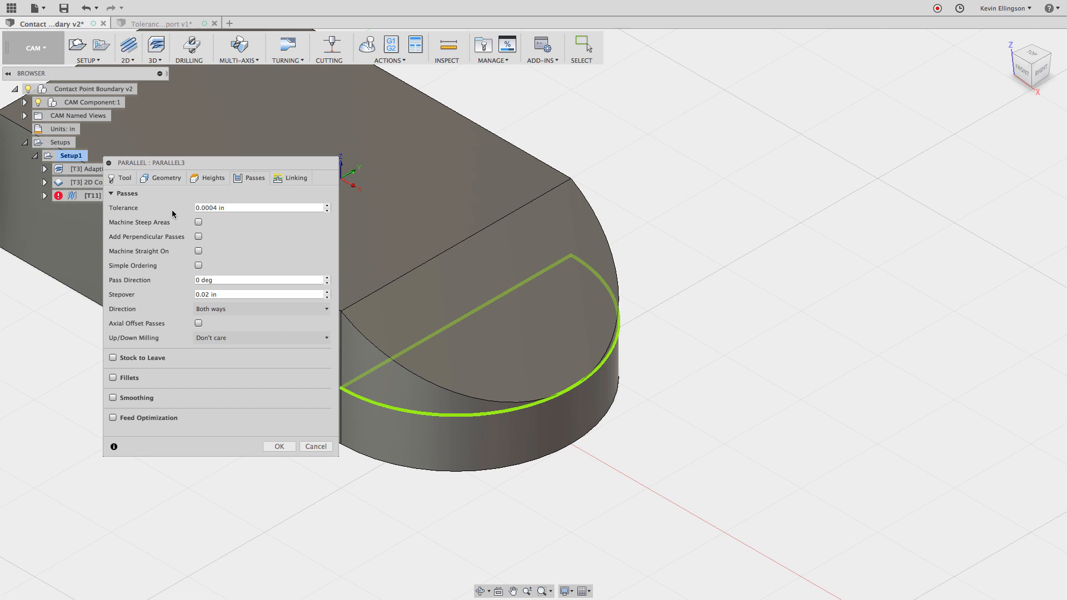
mouse_move(301, 450)
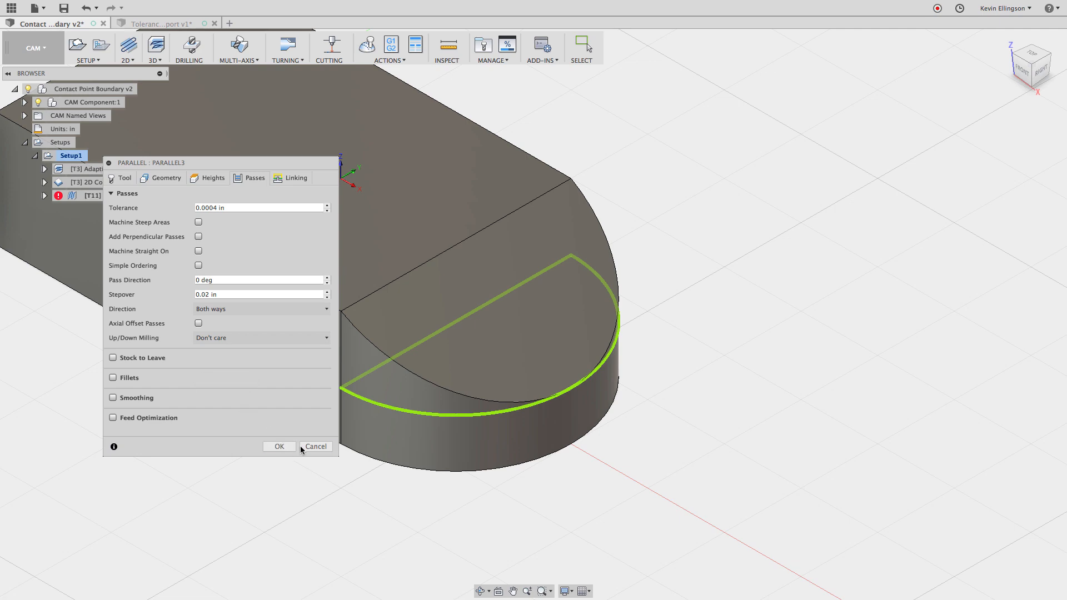
- Cancel the Parallel3 dialog, leaving the operation unchanged
left_click(278, 446)
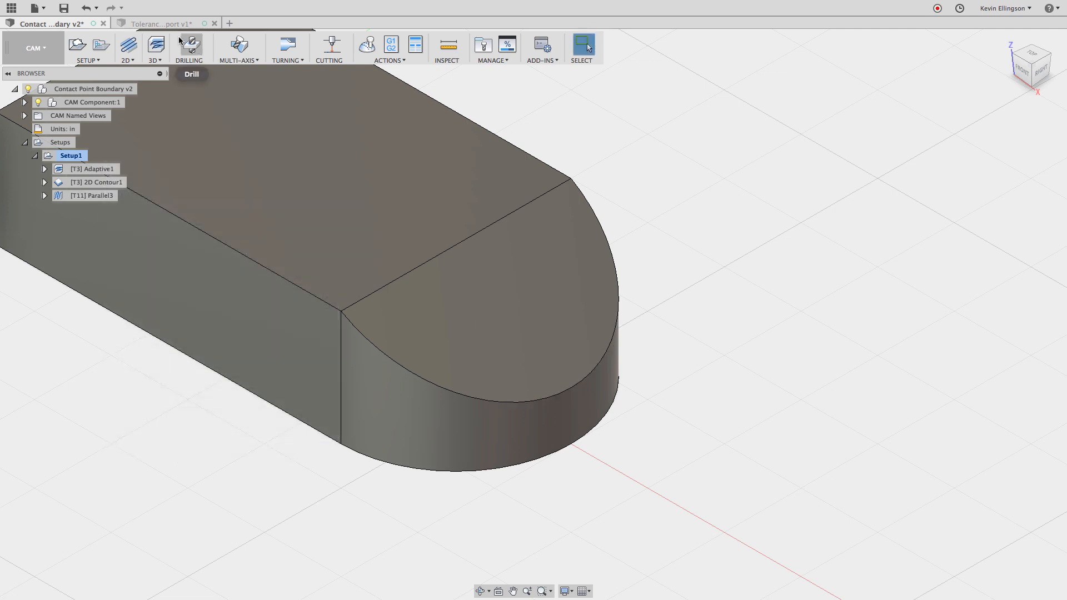
mouse_move(200, 149)
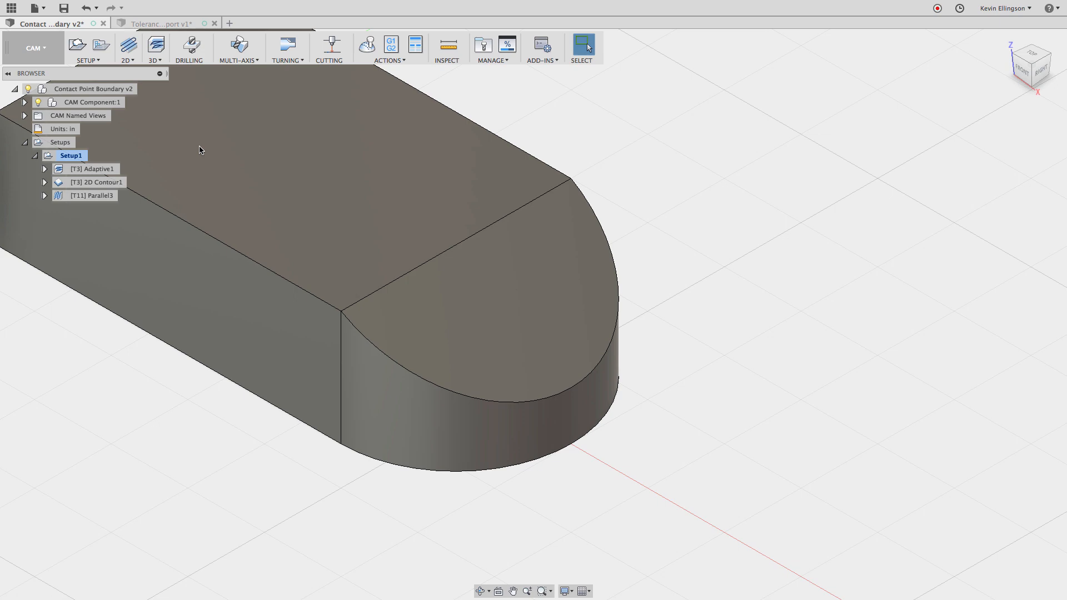
mouse_move(160, 23)
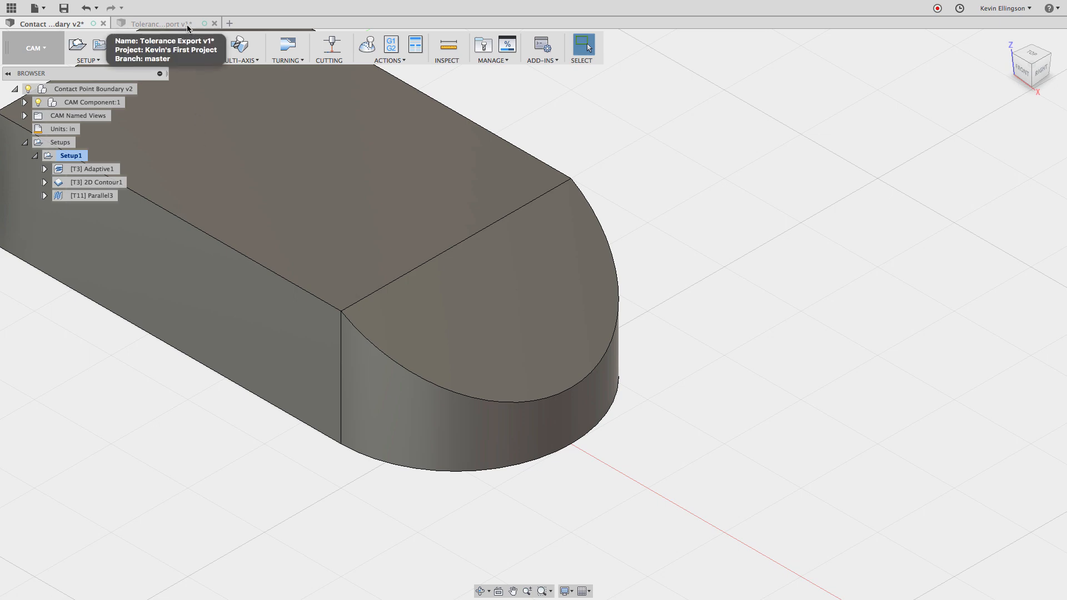
- Zoom in on the Tolerance Export model's faceted rounded end and bring up the arc-versus-facets drawing
left_click(160, 23)
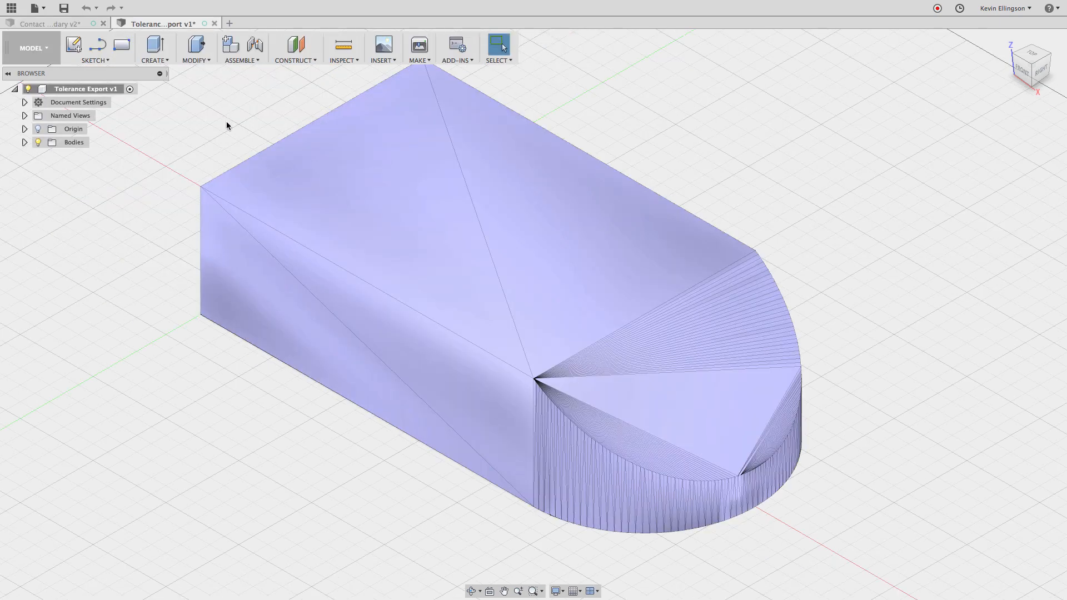
mouse_move(202, 414)
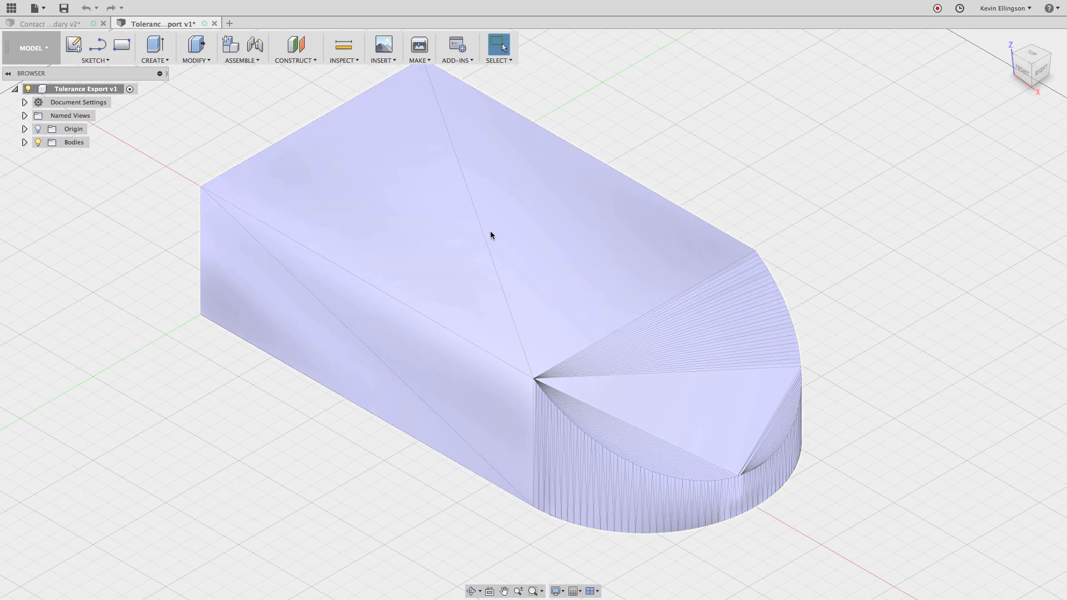
mouse_move(389, 353)
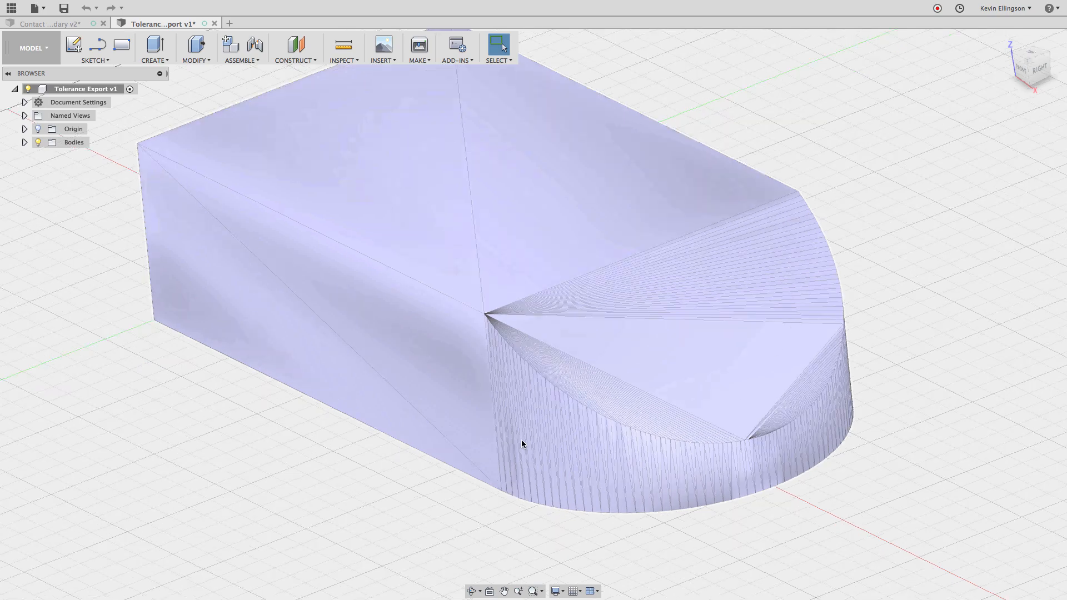
scroll("up", 3)
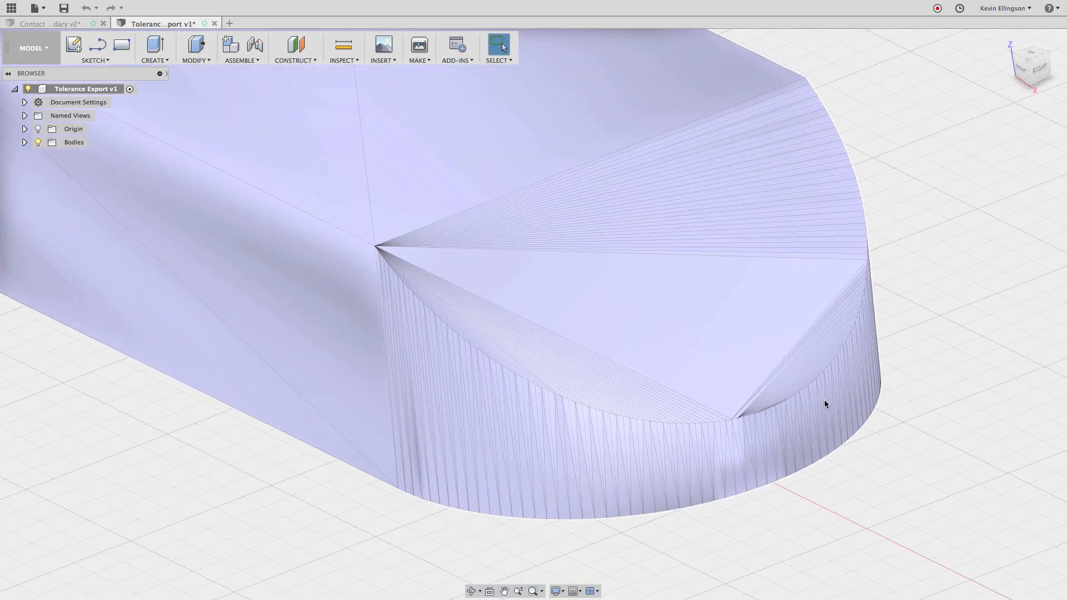
mouse_move(410, 238)
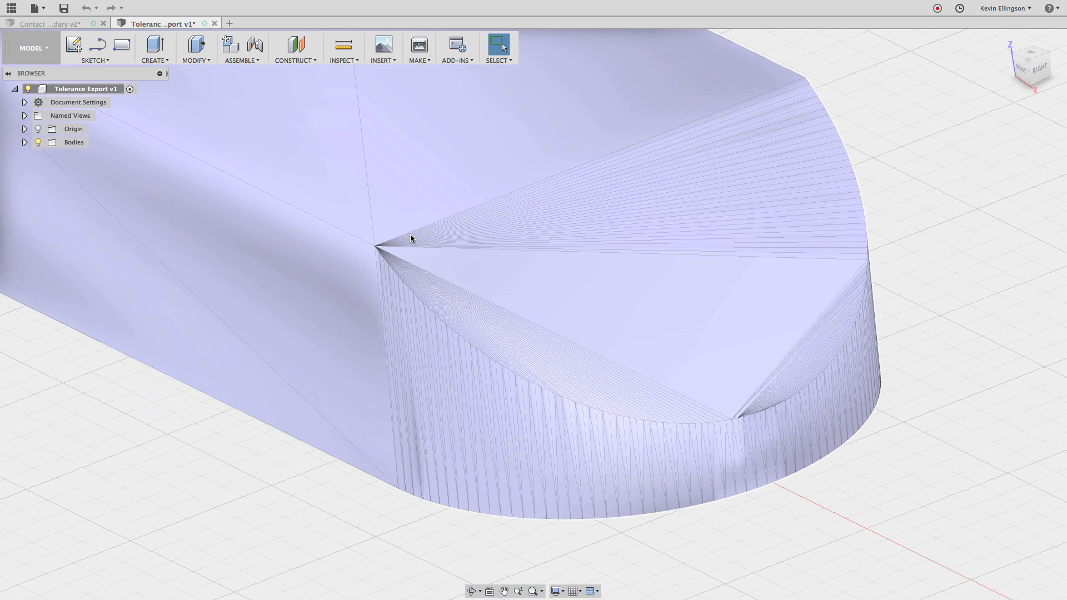
mouse_move(726, 173)
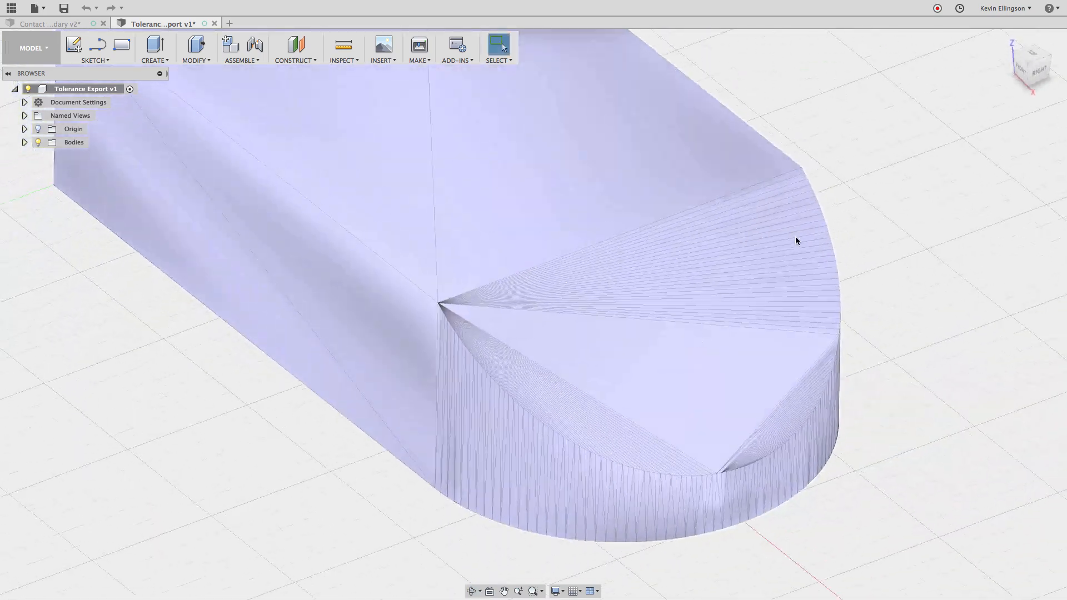
scroll("up", 3)
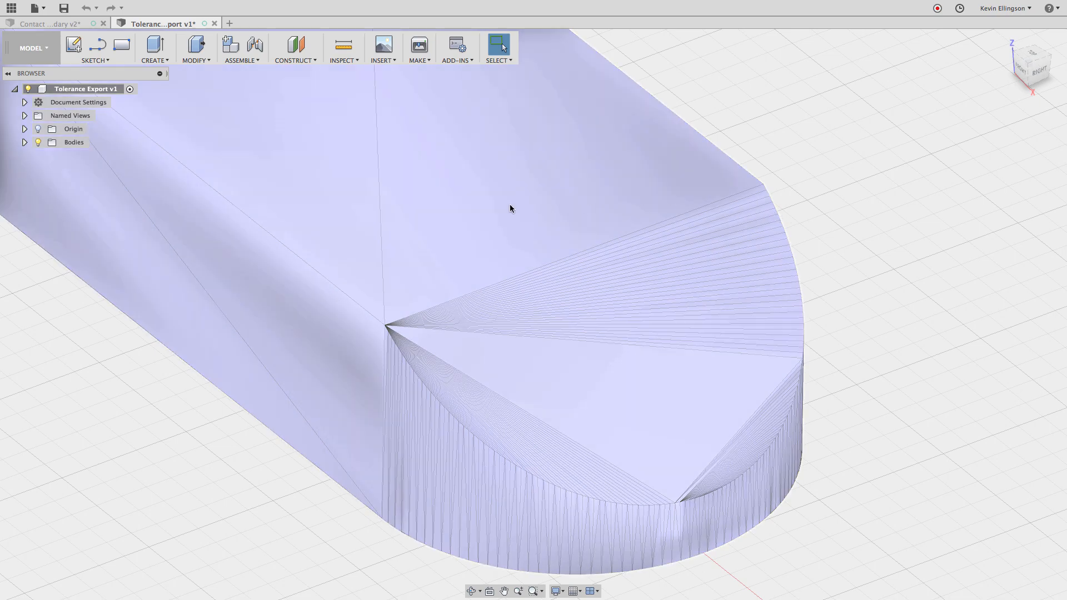
left_click(202, 576)
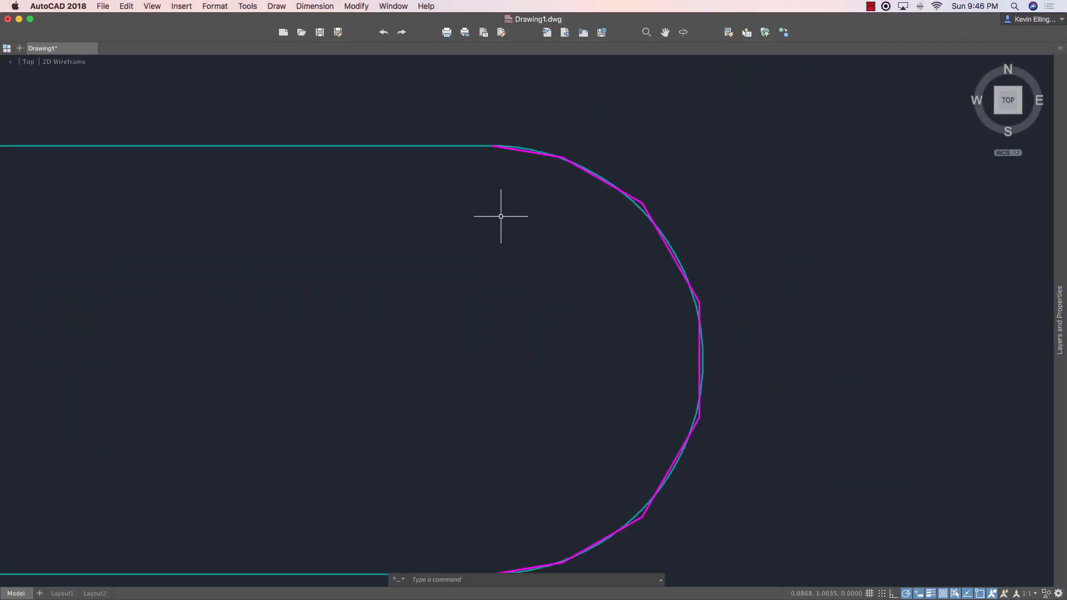
mouse_move(441, 147)
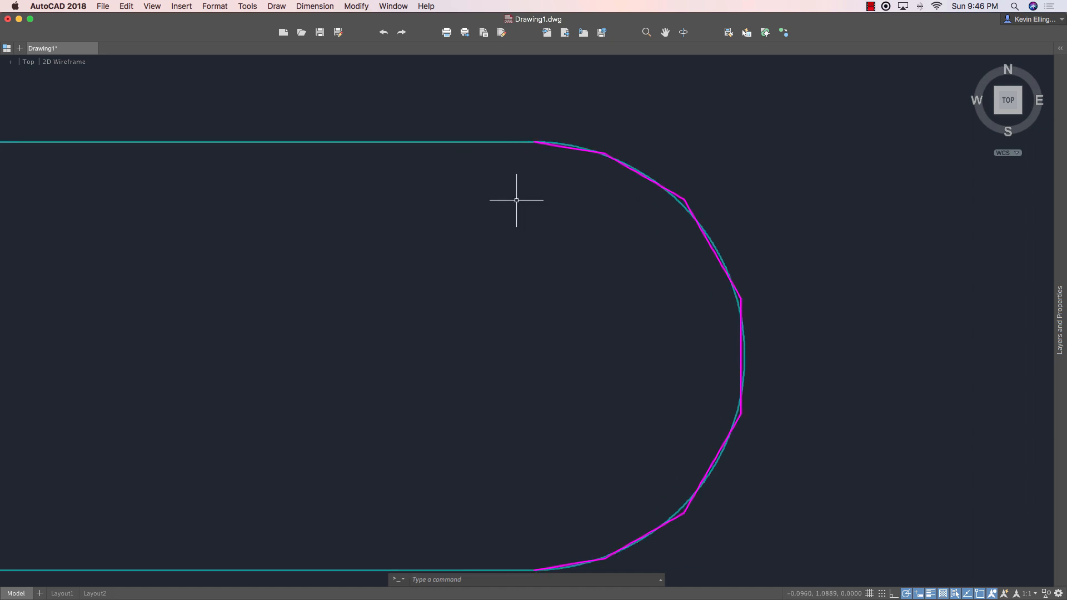
mouse_move(516, 198)
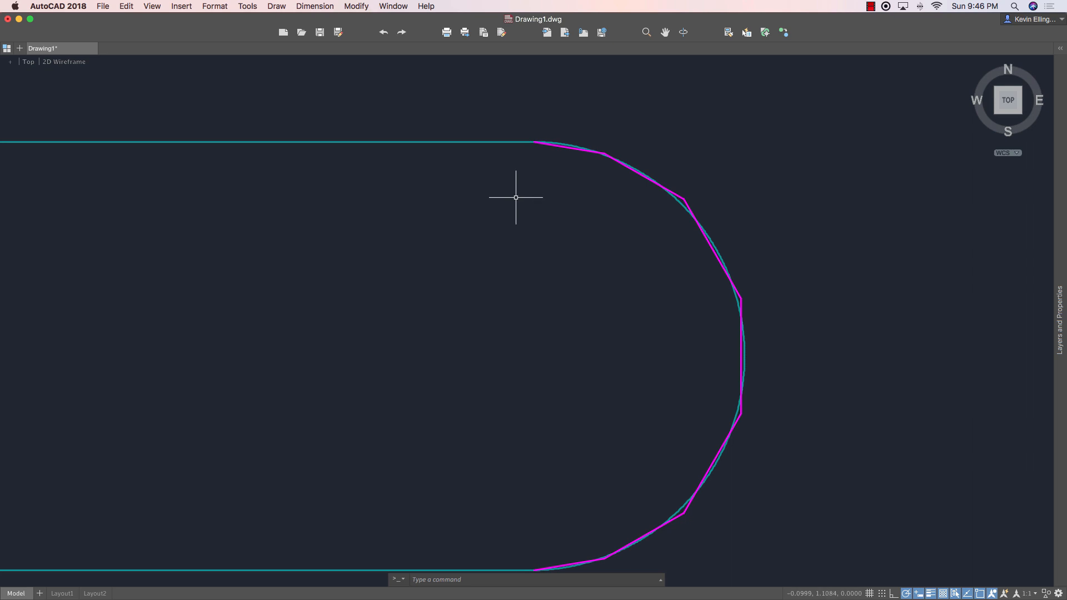
mouse_move(571, 155)
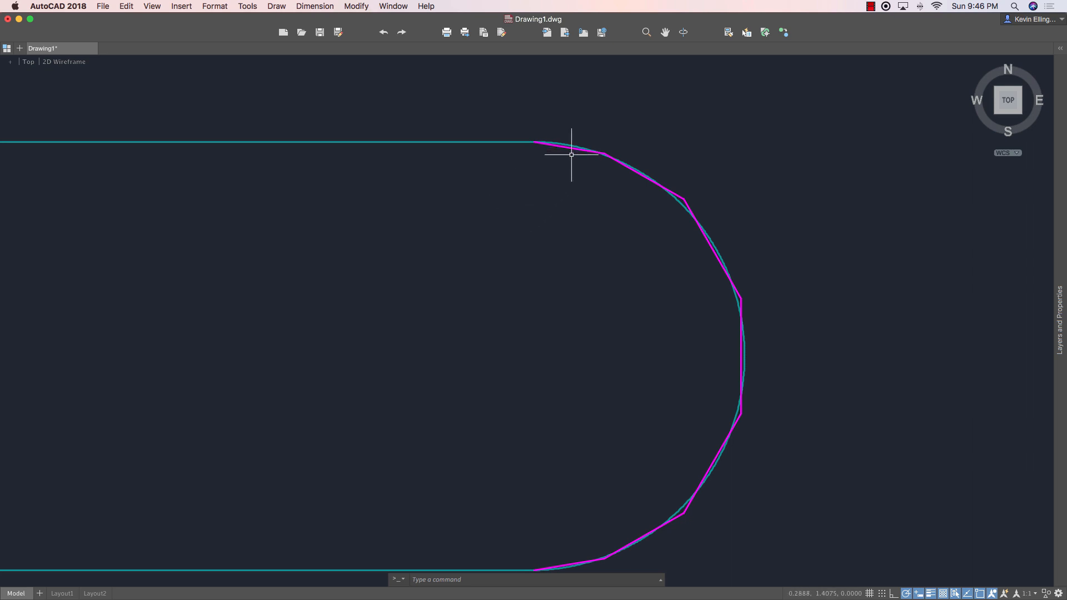
mouse_move(572, 236)
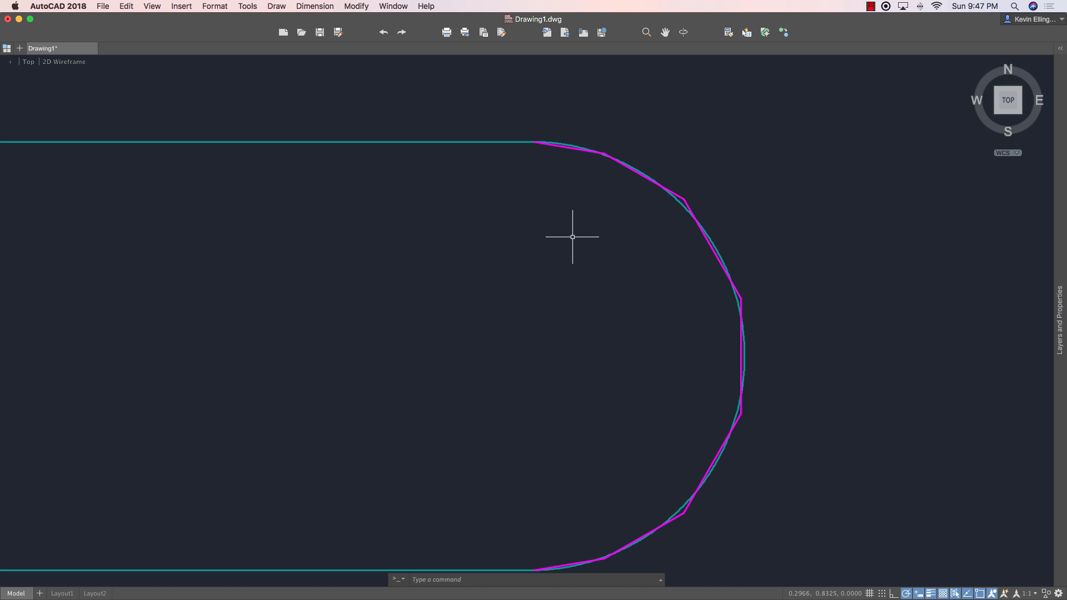
mouse_move(580, 238)
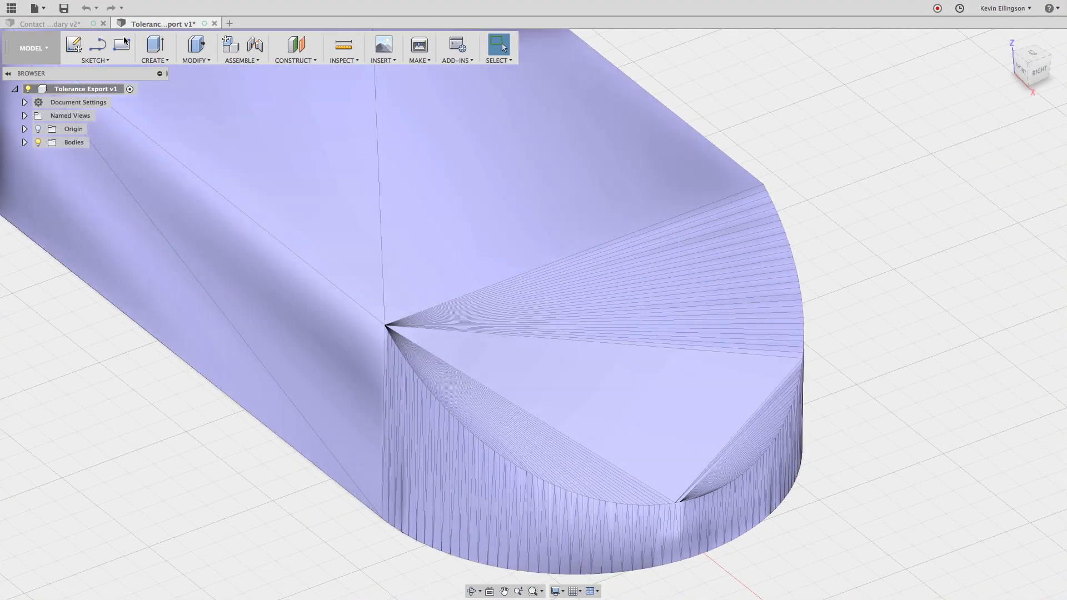
left_click(47, 23)
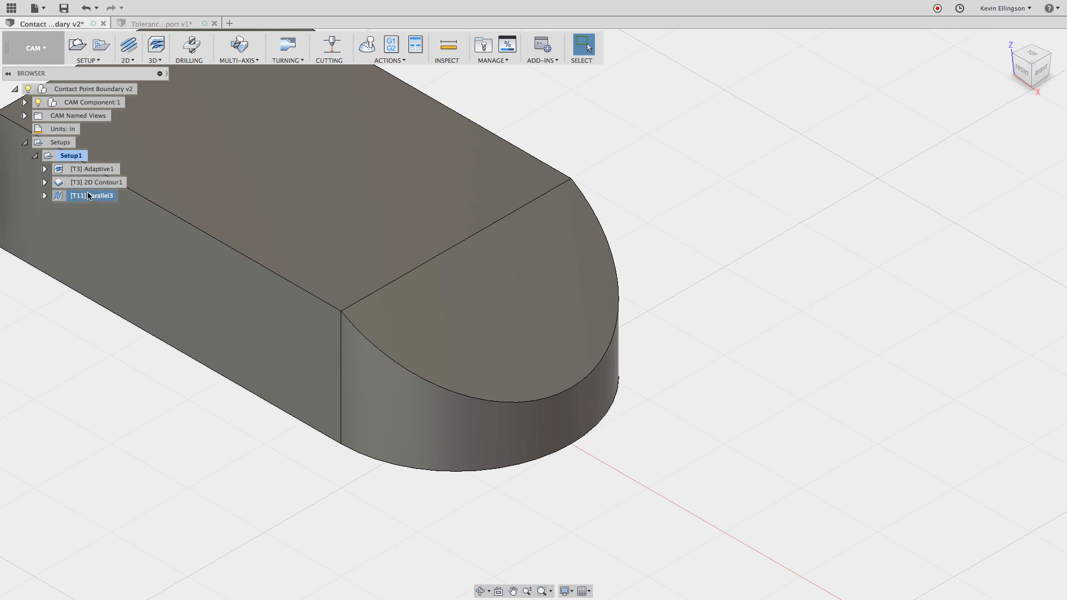
- Reopen Parallel3 and review its Passes settings with 0.0004 in tolerance and 0.02 in stepover
double_click(92, 196)
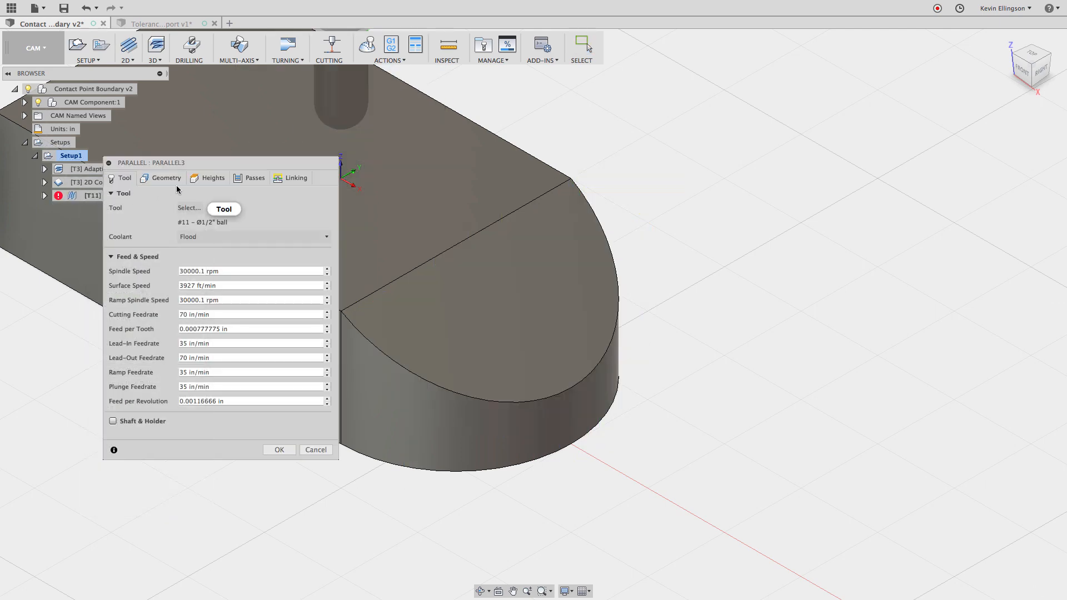
left_click(255, 178)
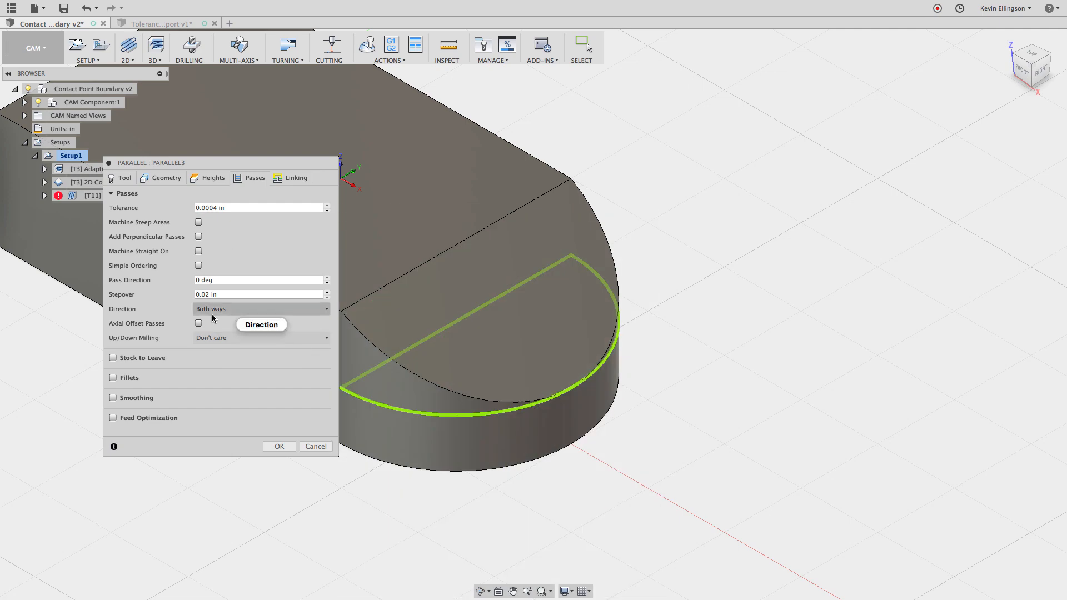
mouse_move(240, 222)
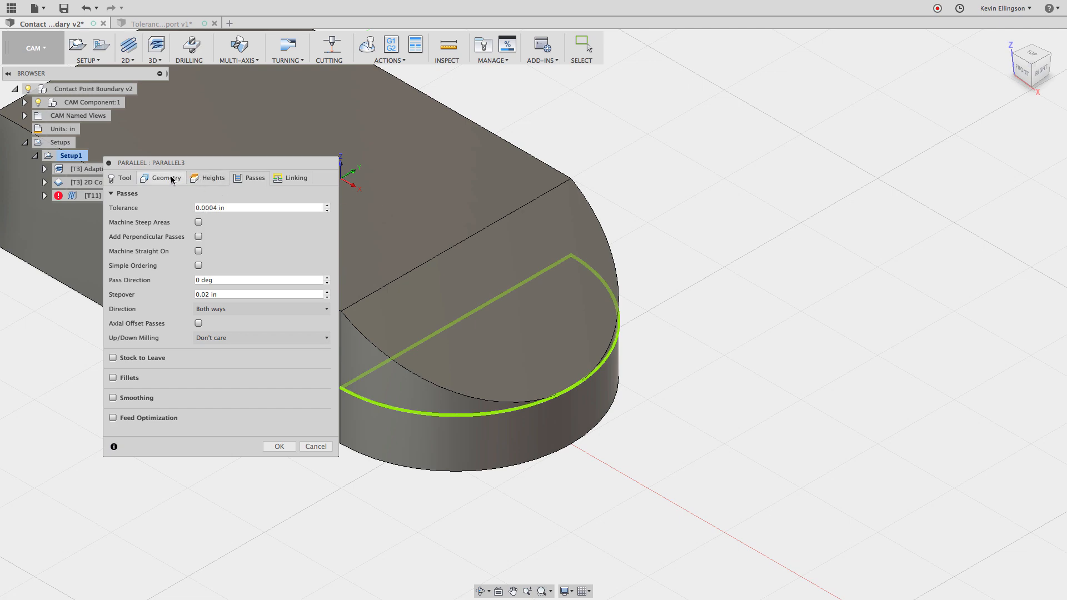
- On Parallel3's Geometry tab, change Additional Offset from 0 in to the expression -tolerance
left_click(166, 178)
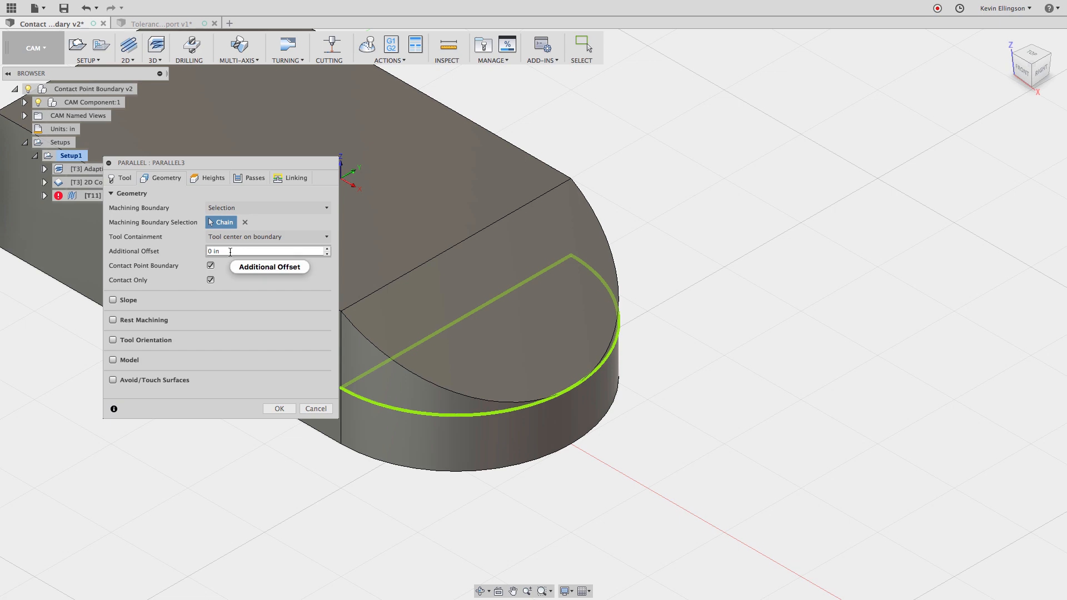
mouse_move(171, 271)
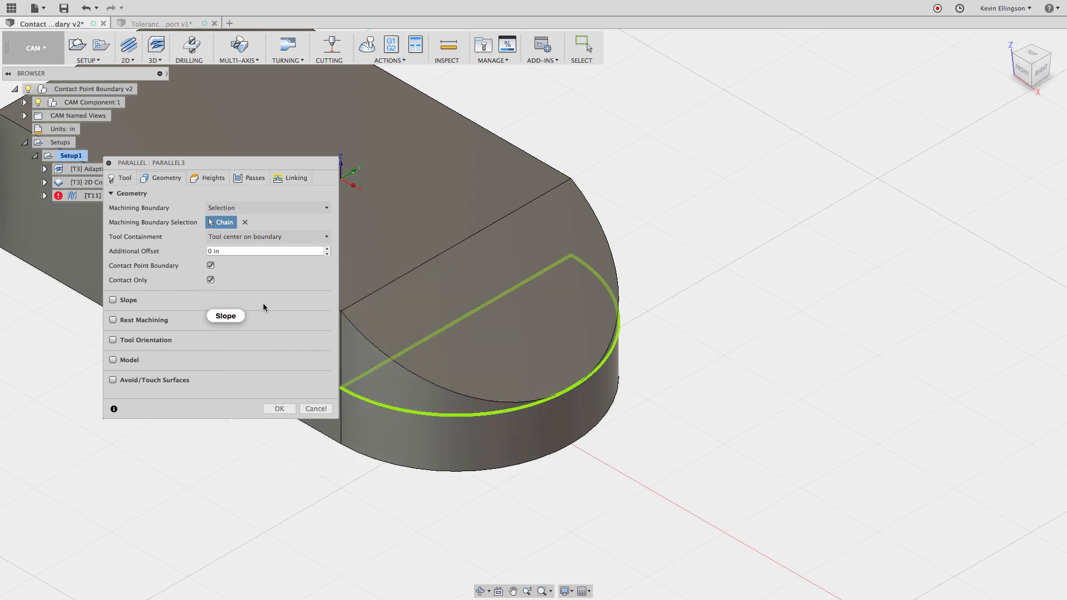
left_click(265, 250)
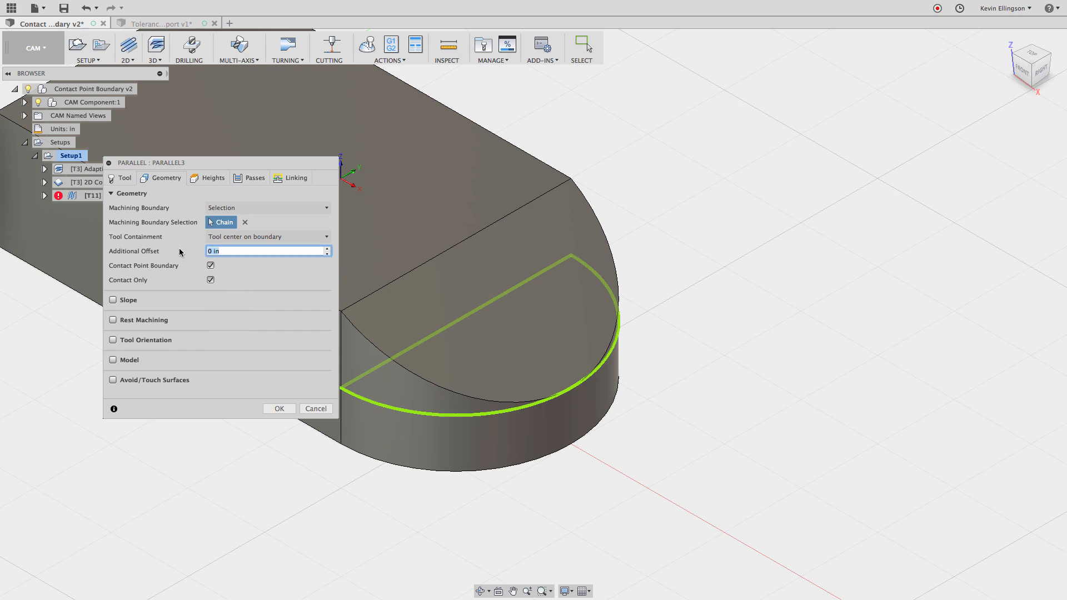
type("-.00")
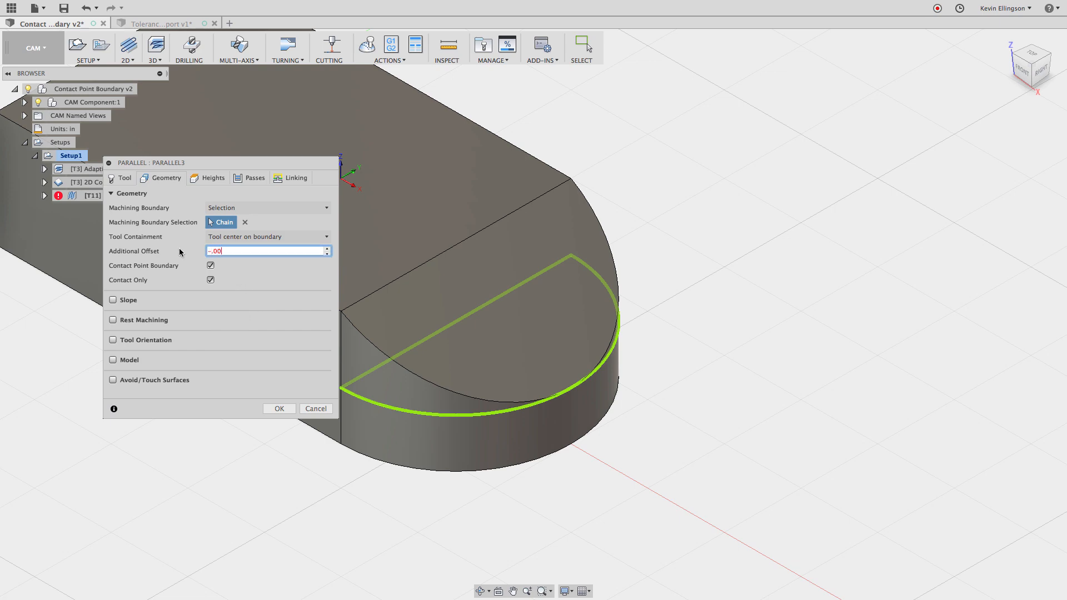
type("04")
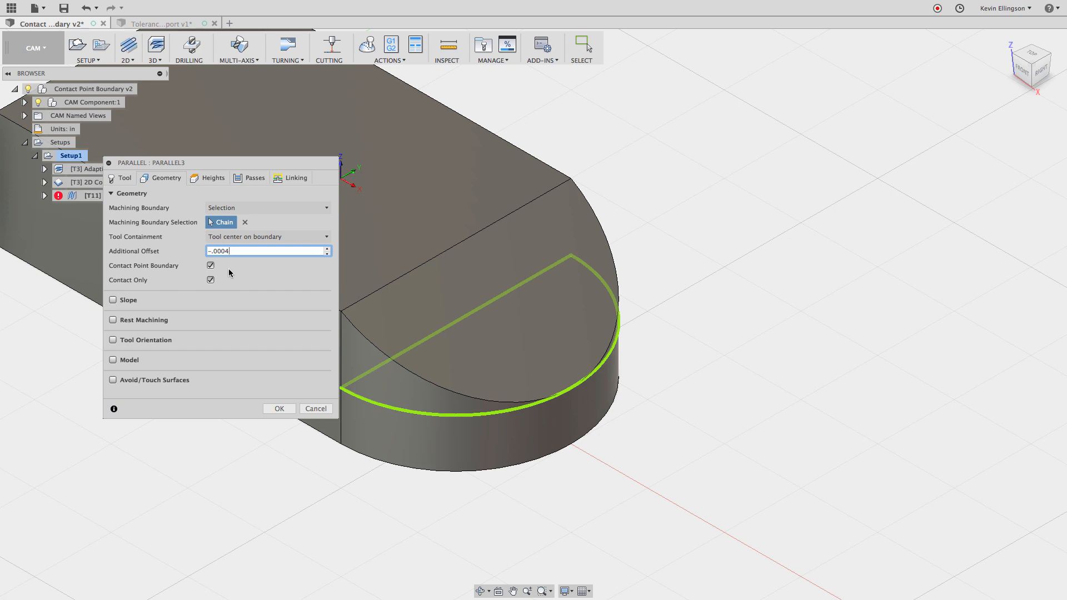
mouse_move(146, 253)
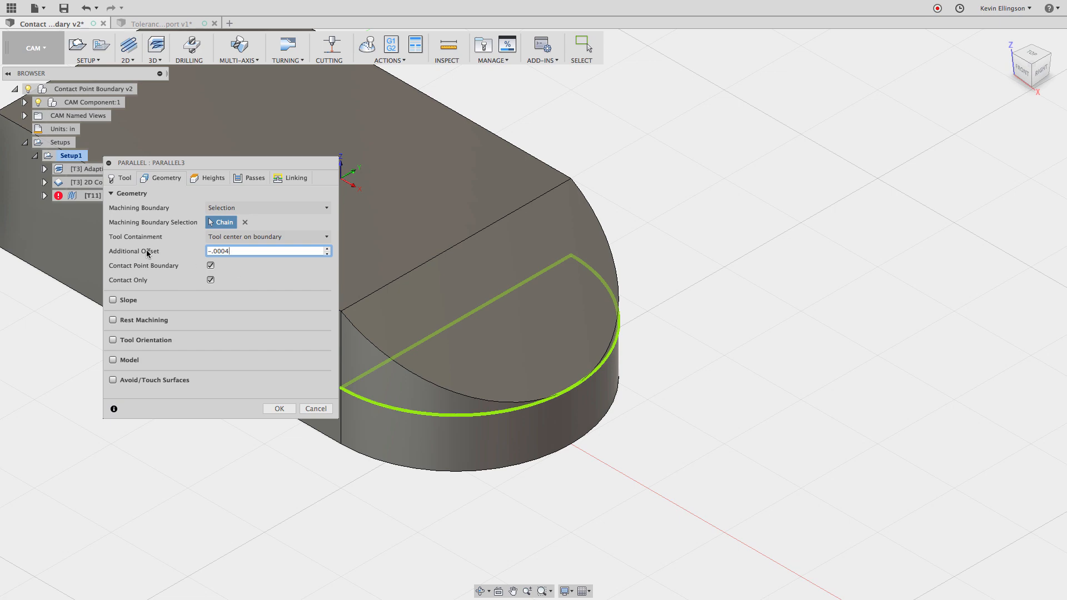
mouse_move(181, 256)
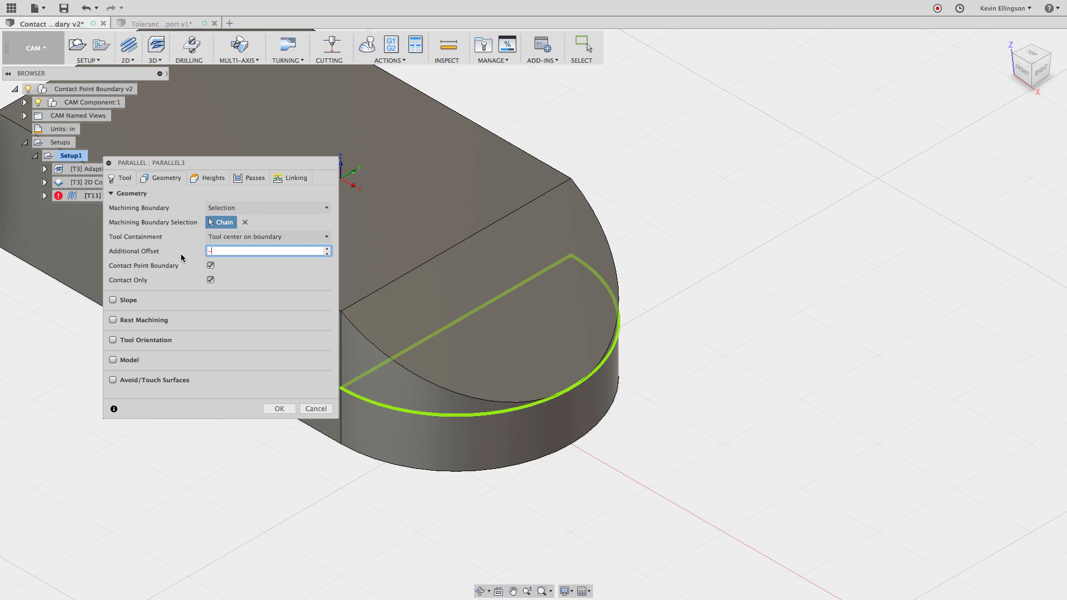
type("tole")
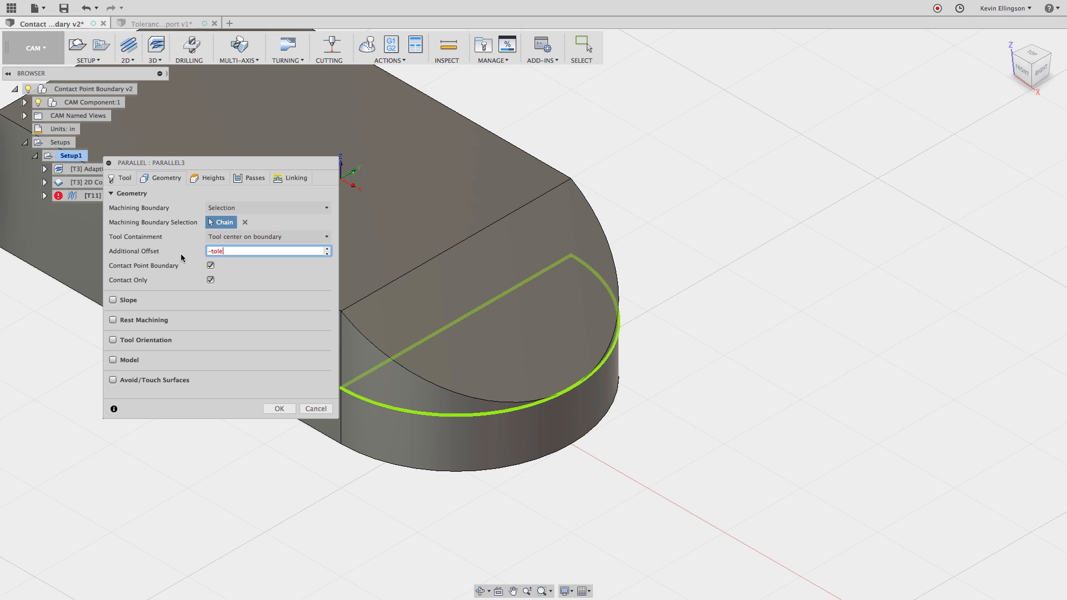
type("rance")
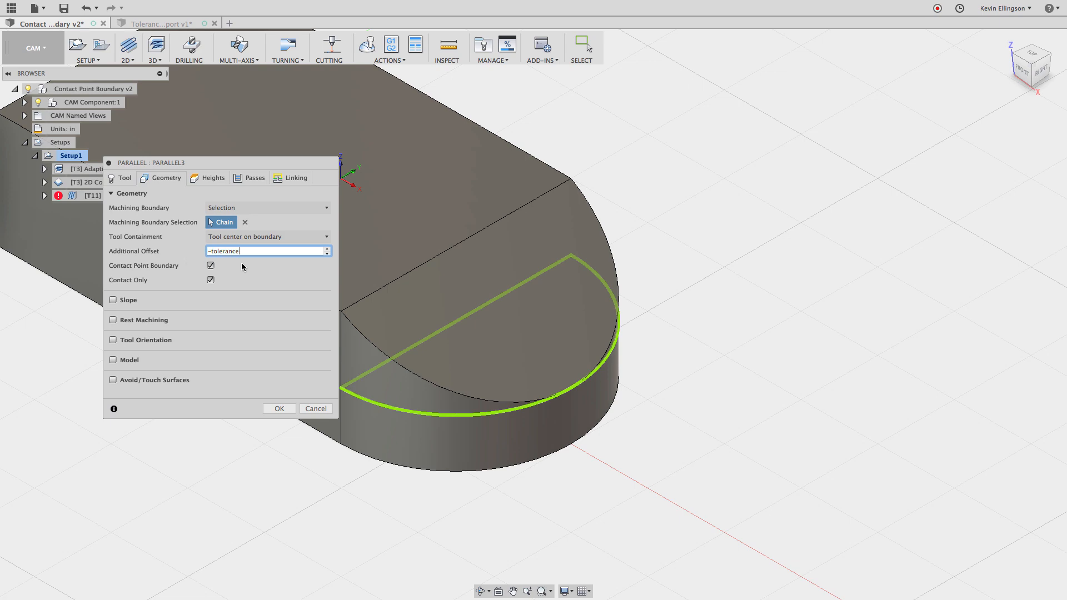
mouse_move(257, 253)
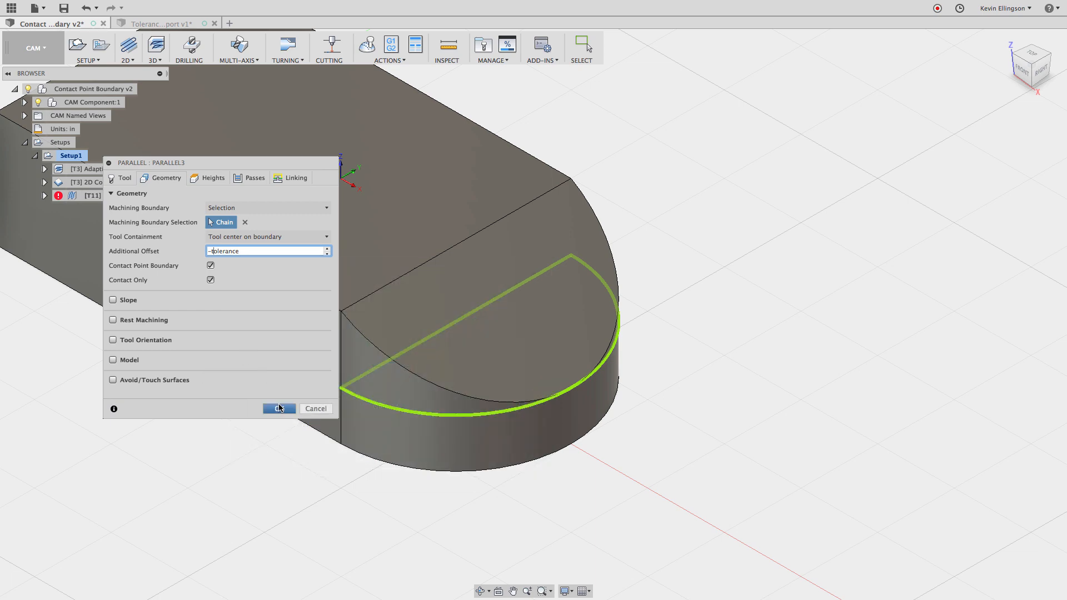
- Regenerate Parallel3 with the -tolerance offset and simulate the resulting toolpath
left_click(277, 408)
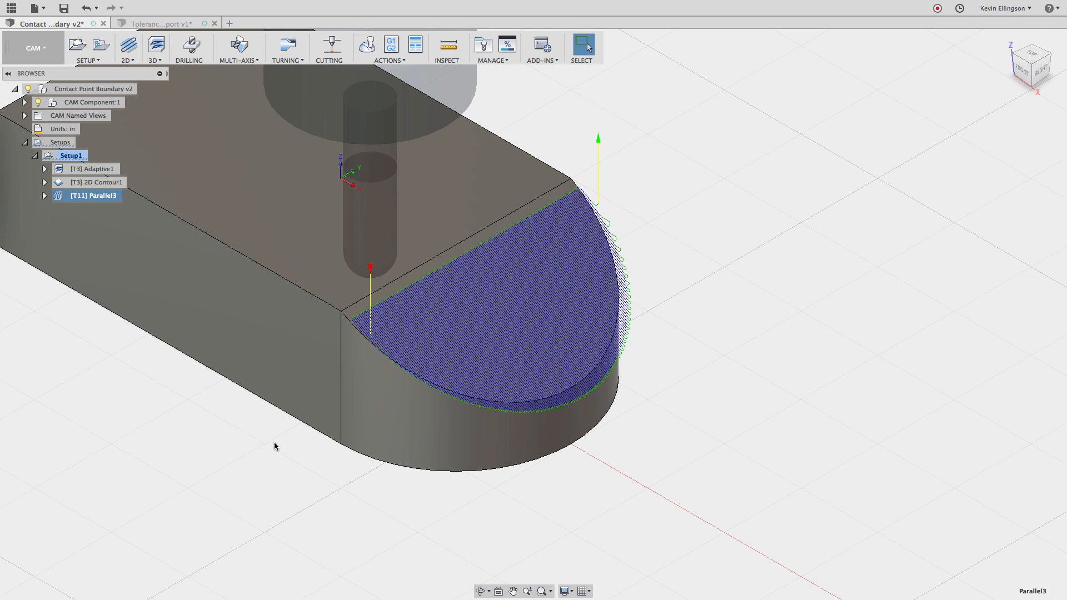
mouse_move(365, 162)
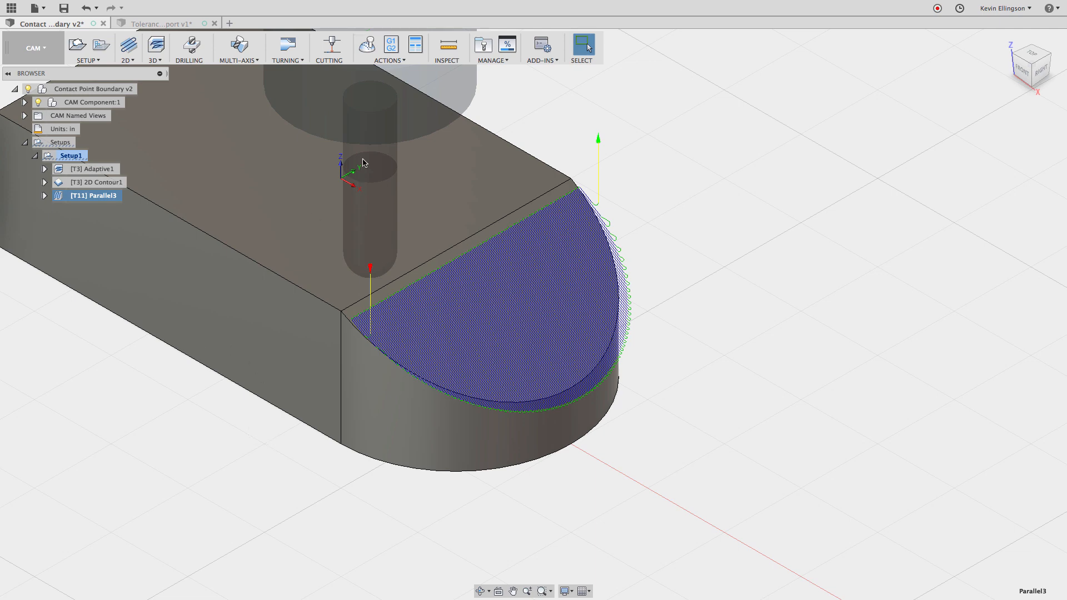
left_click(365, 44)
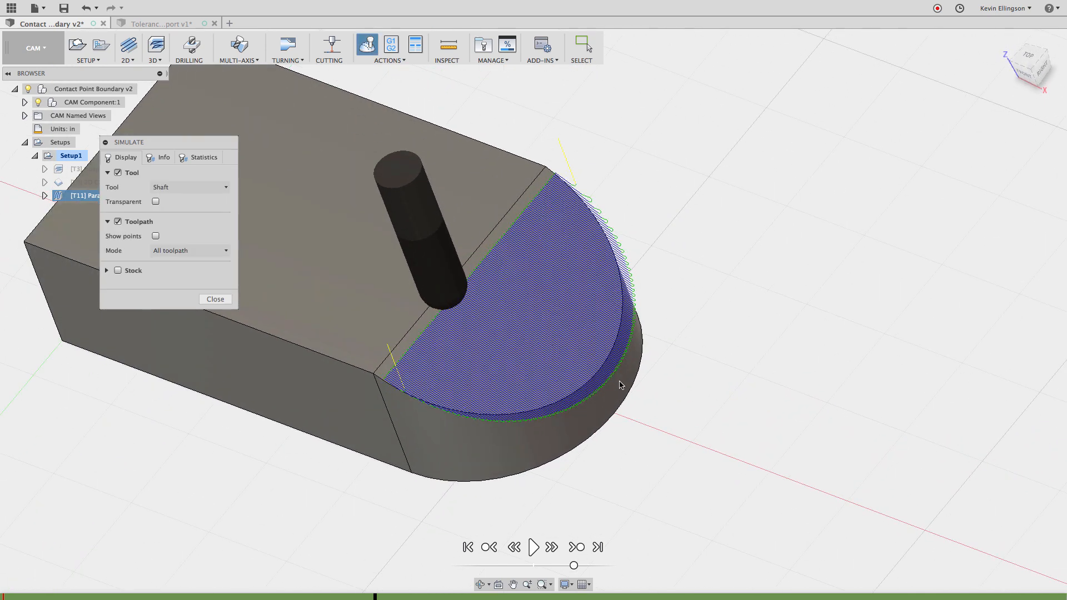
- Inspect the toolpath from the top view and close the simulation
scroll("up", 3)
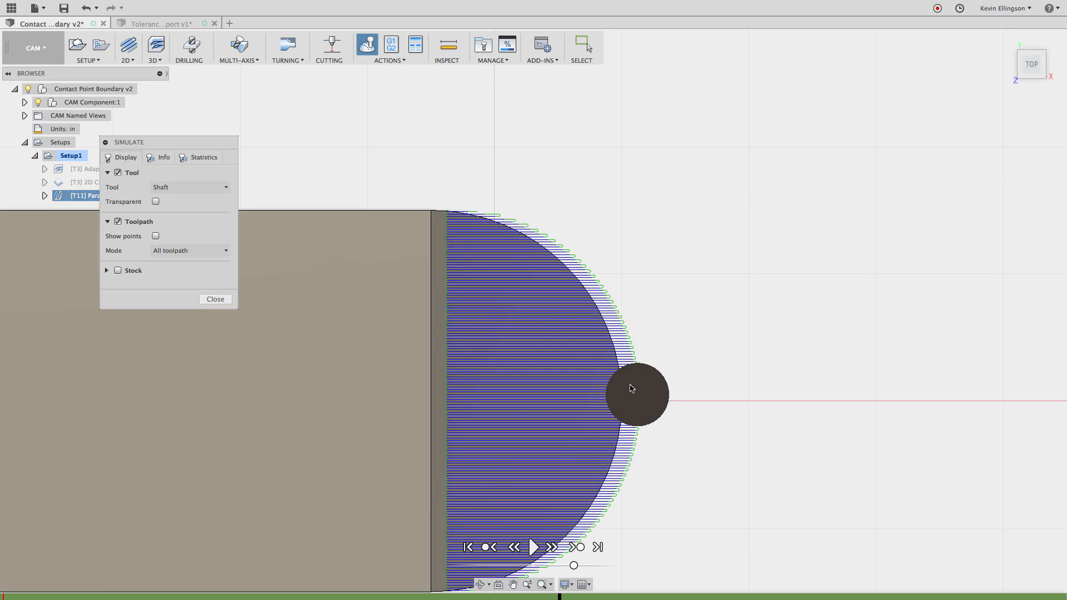
mouse_move(640, 393)
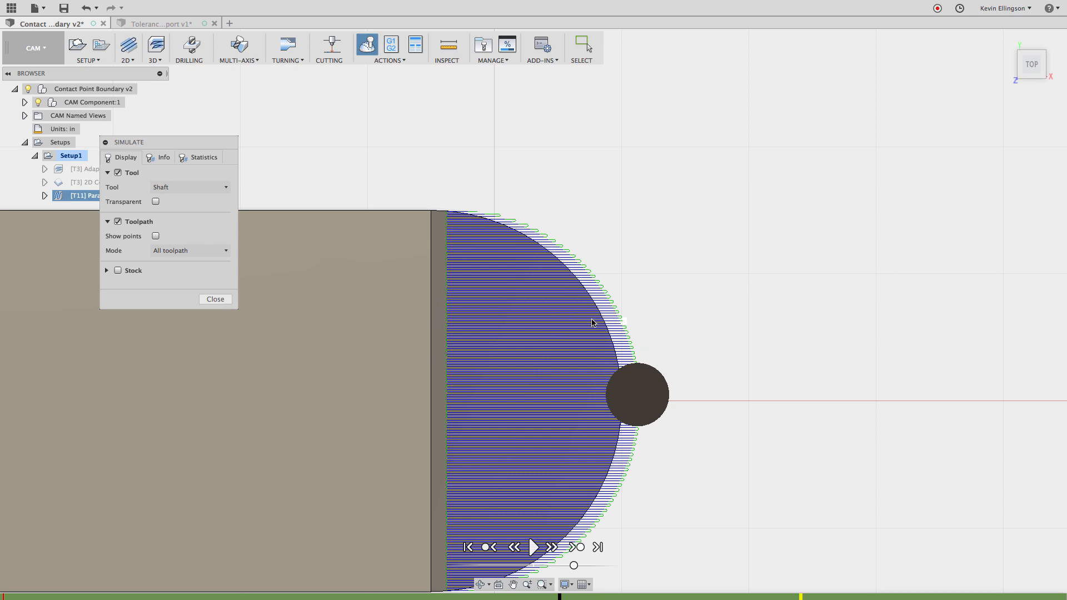
left_click(215, 299)
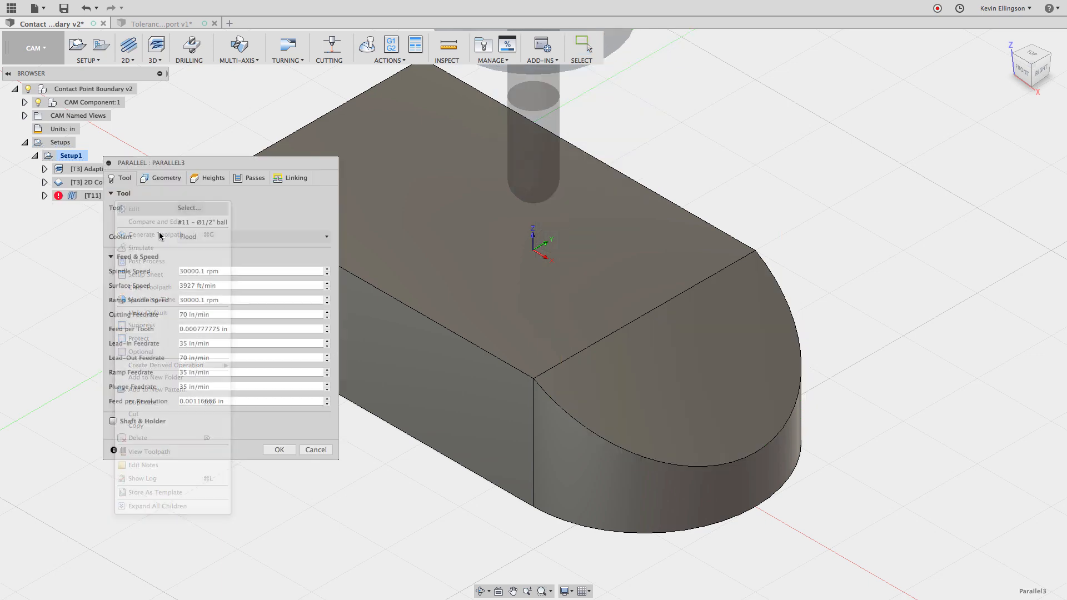
- Set Parallel3's Additional Offset to 0.25 in and regenerate the toolpath
left_click(165, 178)
type(".25")
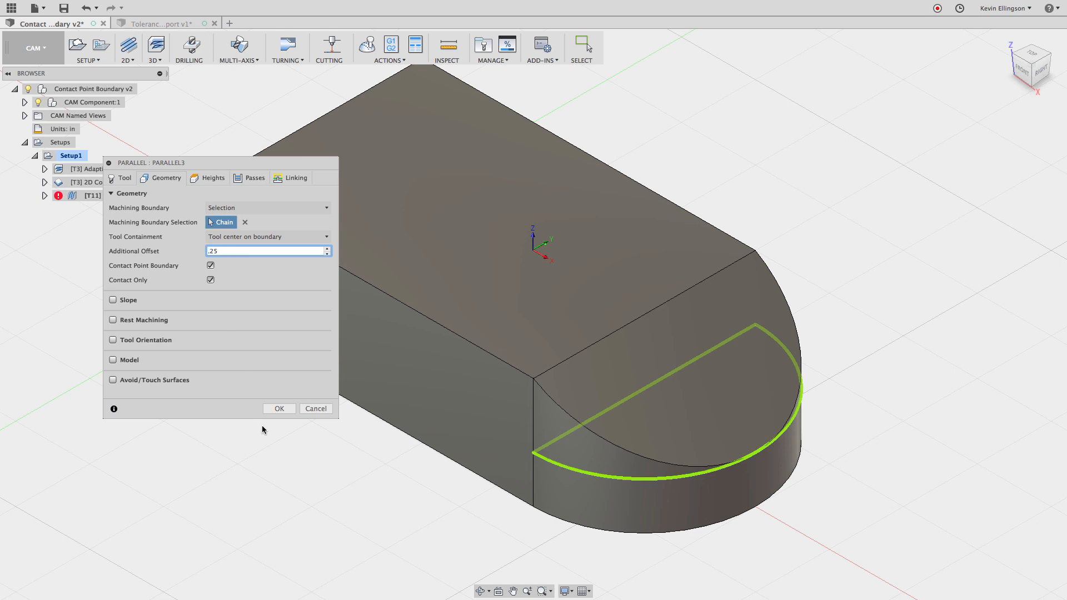
left_click(278, 408)
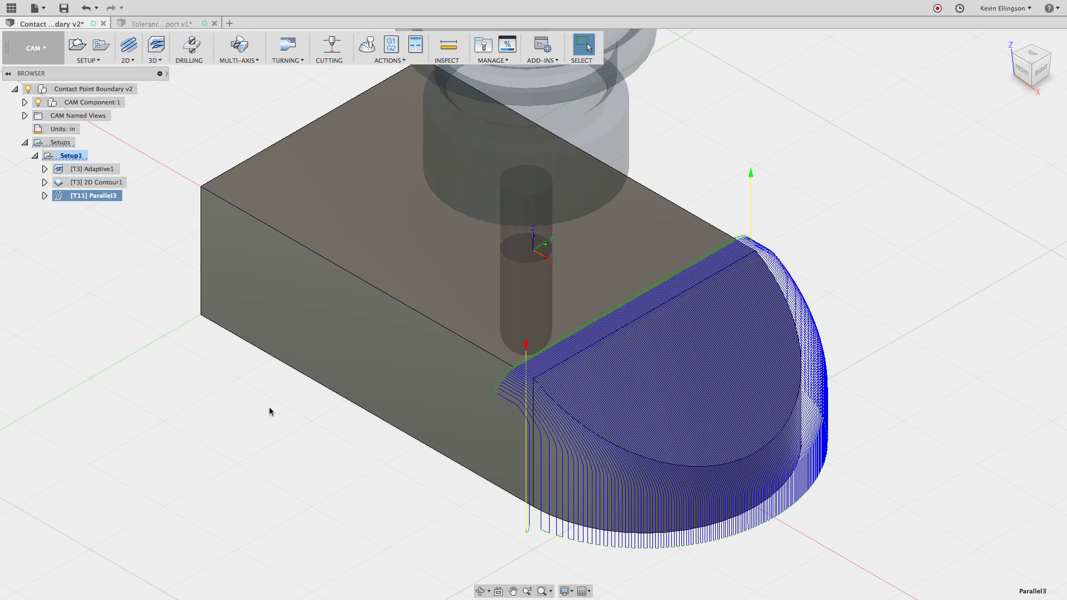
mouse_move(100, 241)
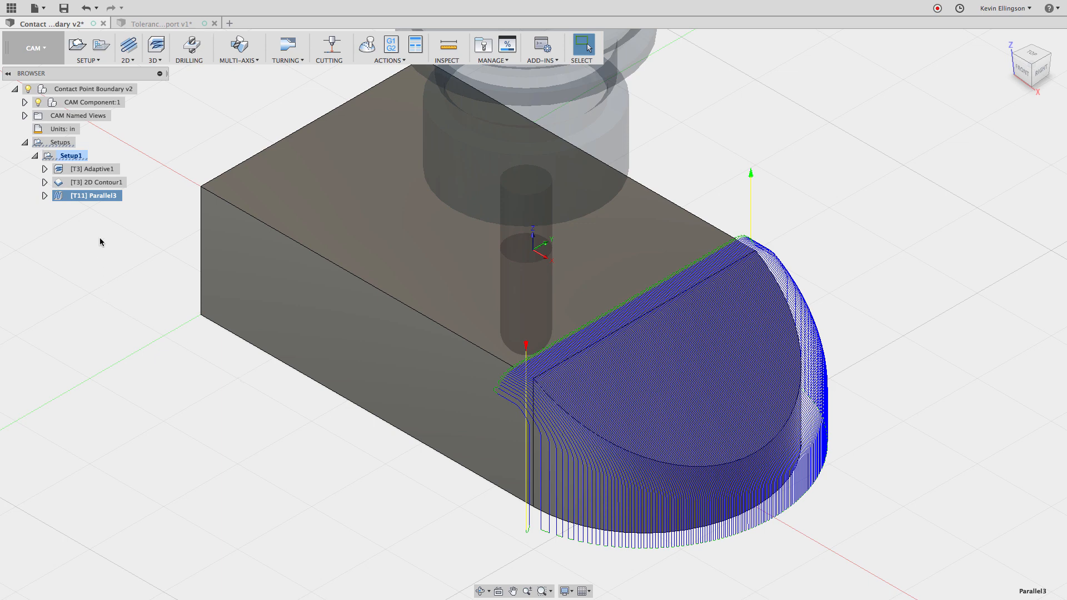
- Make Parallel3 avoid the four selected block faces and regenerate the toolpath
double_click(92, 196)
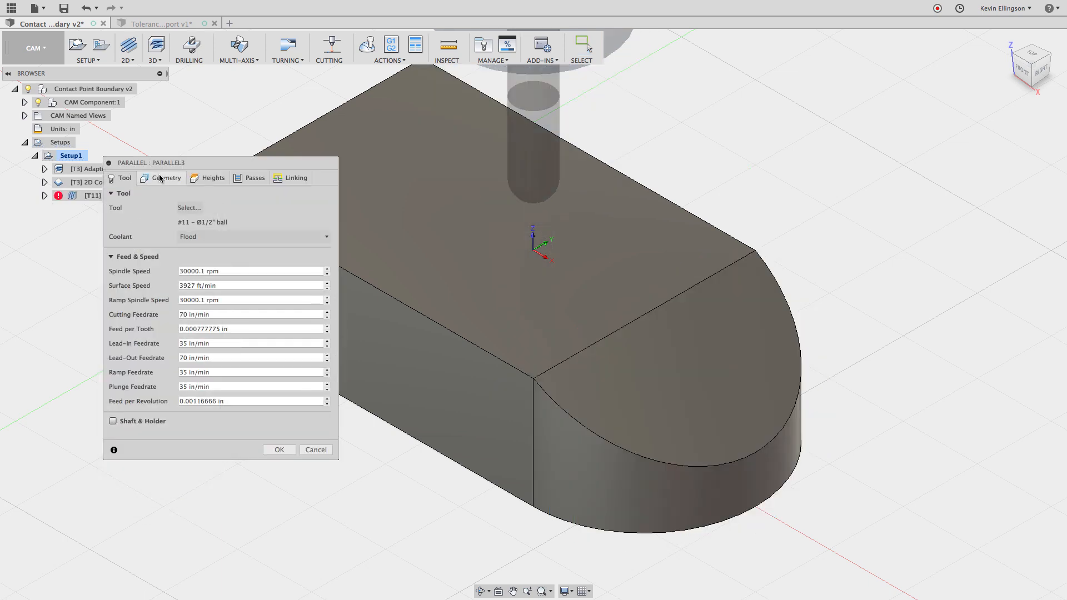
left_click(165, 177)
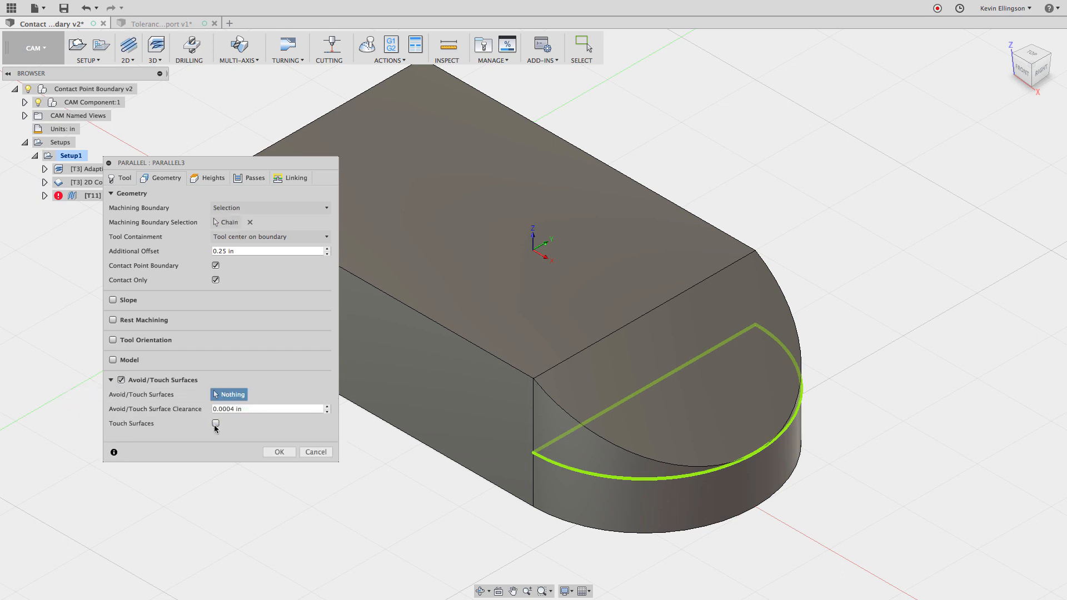
mouse_move(452, 398)
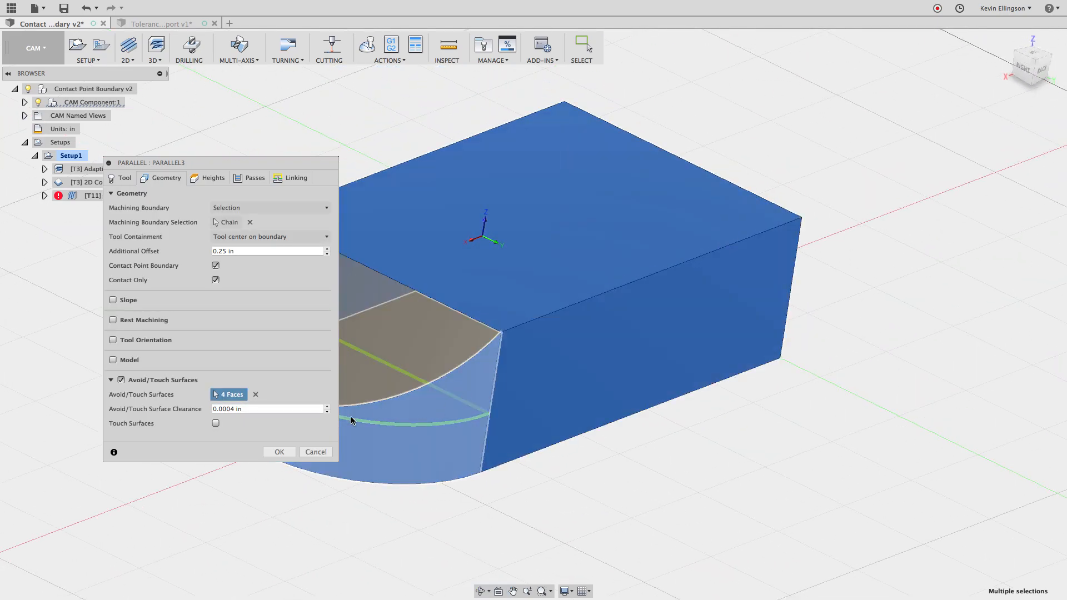
left_click(277, 452)
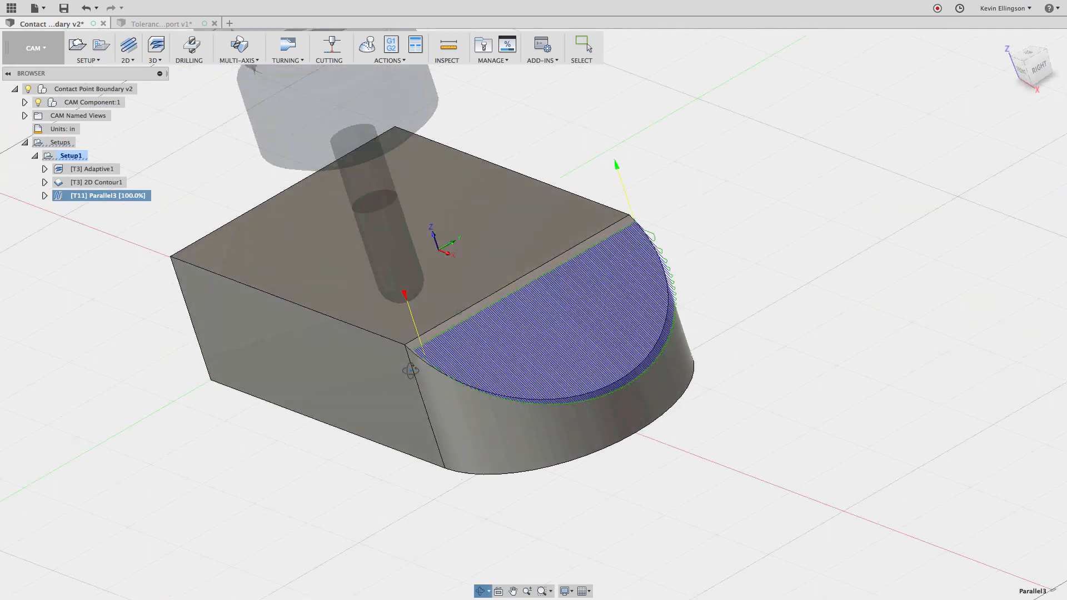